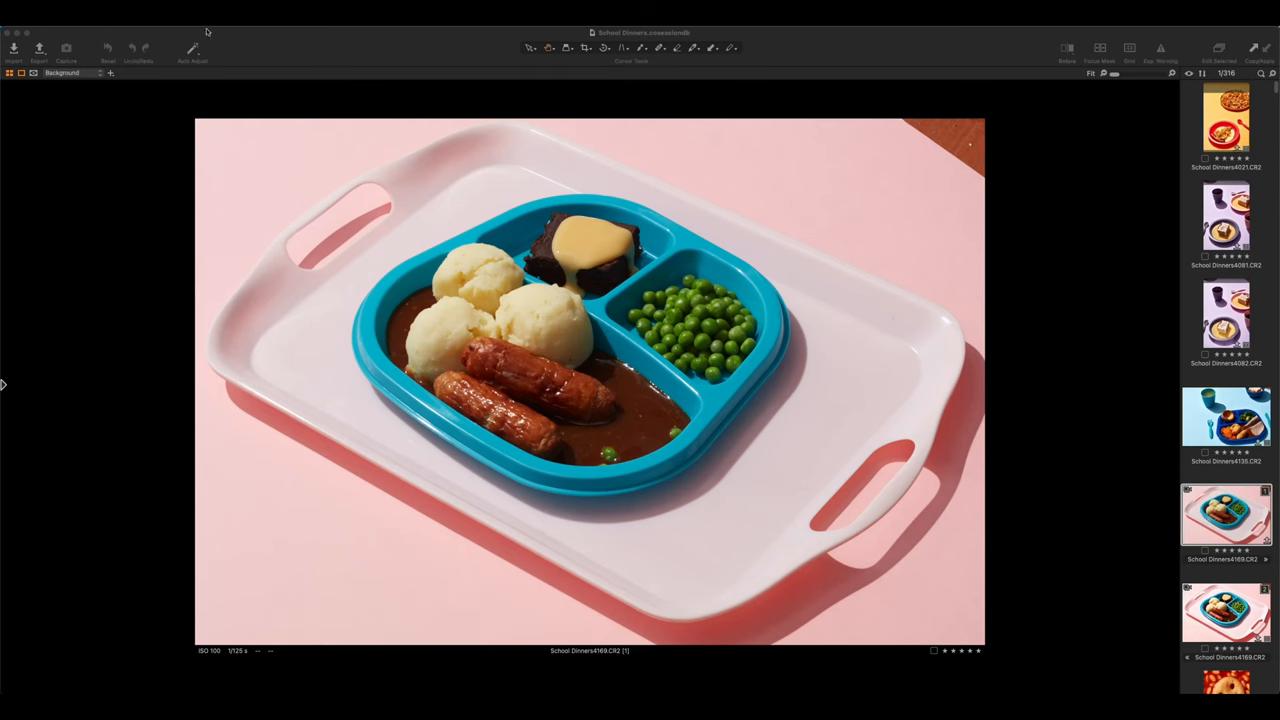
pyautogui.moveTo(300, 168)
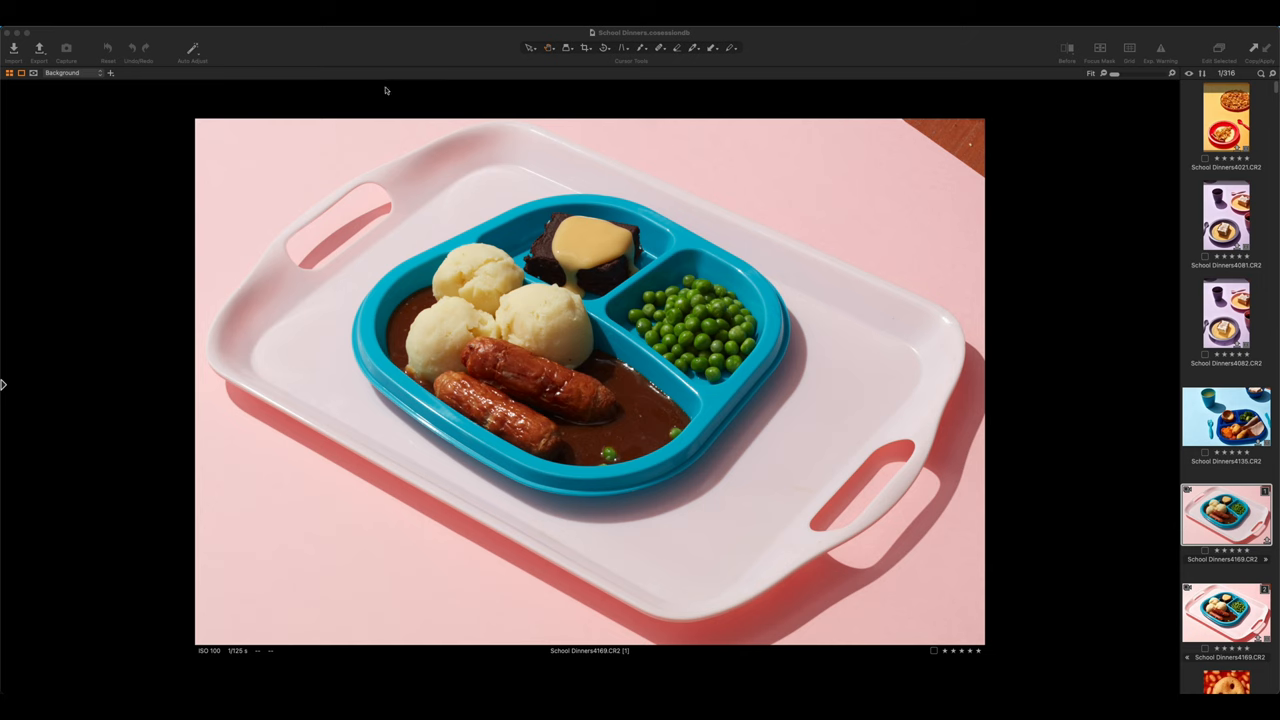
pyautogui.moveTo(578, 310)
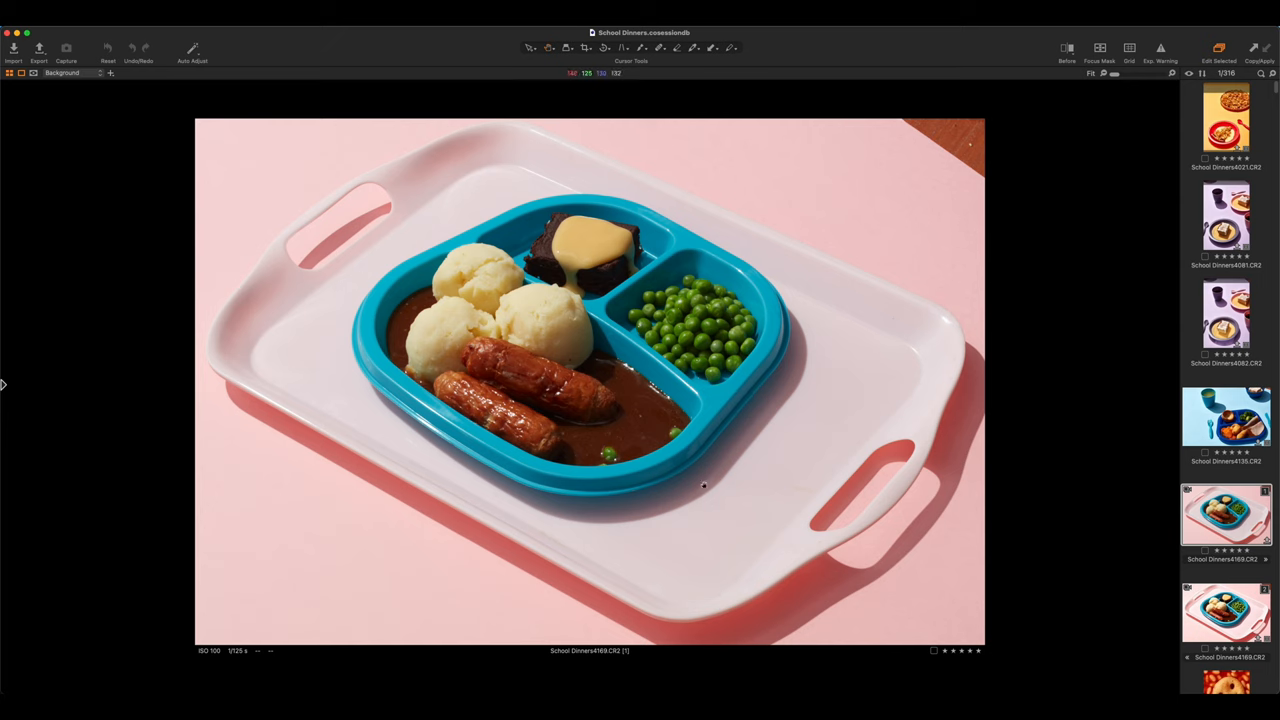
pyautogui.moveTo(690, 480)
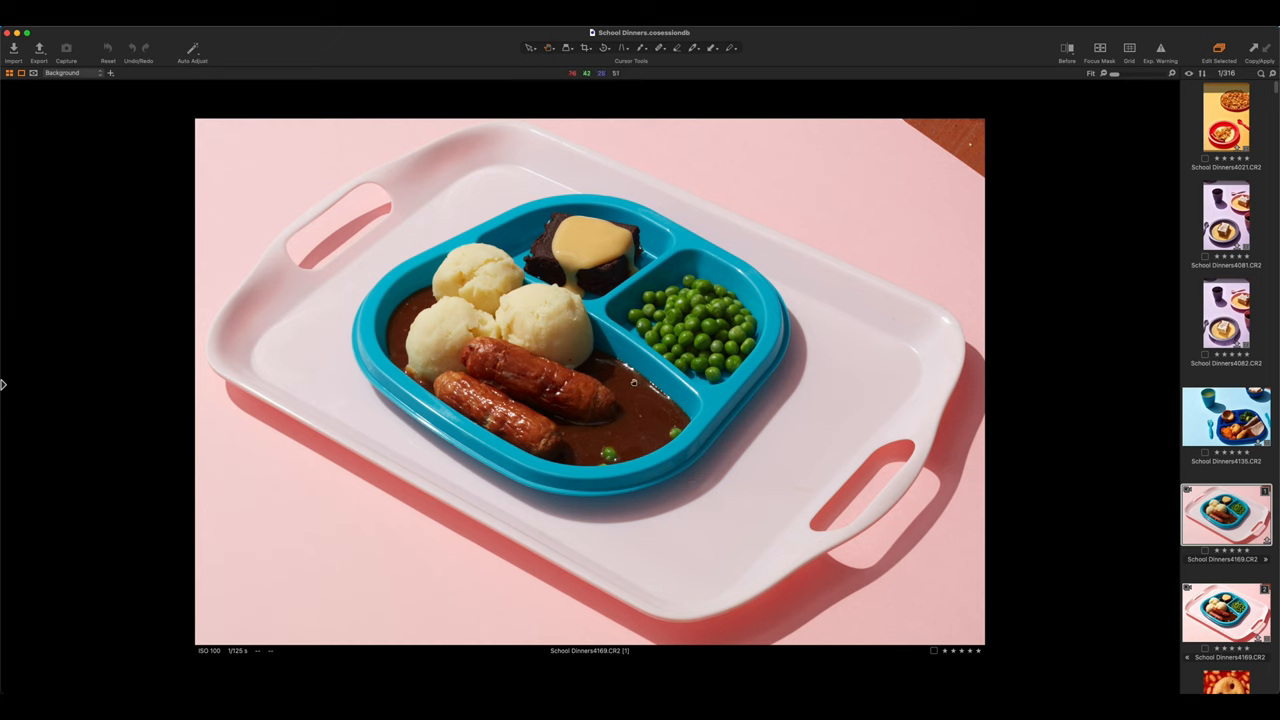
pyautogui.moveTo(376, 84)
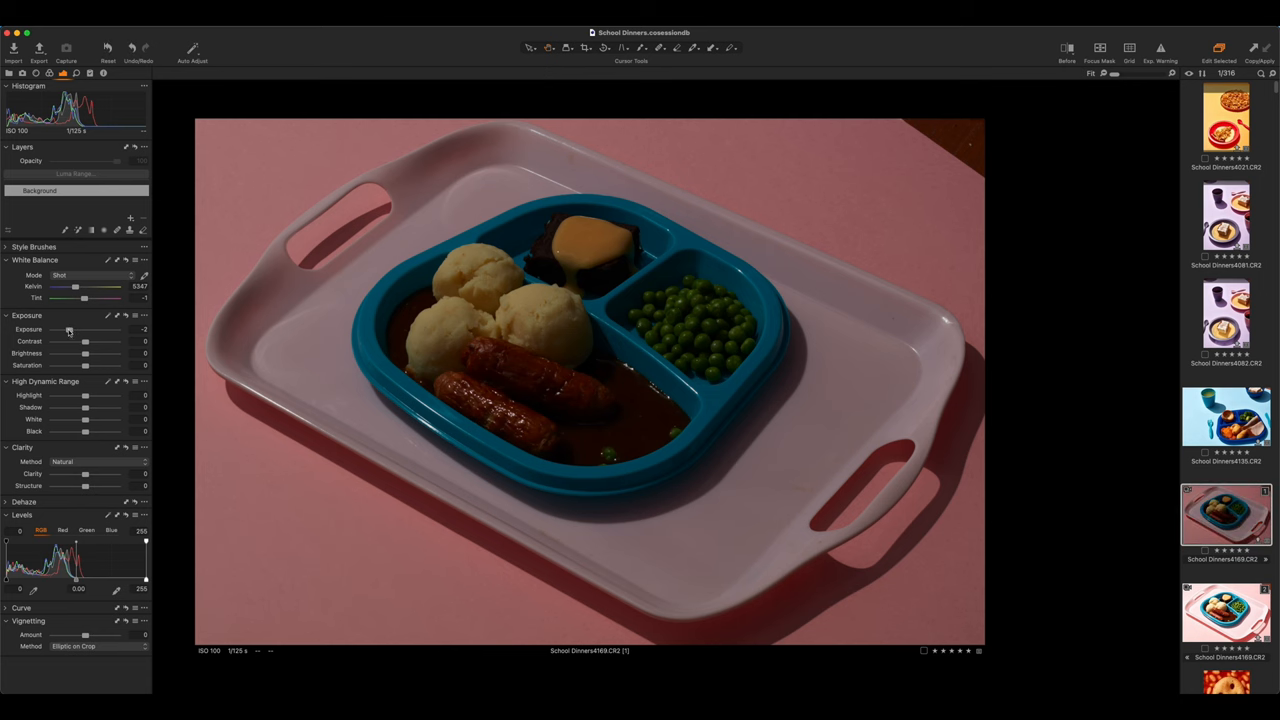
pyautogui.moveTo(68, 328); pyautogui.dragTo(84, 328)
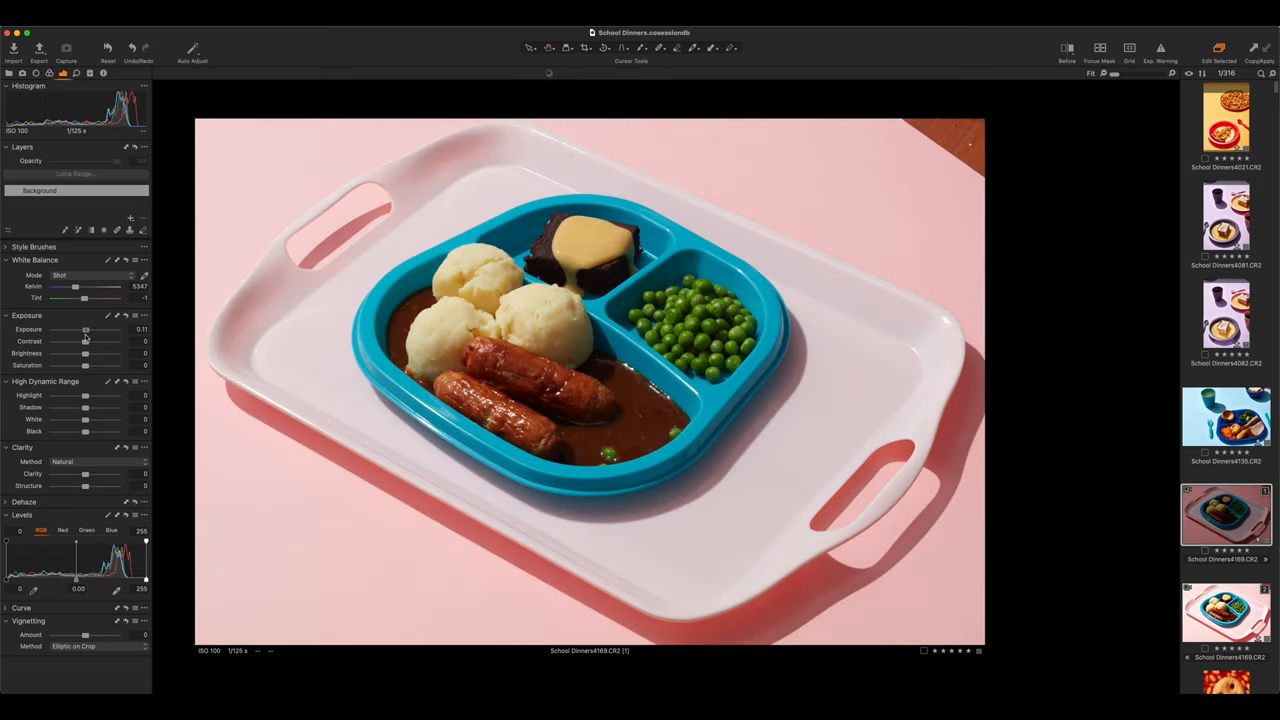
pyautogui.moveTo(90, 328); pyautogui.dragTo(84, 328)
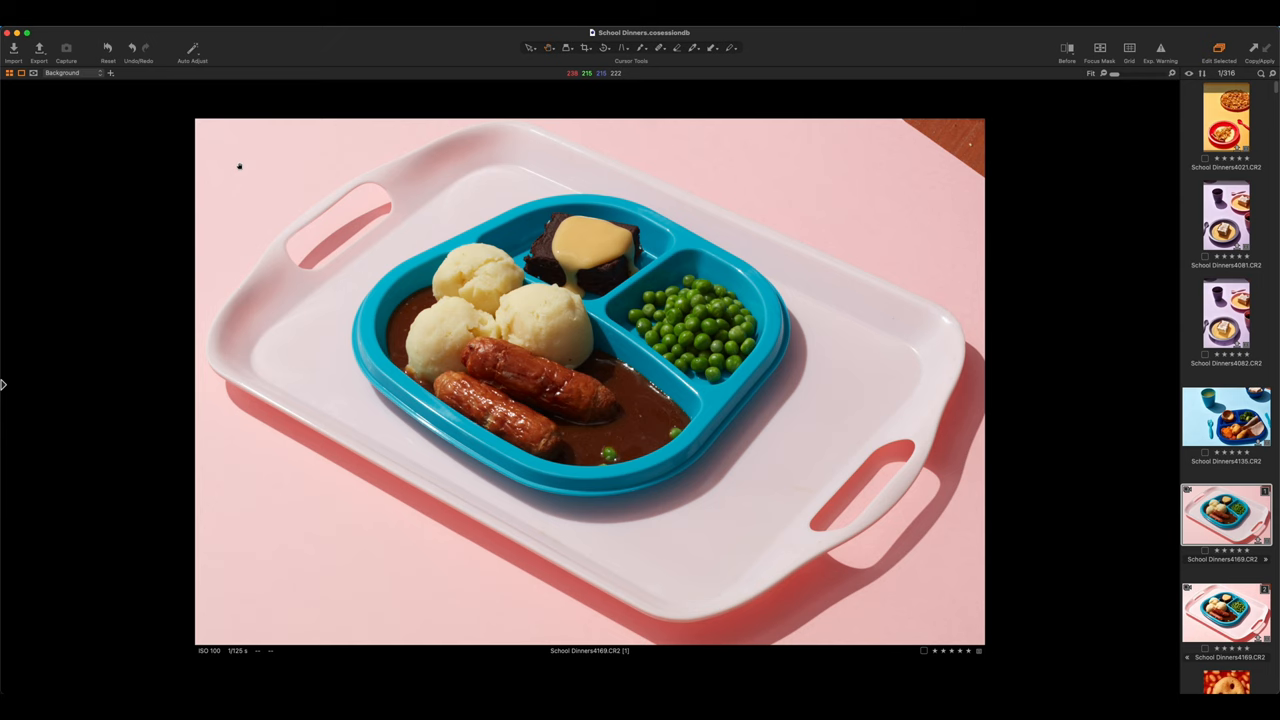
pyautogui.moveTo(316, 184)
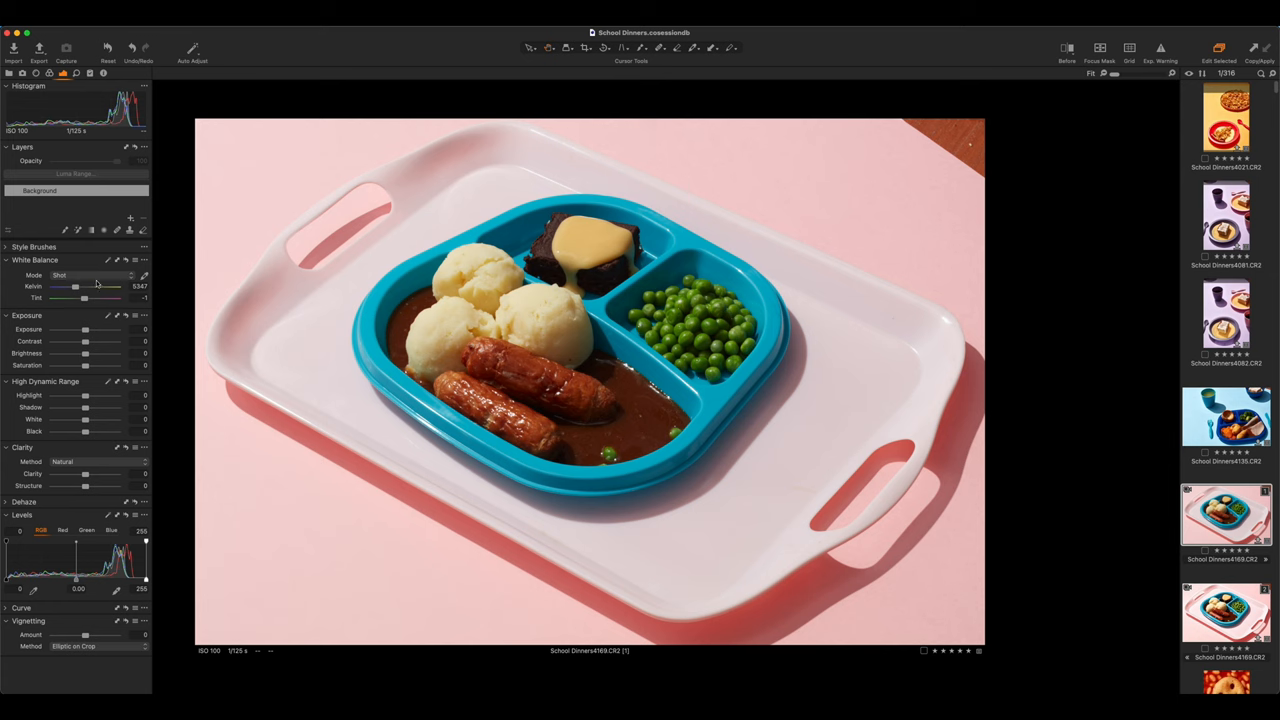
pyautogui.moveTo(72, 376)
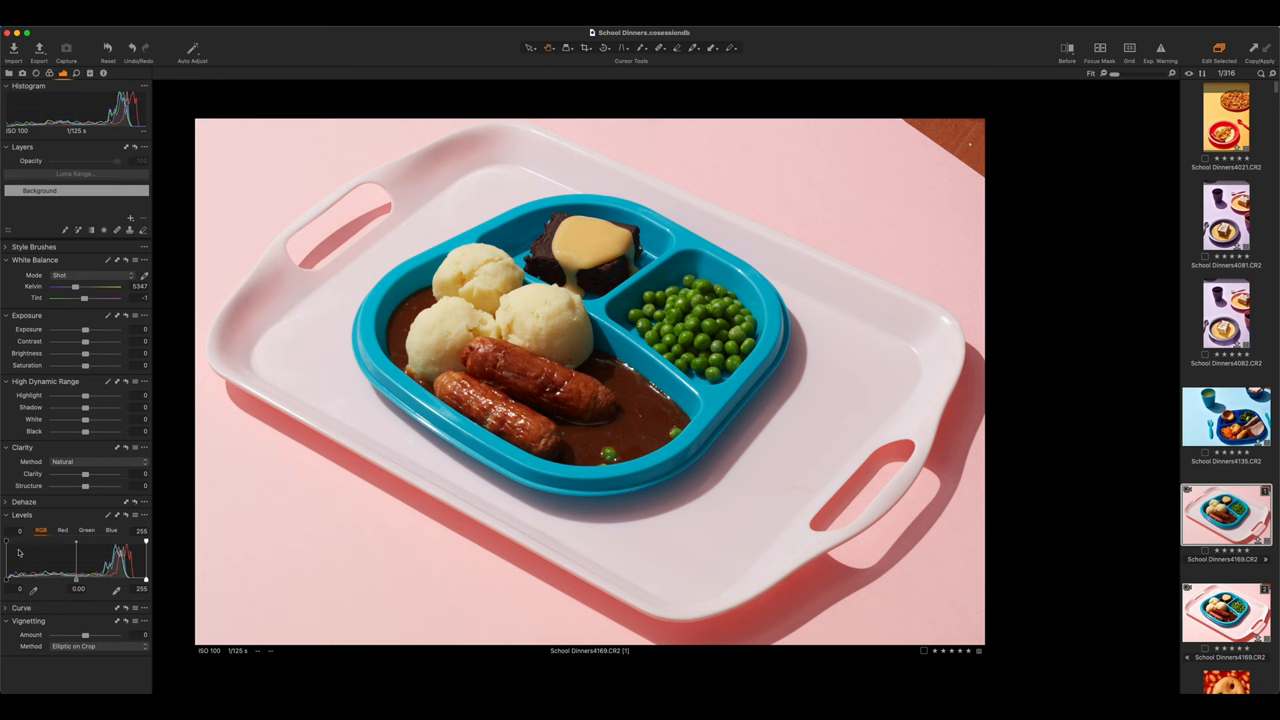
pyautogui.moveTo(148, 584)
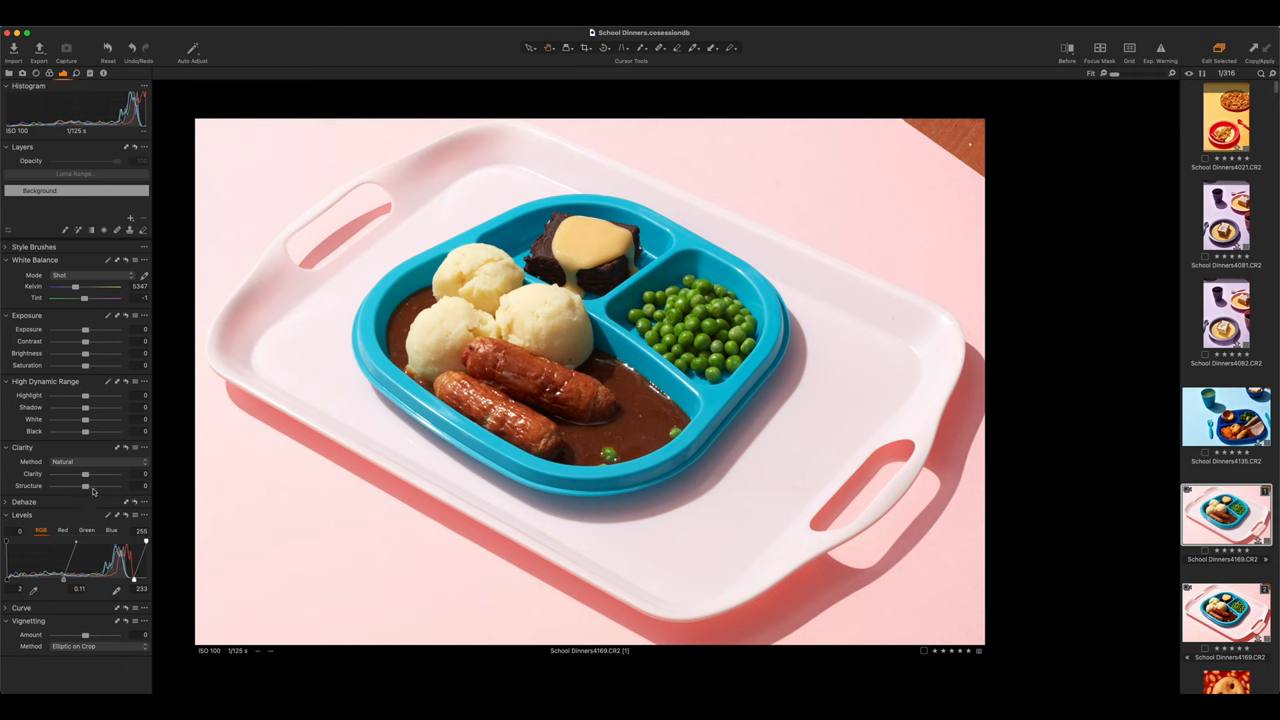
# Step: Raise Clarity and Structure on the tray photo and set the Clarity method to Punch
pyautogui.moveTo(74, 486); pyautogui.dragTo(92, 486)
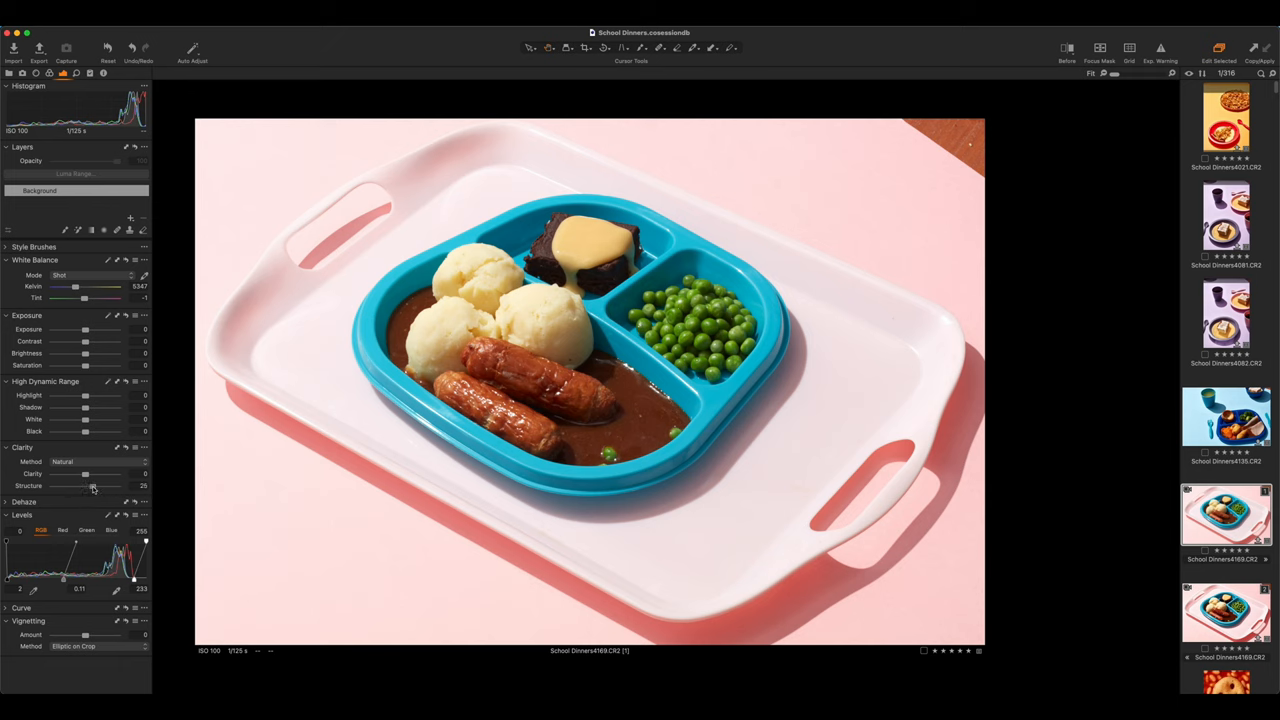
pyautogui.moveTo(84, 474); pyautogui.dragTo(110, 474)
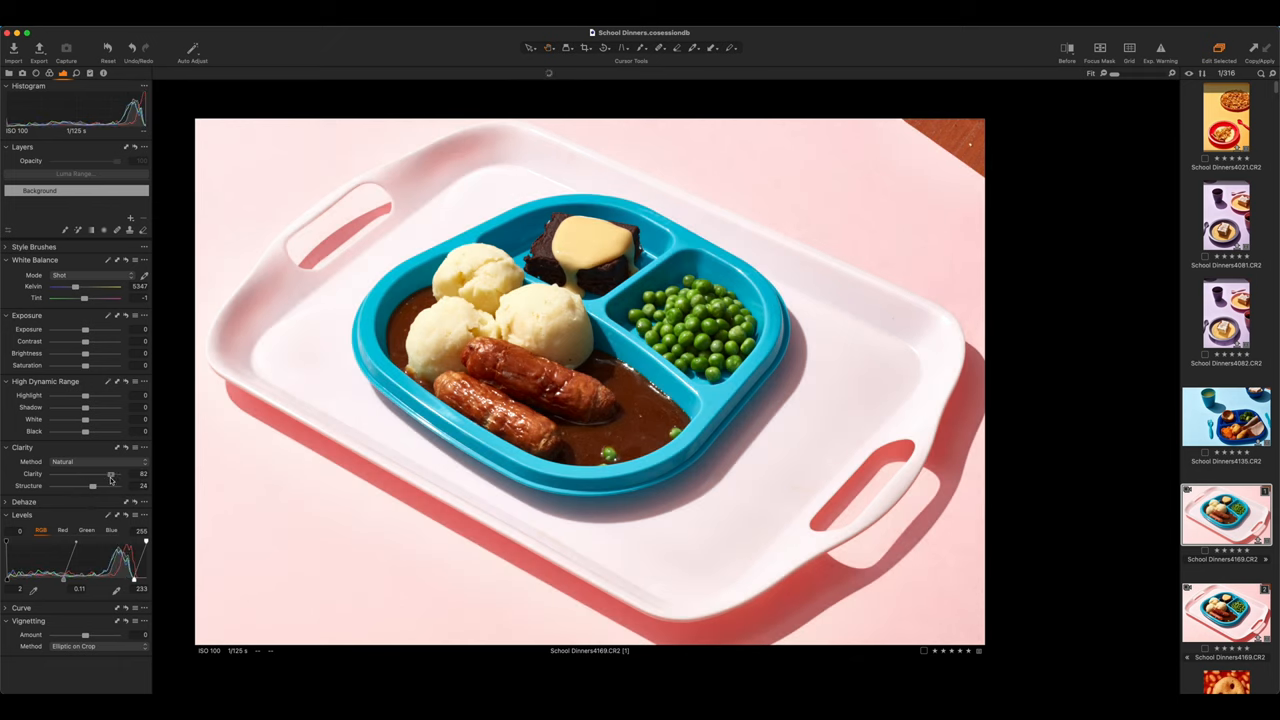
pyautogui.moveTo(90, 486); pyautogui.dragTo(110, 486)
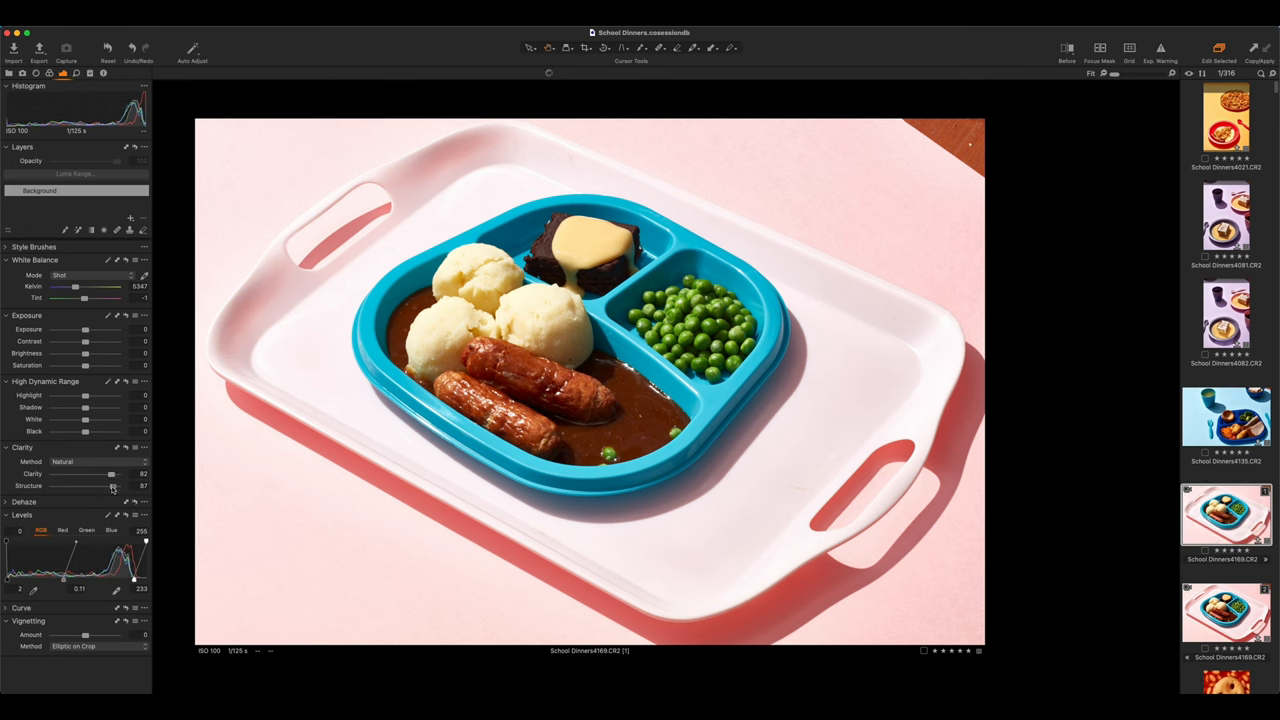
pyautogui.click(64, 462)
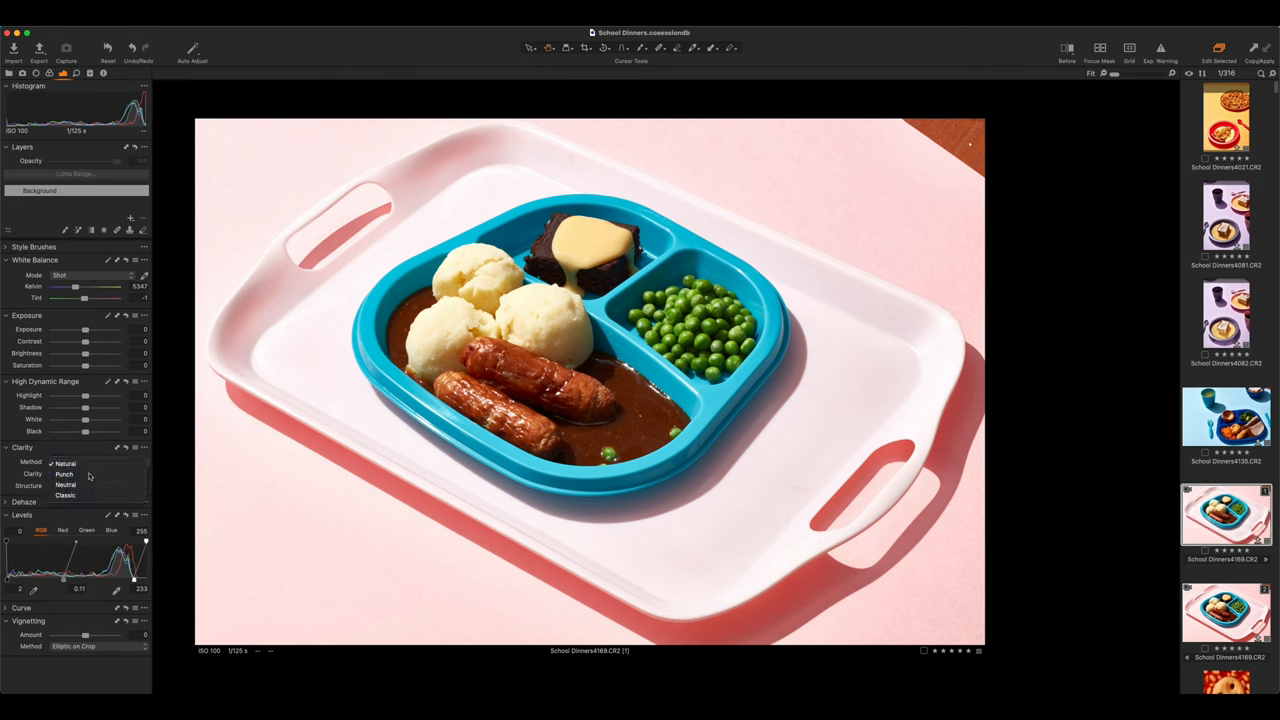
pyautogui.click(64, 472)
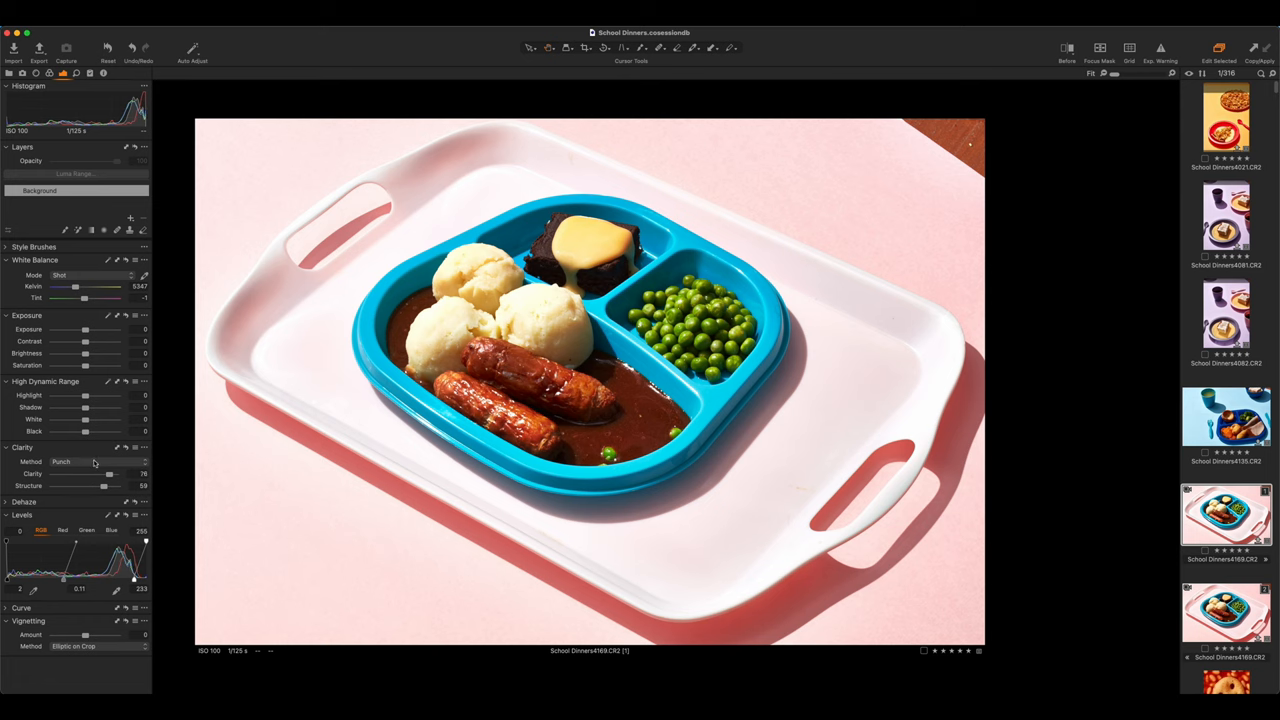
pyautogui.moveTo(124, 482)
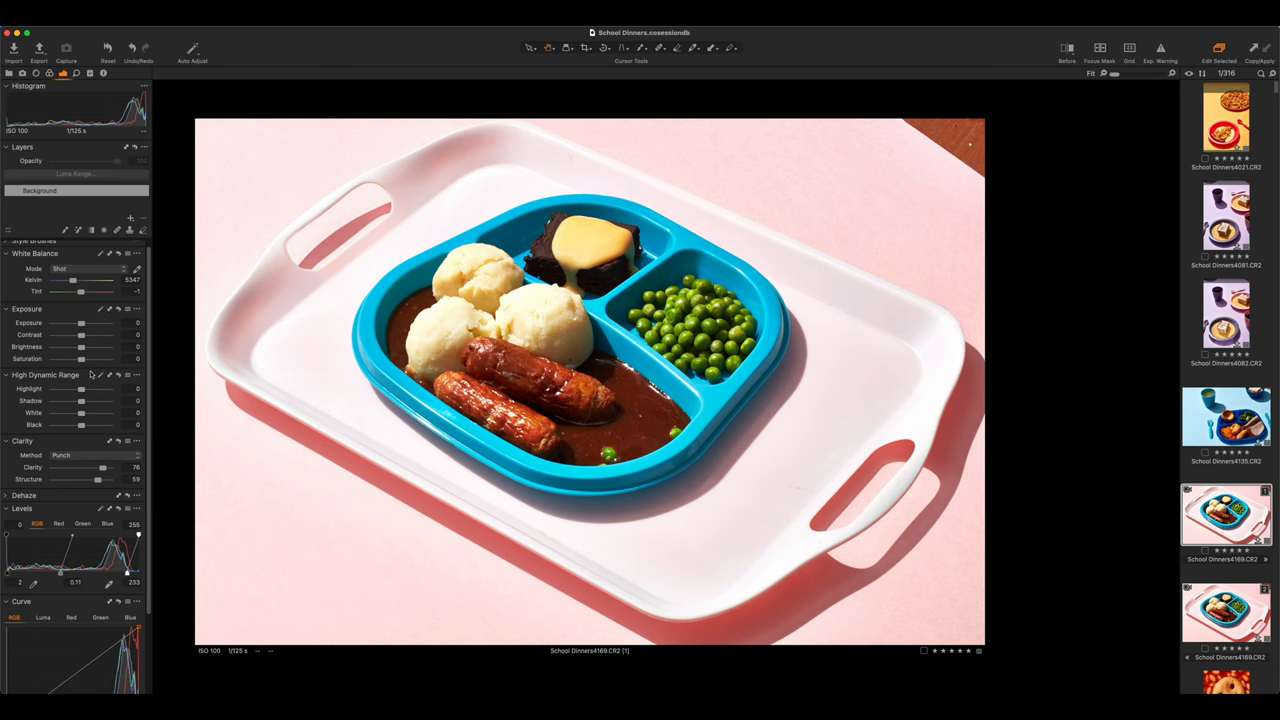
# Step: In High Dynamic Range, lift the shadows and rebalance the blacks for richer contrast
pyautogui.moveTo(80, 334); pyautogui.dragTo(100, 334)
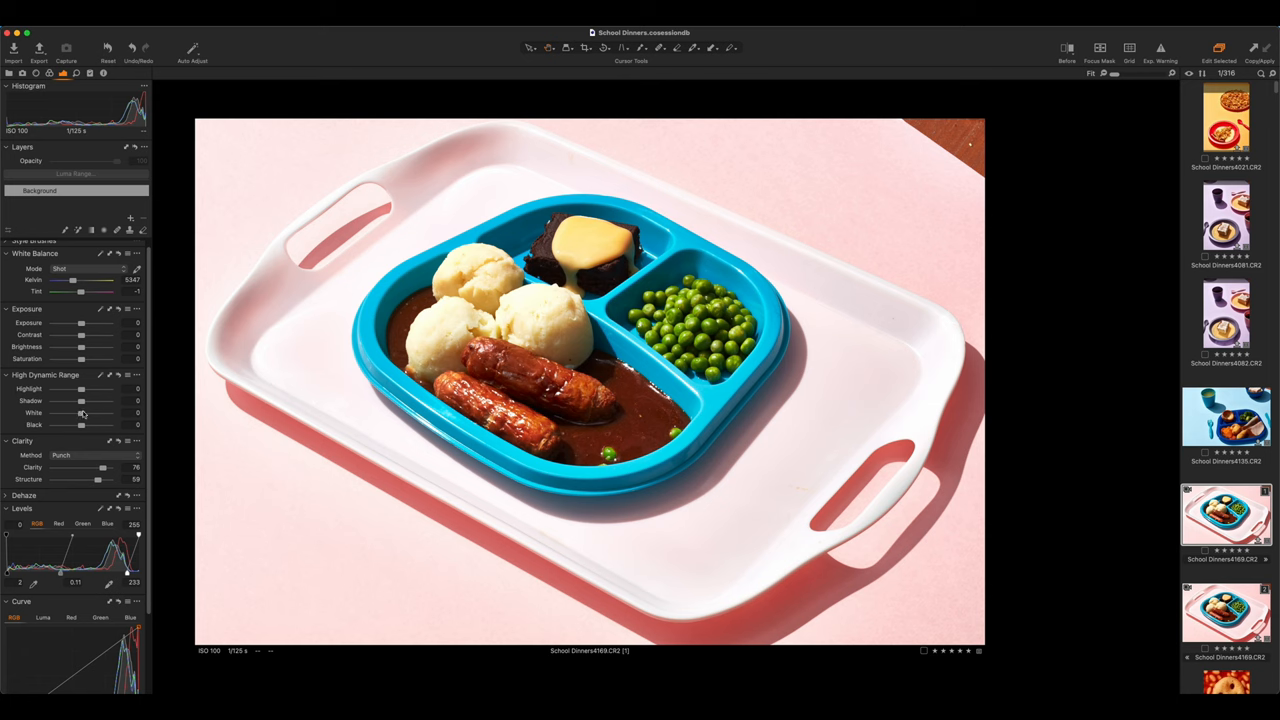
pyautogui.moveTo(80, 400); pyautogui.dragTo(92, 400)
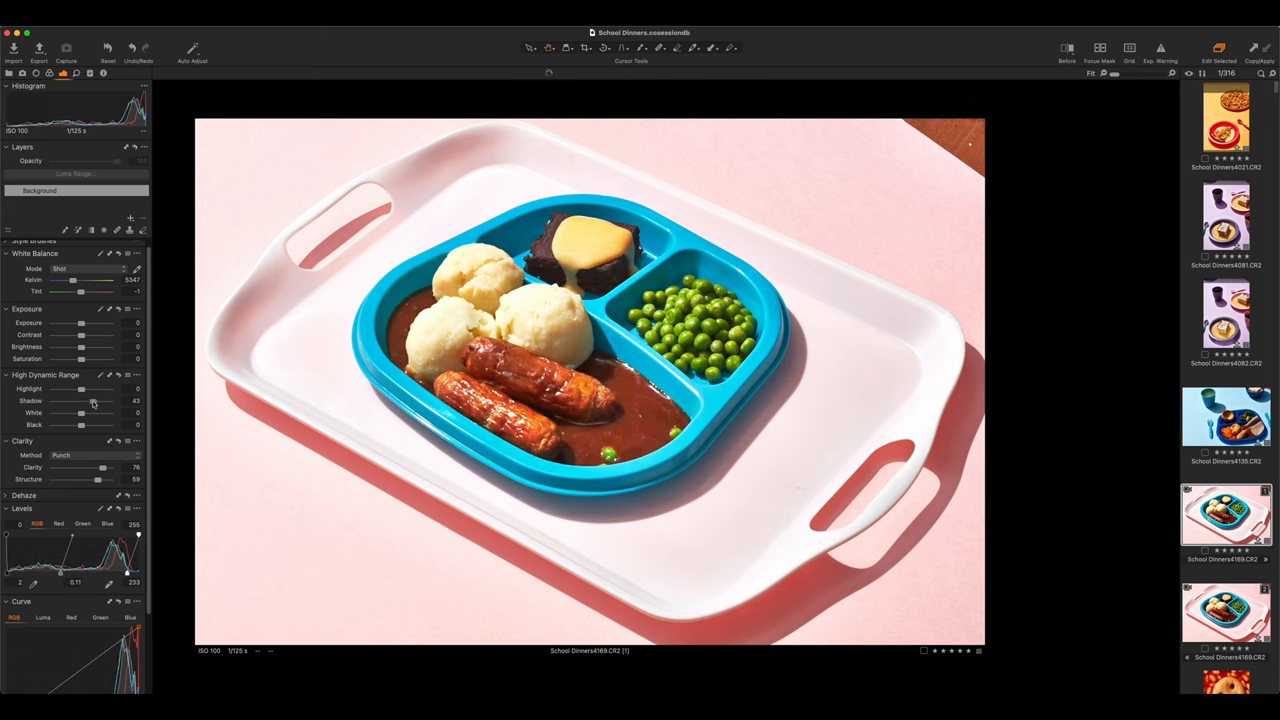
pyautogui.moveTo(92, 400); pyautogui.dragTo(84, 400)
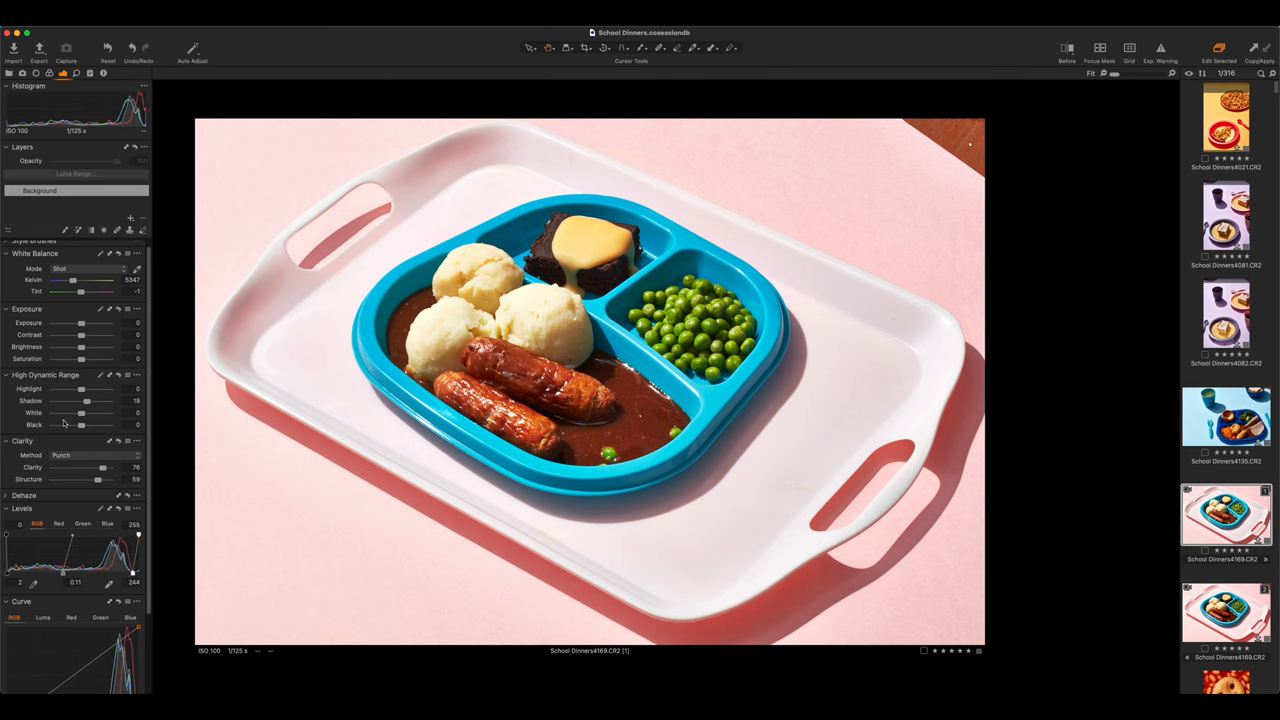
pyautogui.moveTo(168, 550)
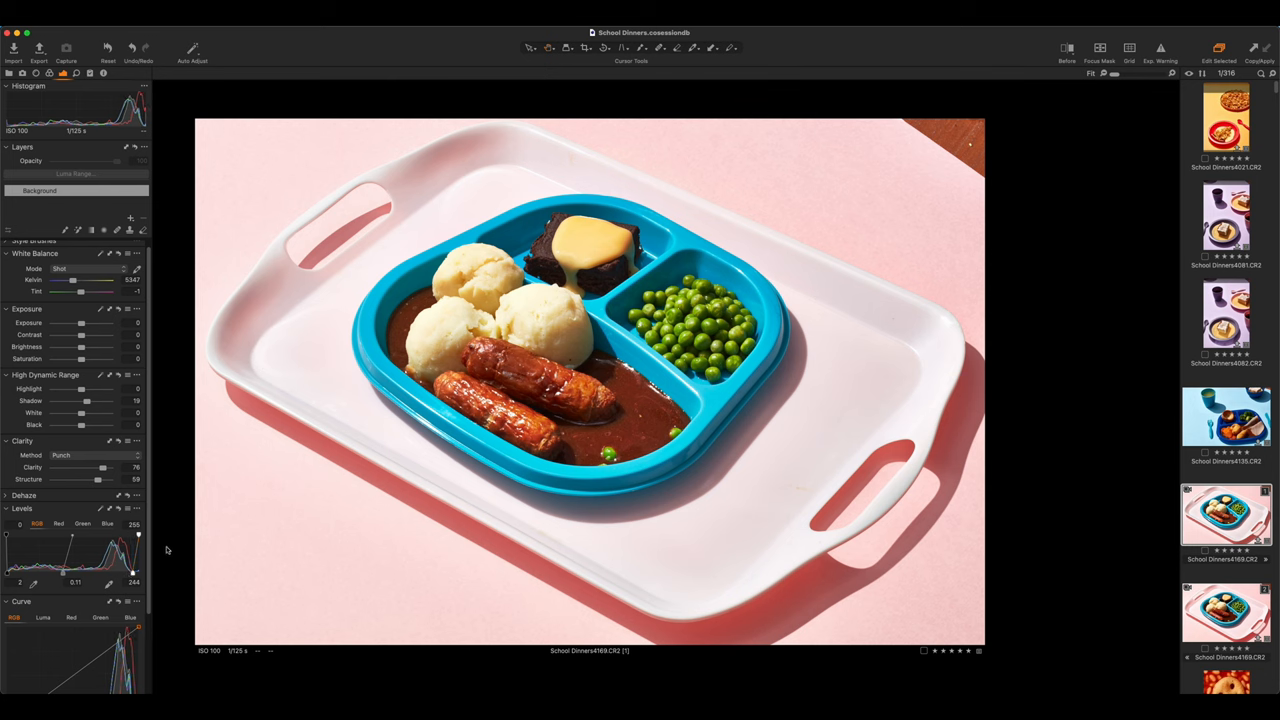
pyautogui.moveTo(132, 578)
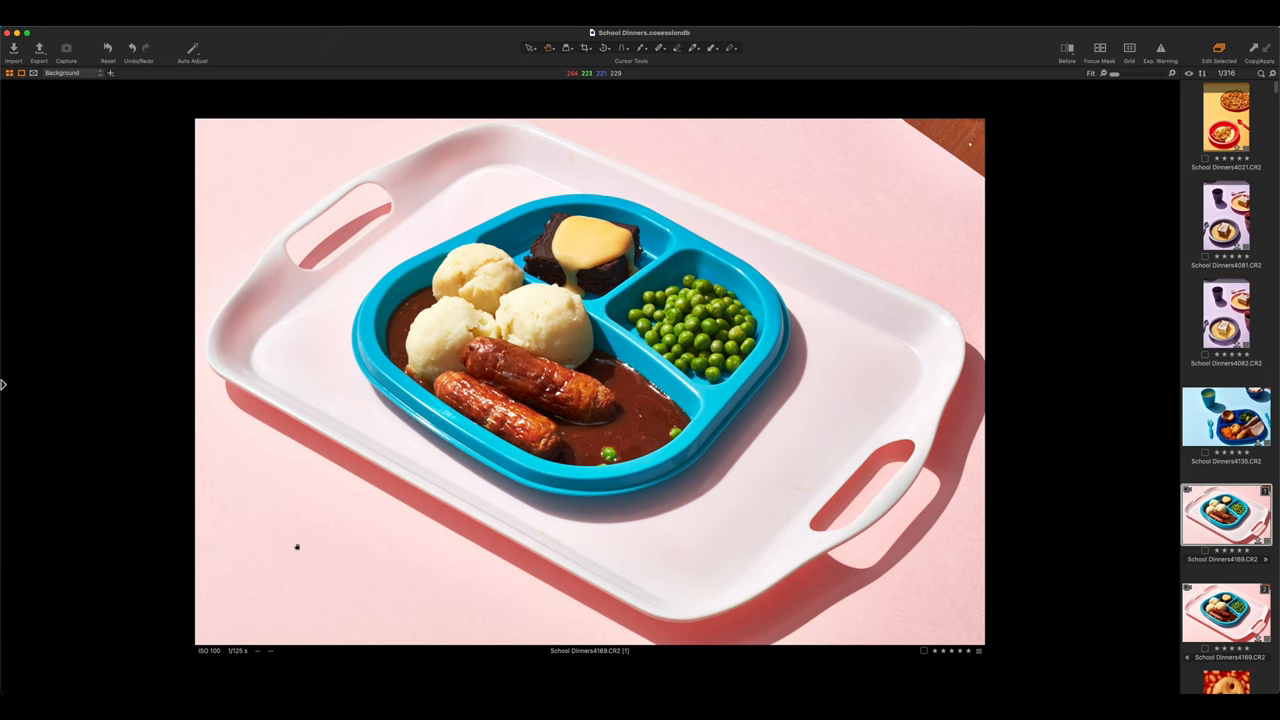
pyautogui.moveTo(288, 560)
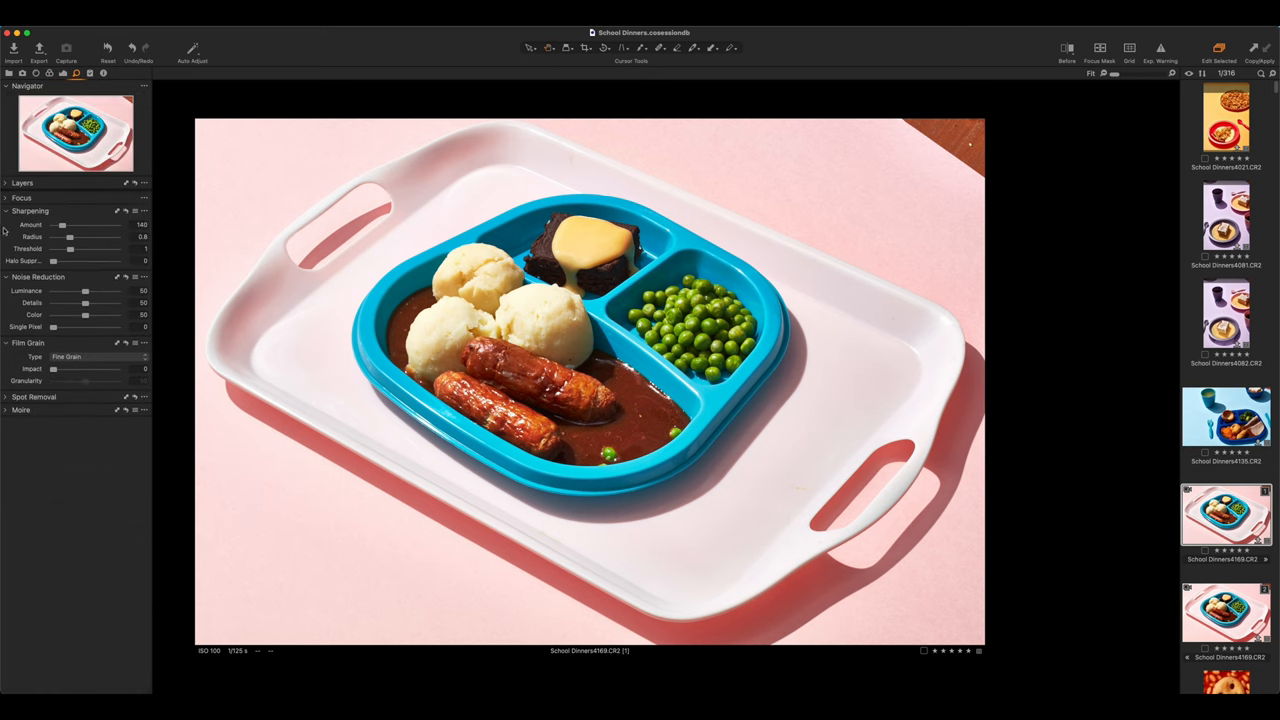
# Step: Apply a Soft image sharpening preset, trim its Amount, and add a new adjustment layer
pyautogui.click(136, 212)
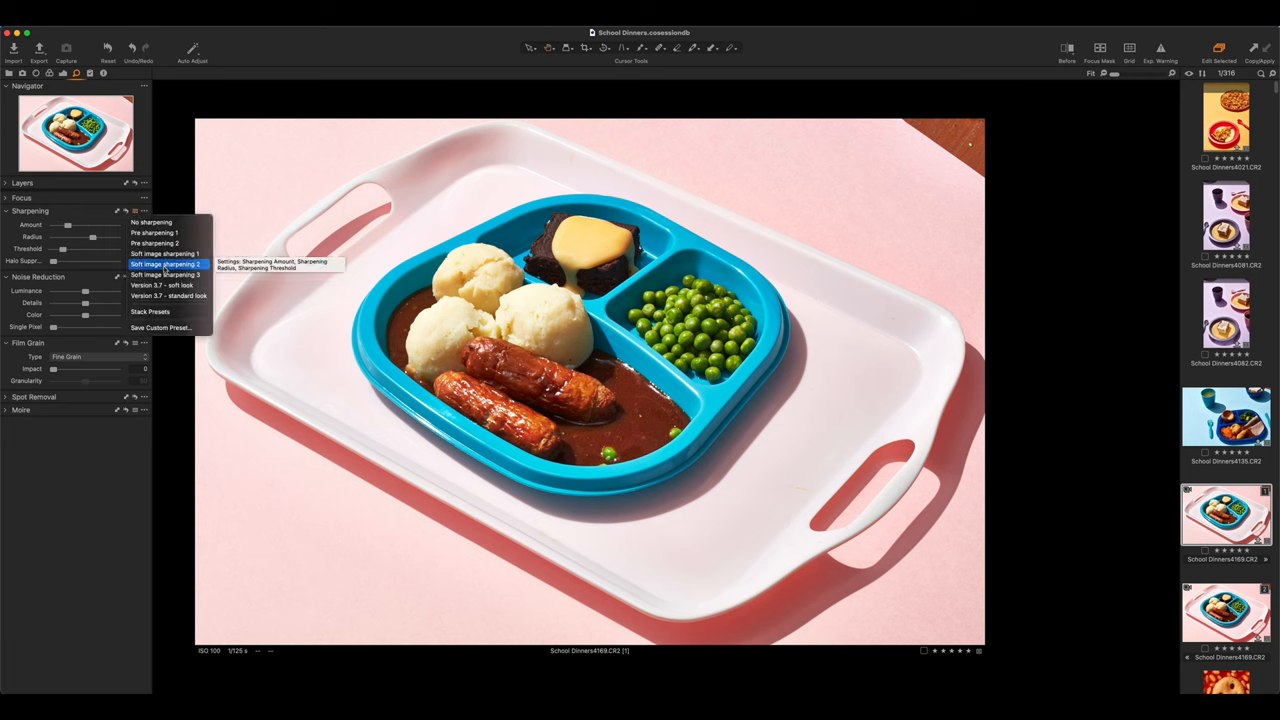
pyautogui.click(164, 264)
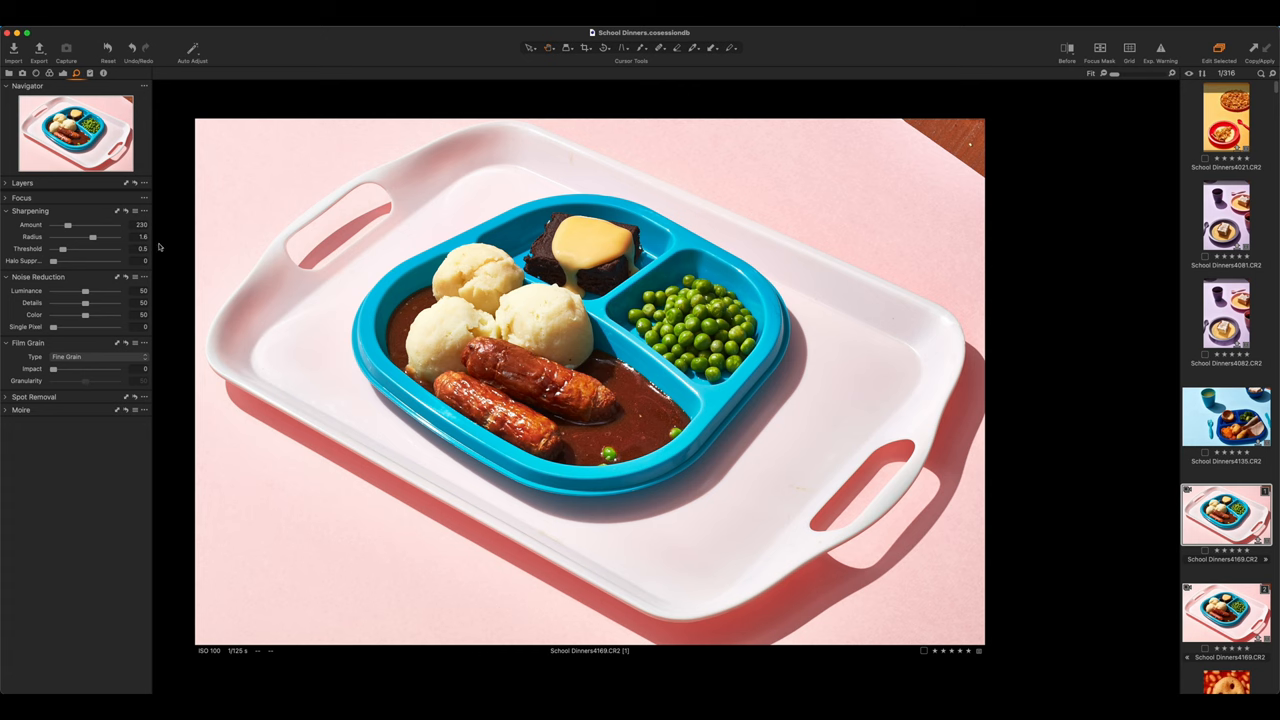
pyautogui.moveTo(90, 224); pyautogui.dragTo(60, 224)
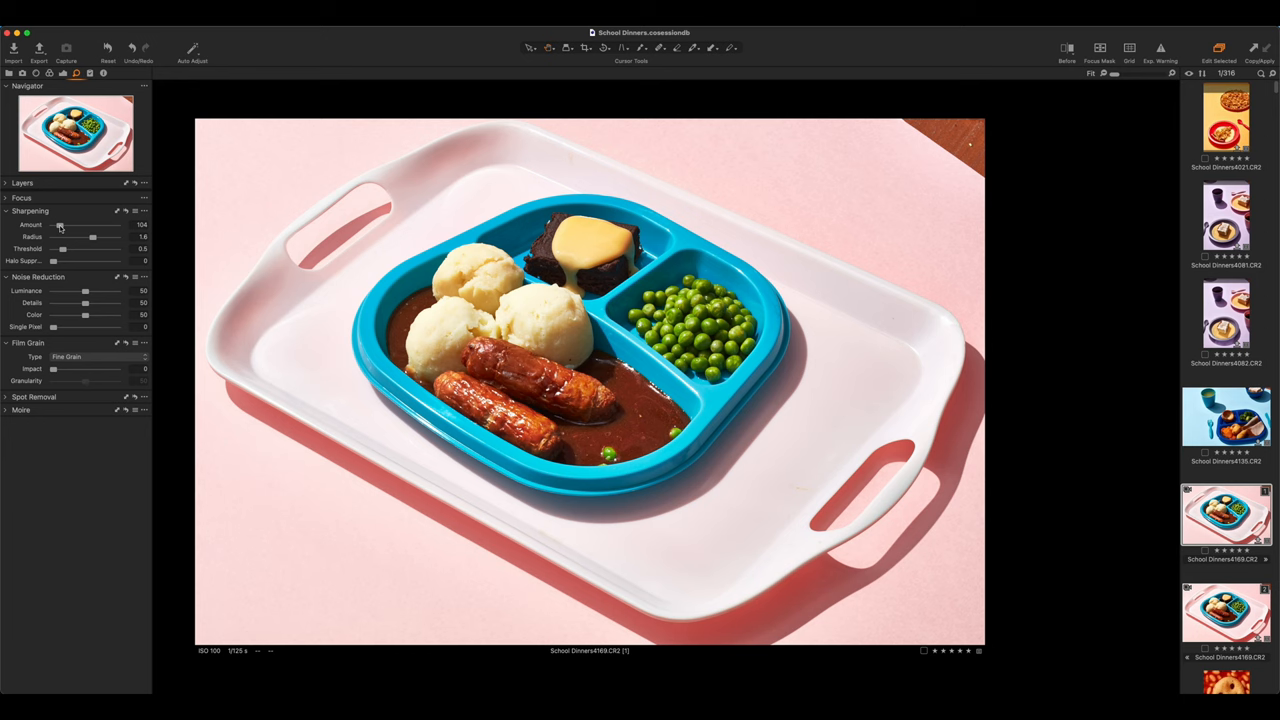
pyautogui.moveTo(100, 344)
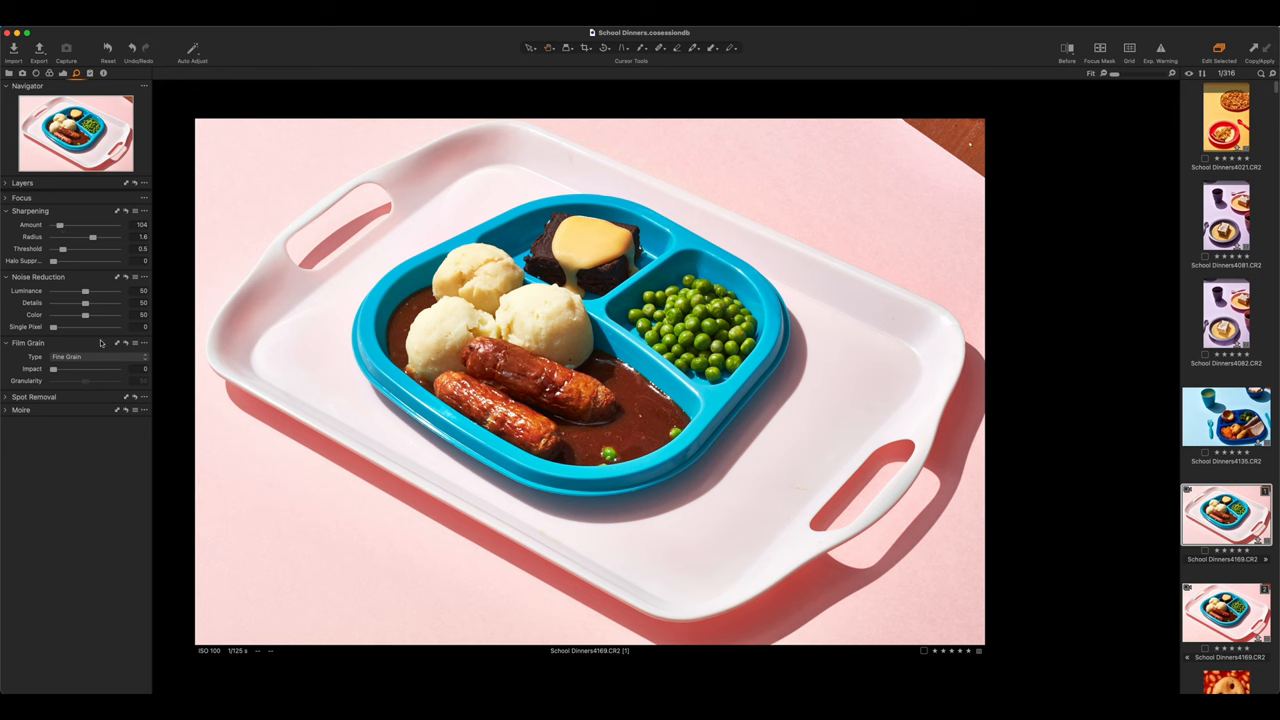
pyautogui.moveTo(92, 370)
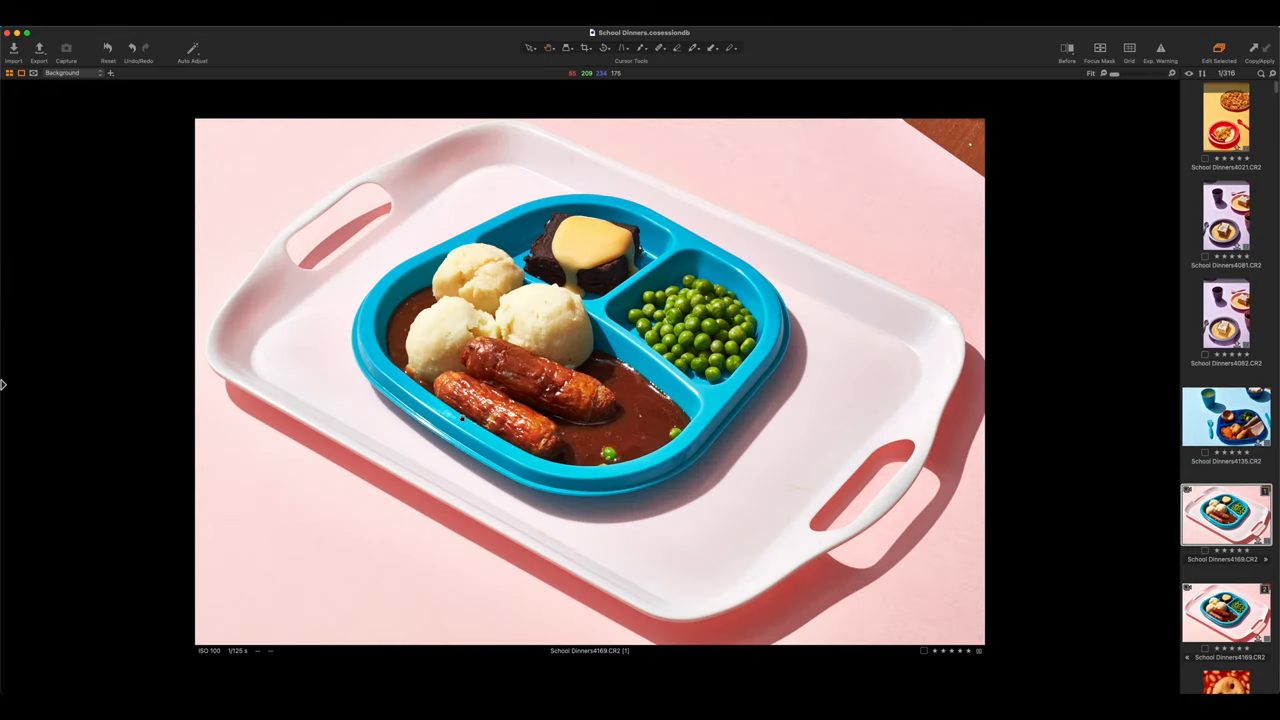
pyautogui.moveTo(556, 364)
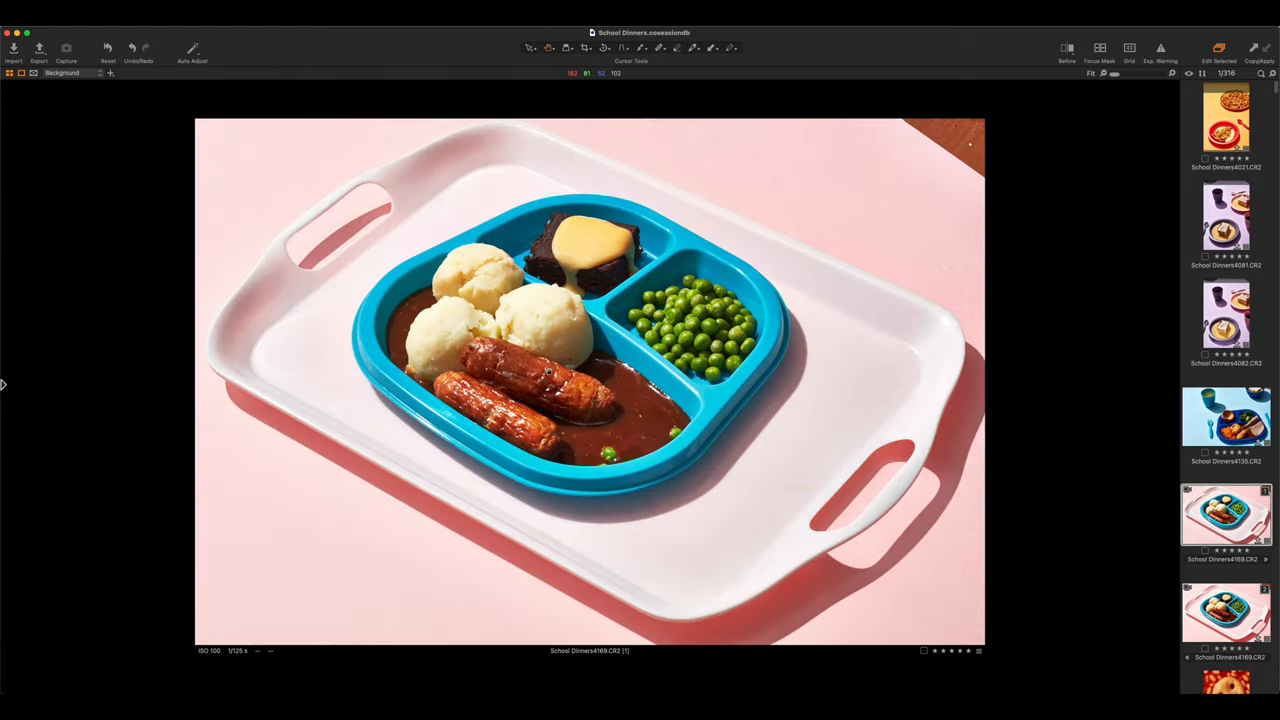
pyautogui.click(64, 72)
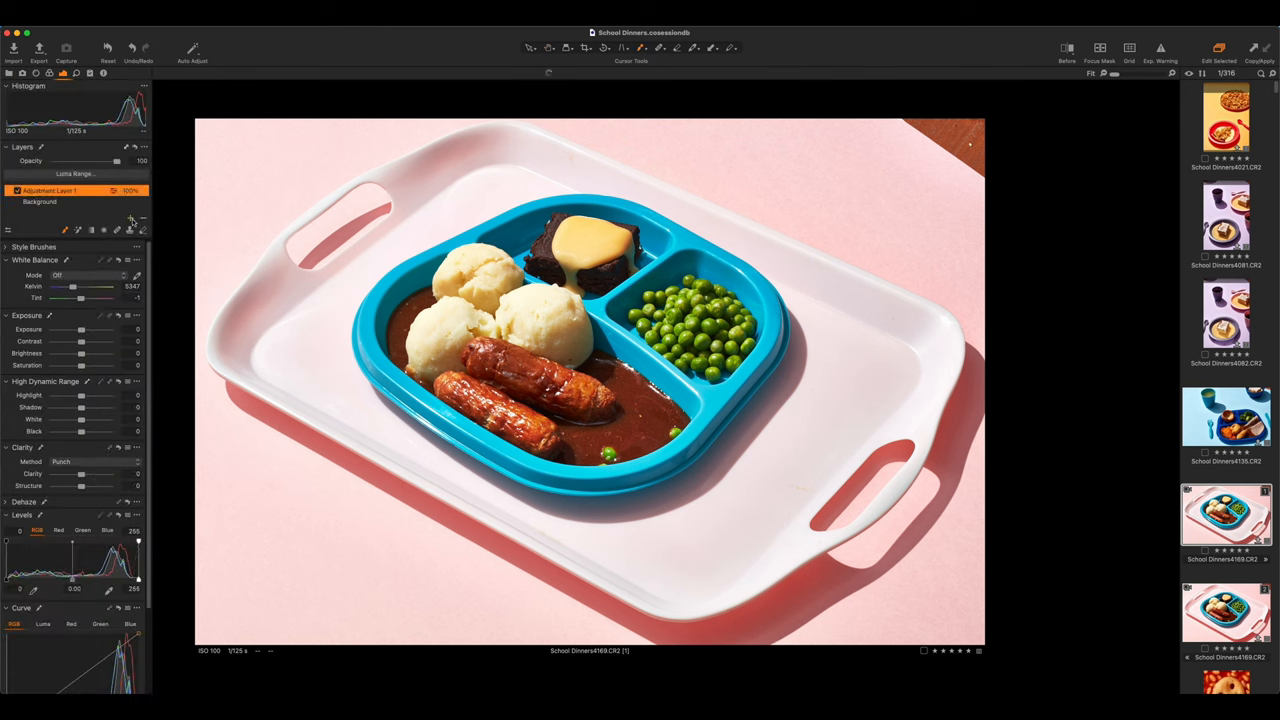
# Step: Zoom the viewer to a 100% close-up of the mashed potatoes and peas
pyautogui.doubleClick(48, 190)
pyautogui.write('mash potatoe')
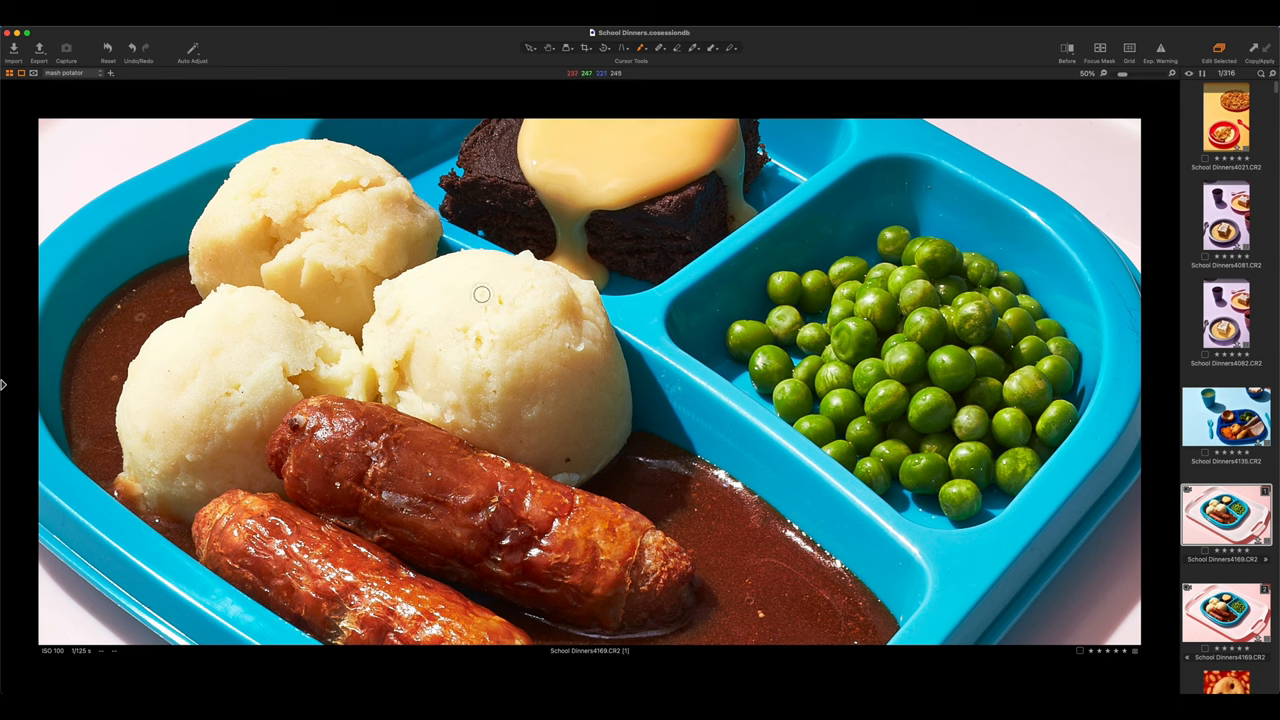
# Step: Mask the mashed potato scoops and heal the small blemishes on them
pyautogui.moveTo(480, 294); pyautogui.dragTo(456, 332)
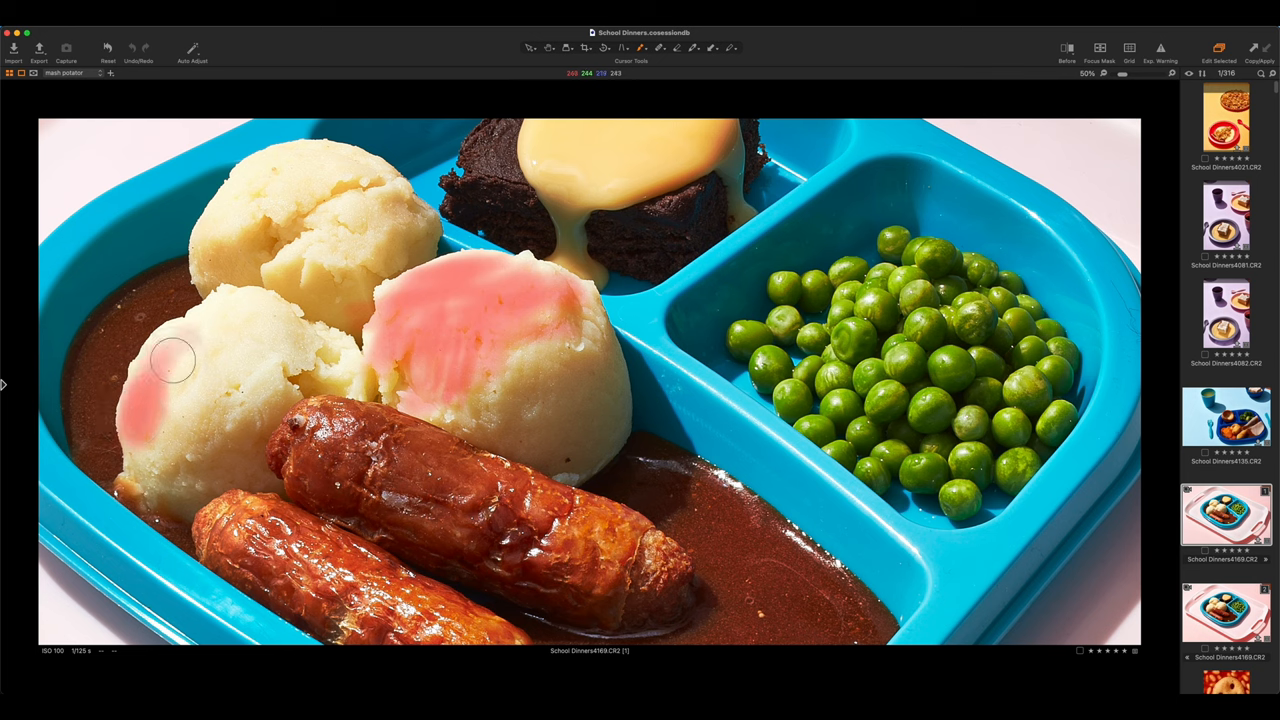
pyautogui.moveTo(176, 360); pyautogui.dragTo(184, 400)
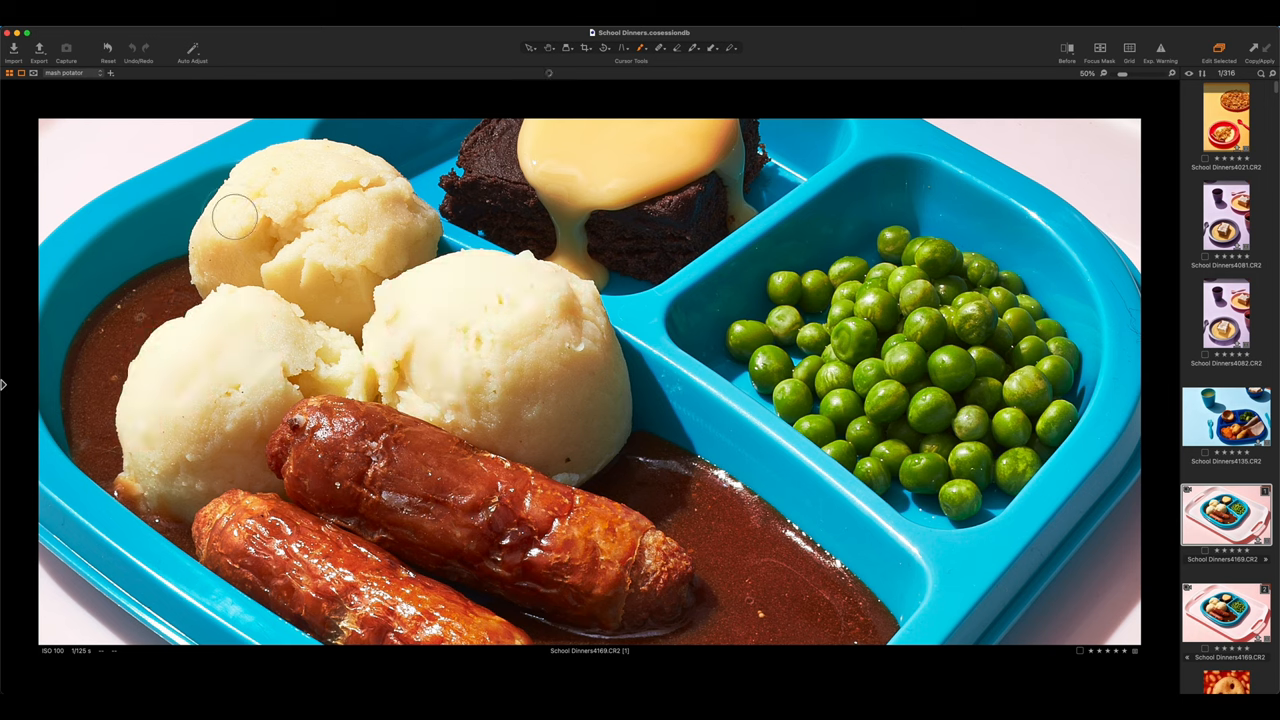
pyautogui.moveTo(236, 216); pyautogui.dragTo(316, 176)
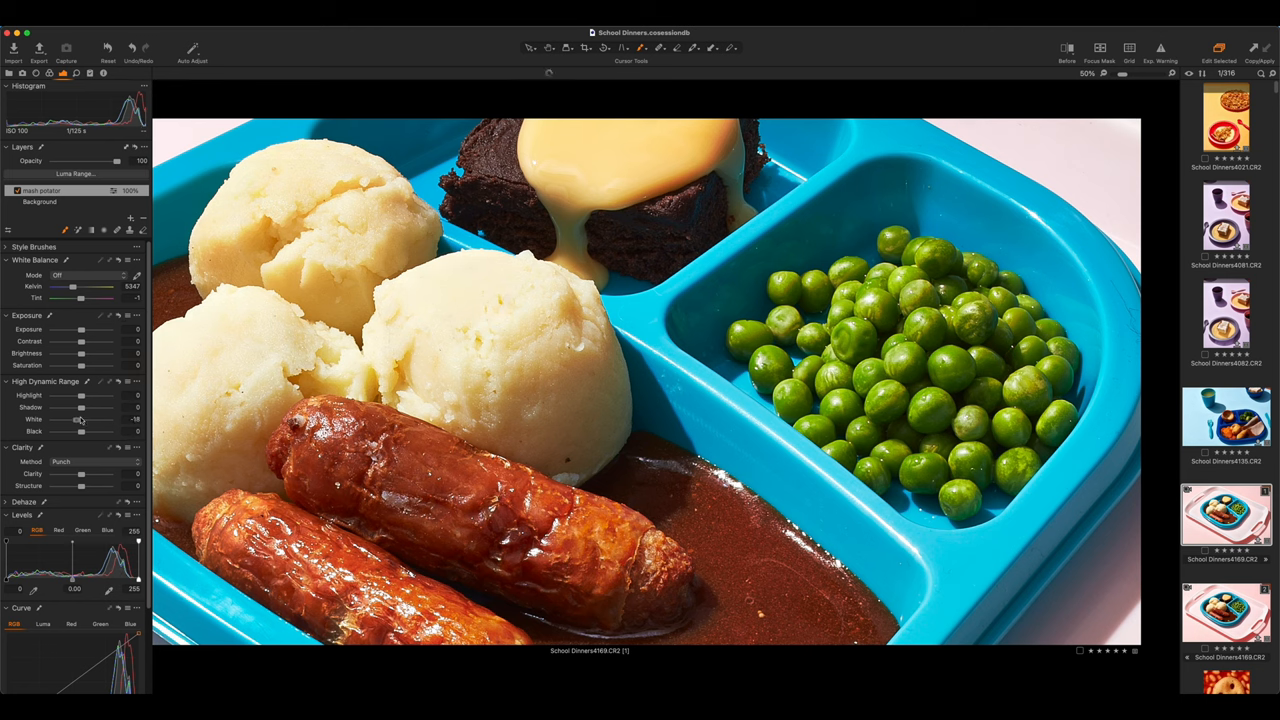
pyautogui.moveTo(82, 396); pyautogui.dragTo(72, 396)
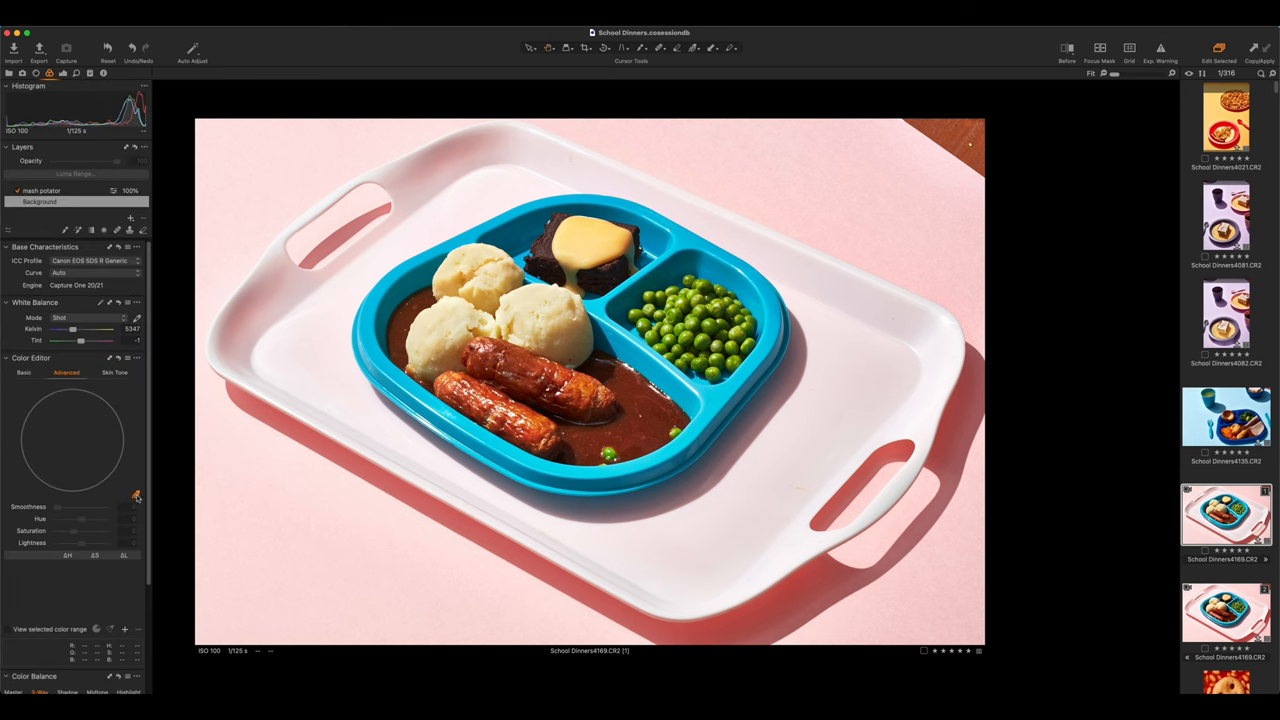
# Step: Sample the pink background in the Color Editor and settle its Lightness slightly lighter
pyautogui.click(136, 496)
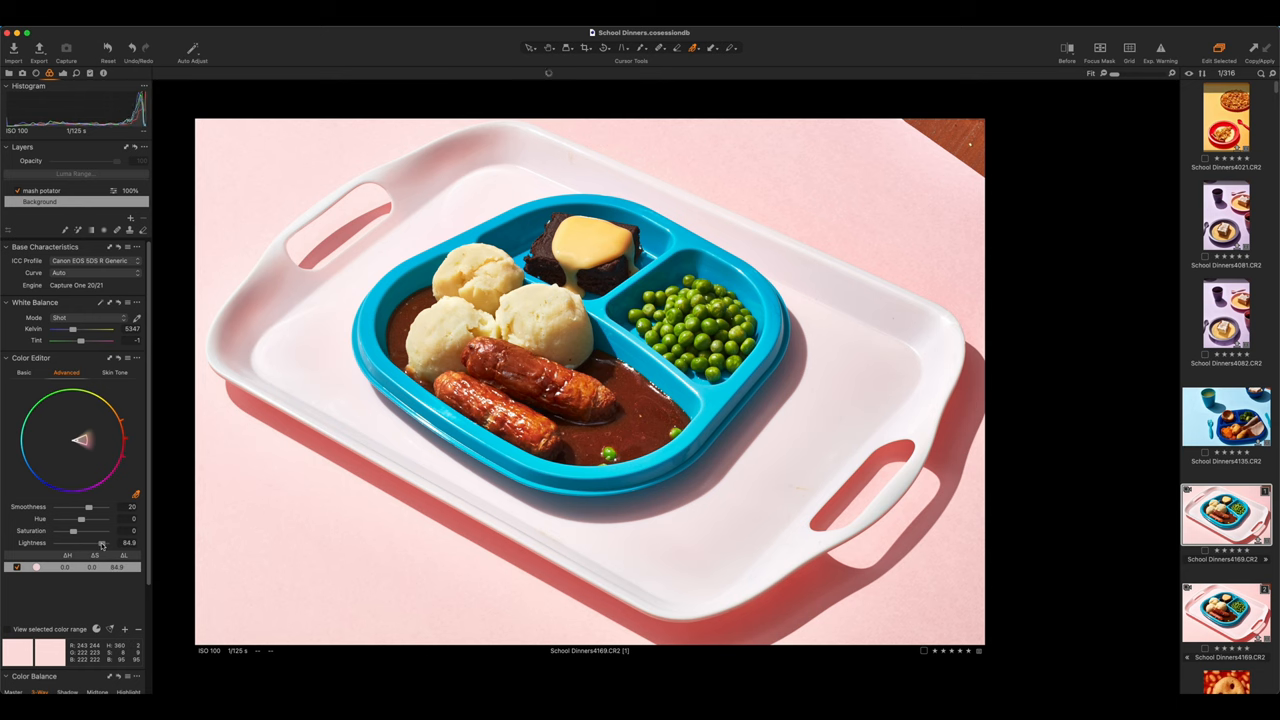
pyautogui.moveTo(100, 544); pyautogui.dragTo(68, 544)
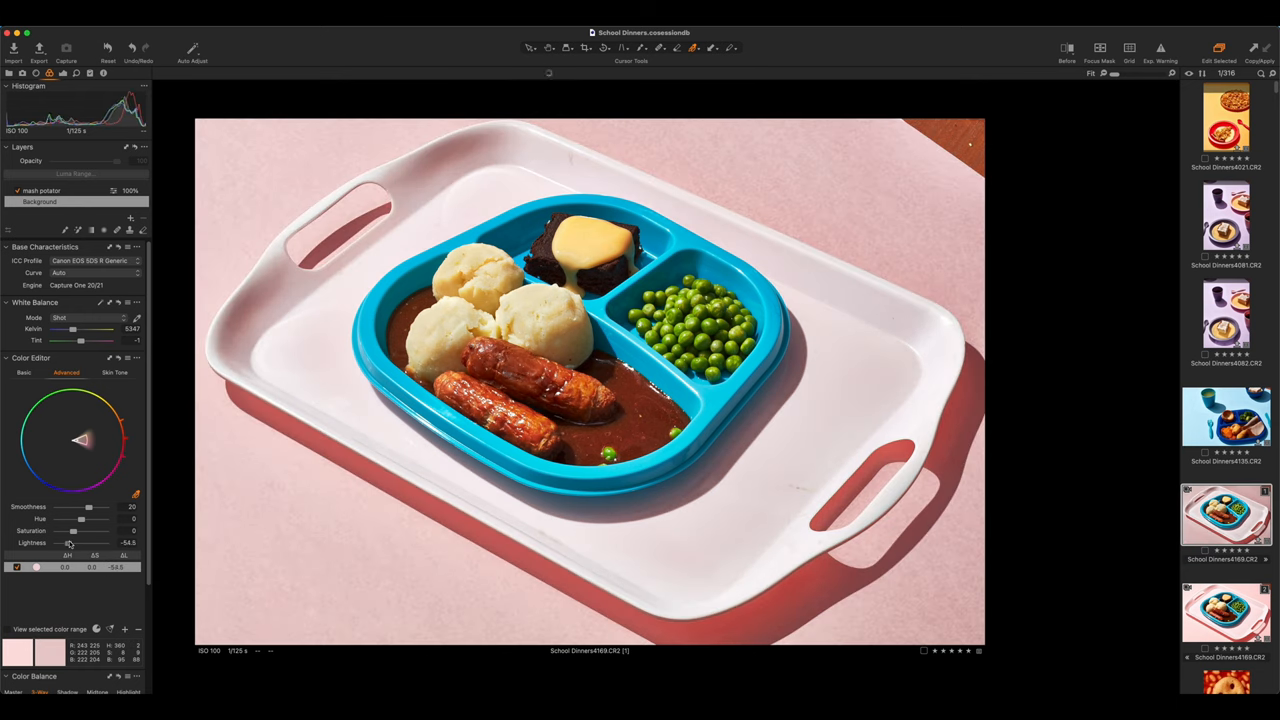
pyautogui.moveTo(70, 544); pyautogui.dragTo(56, 544)
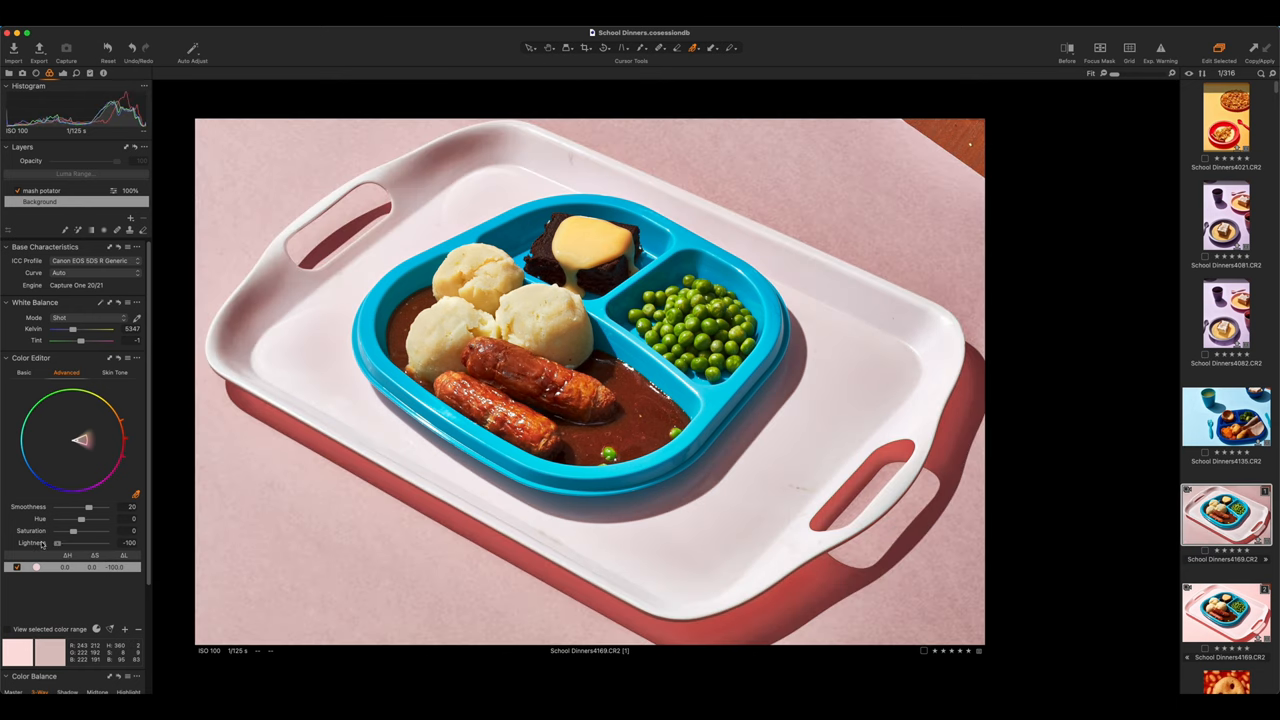
pyautogui.moveTo(56, 544); pyautogui.dragTo(68, 544)
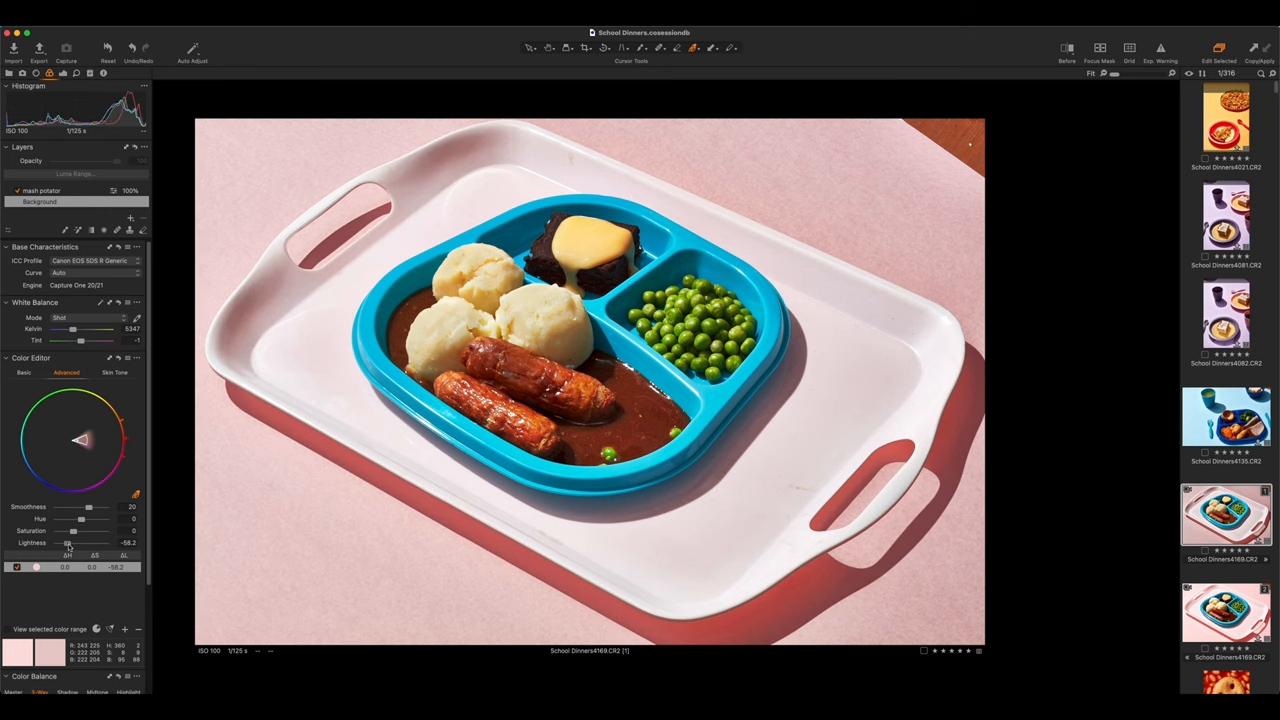
pyautogui.moveTo(68, 544); pyautogui.dragTo(78, 544)
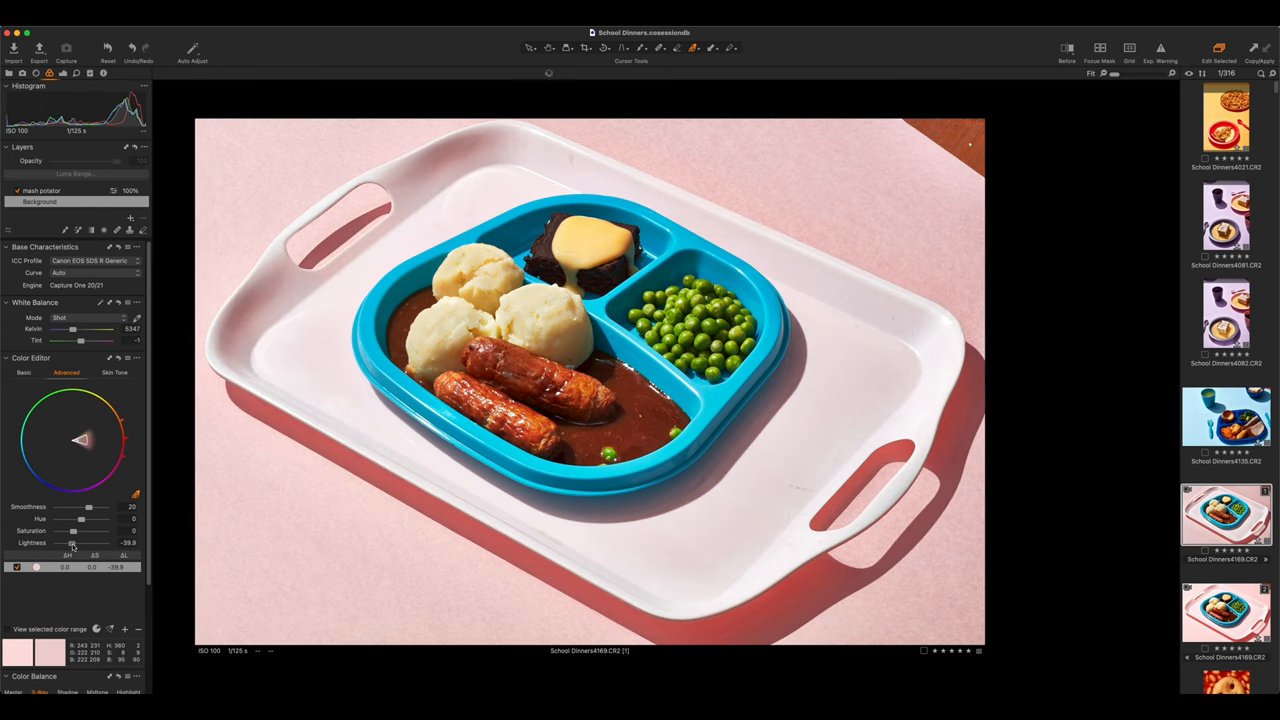
pyautogui.moveTo(72, 544); pyautogui.dragTo(78, 544)
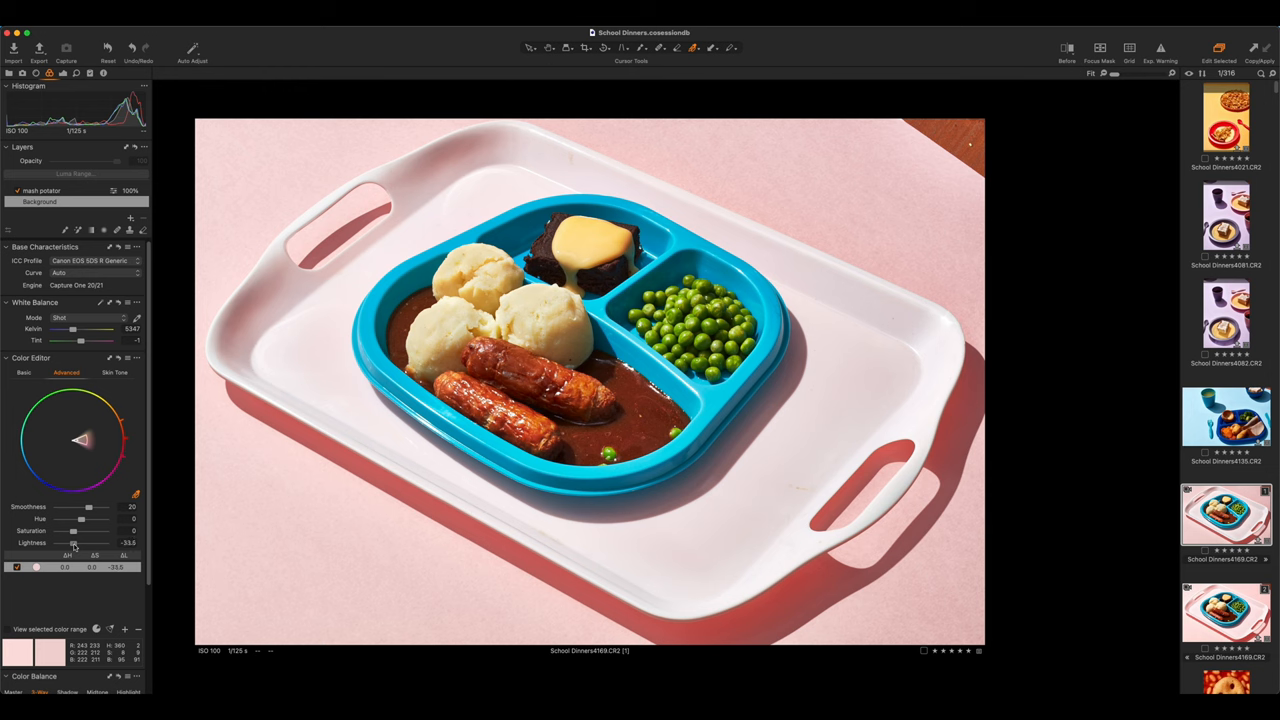
pyautogui.moveTo(80, 544); pyautogui.dragTo(74, 544)
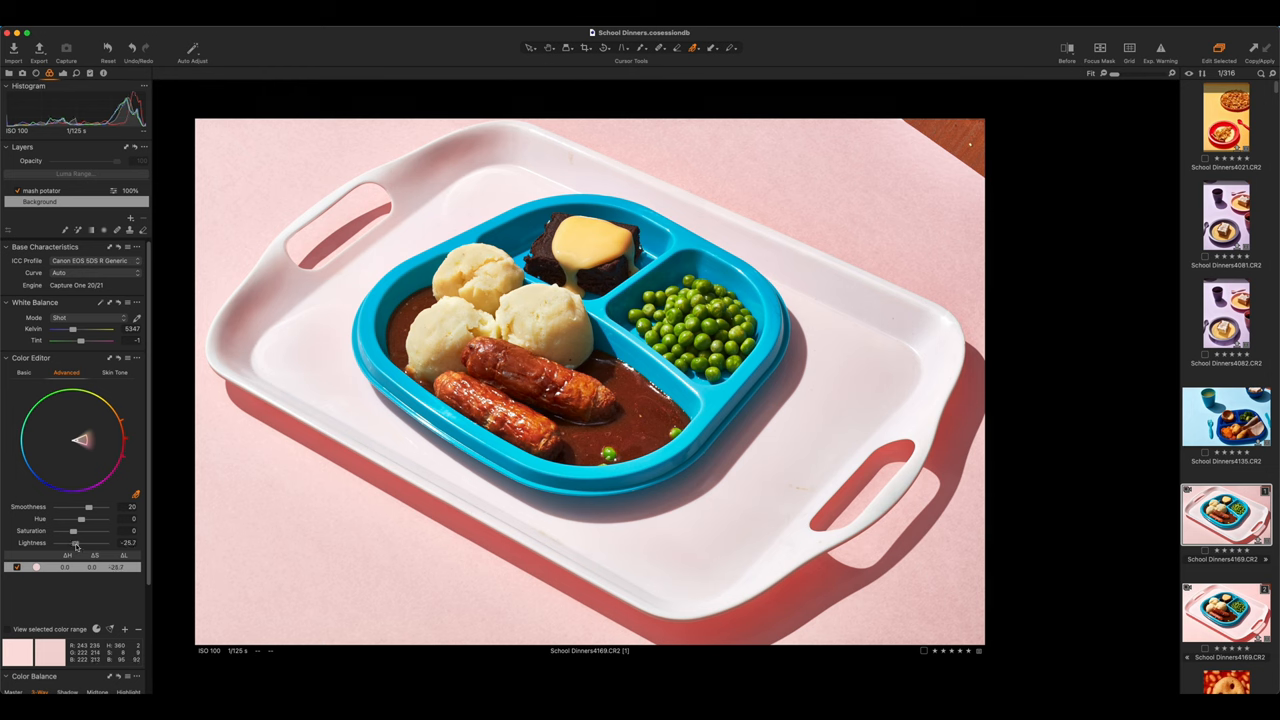
pyautogui.moveTo(78, 544); pyautogui.dragTo(74, 544)
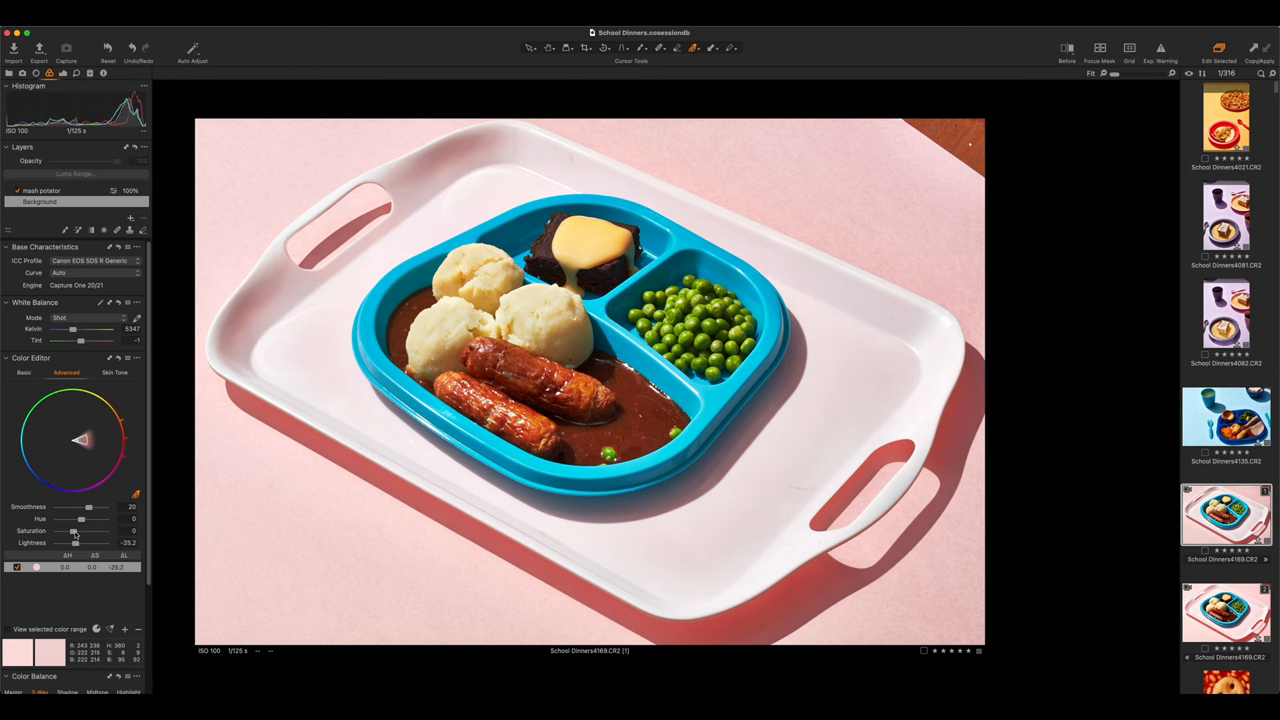
# Step: Tune the background's Saturation and Hue toward a softer pink, ending on the blue plate's range
pyautogui.moveTo(74, 532); pyautogui.dragTo(100, 532)
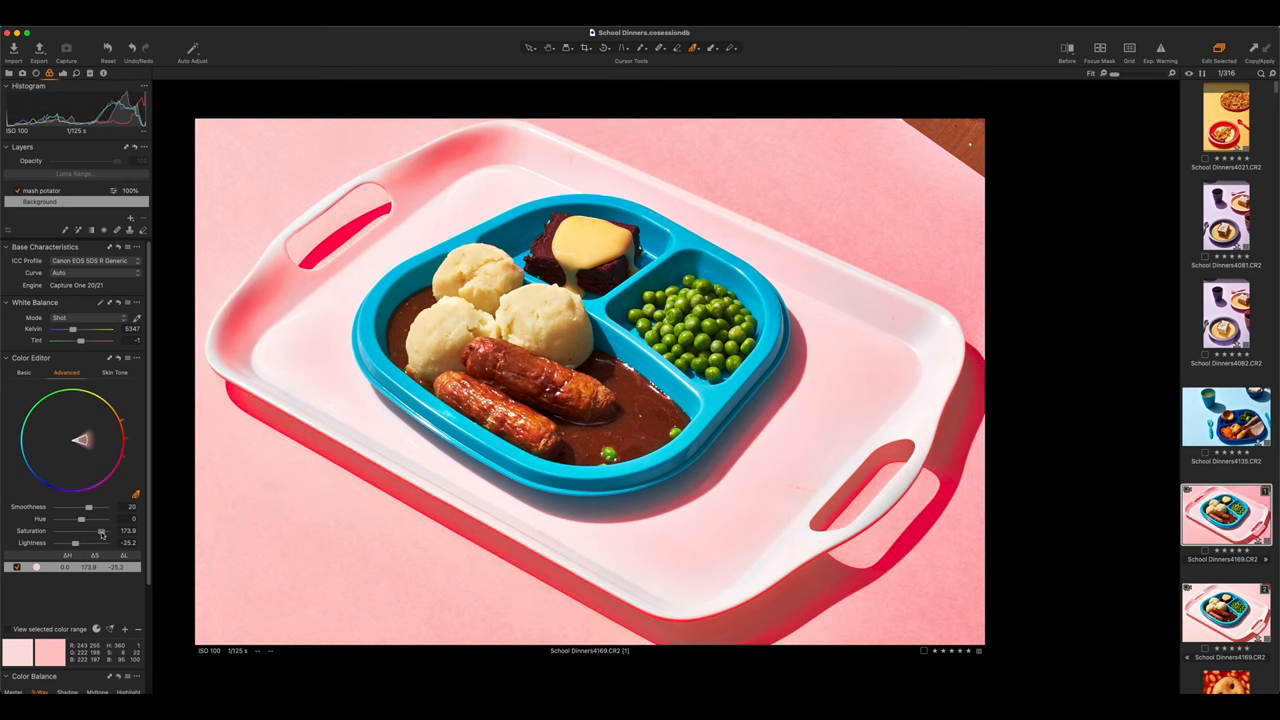
pyautogui.moveTo(100, 532); pyautogui.dragTo(84, 532)
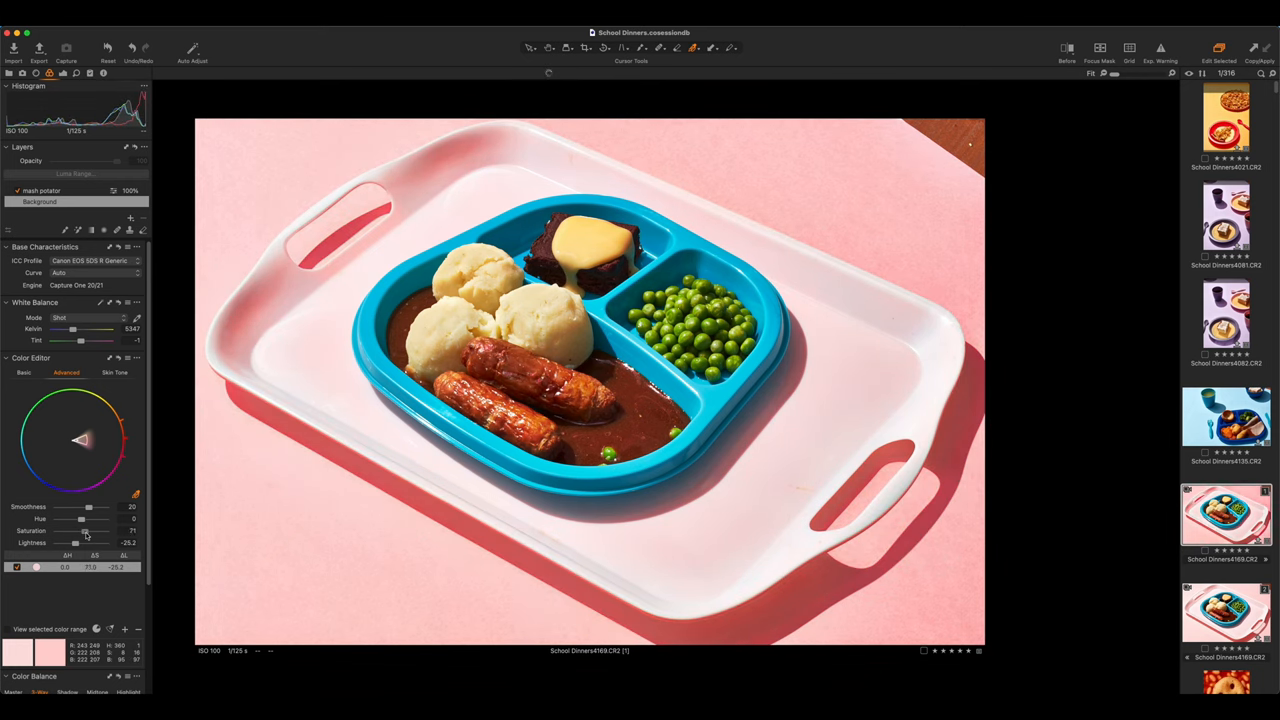
pyautogui.moveTo(84, 532); pyautogui.dragTo(76, 532)
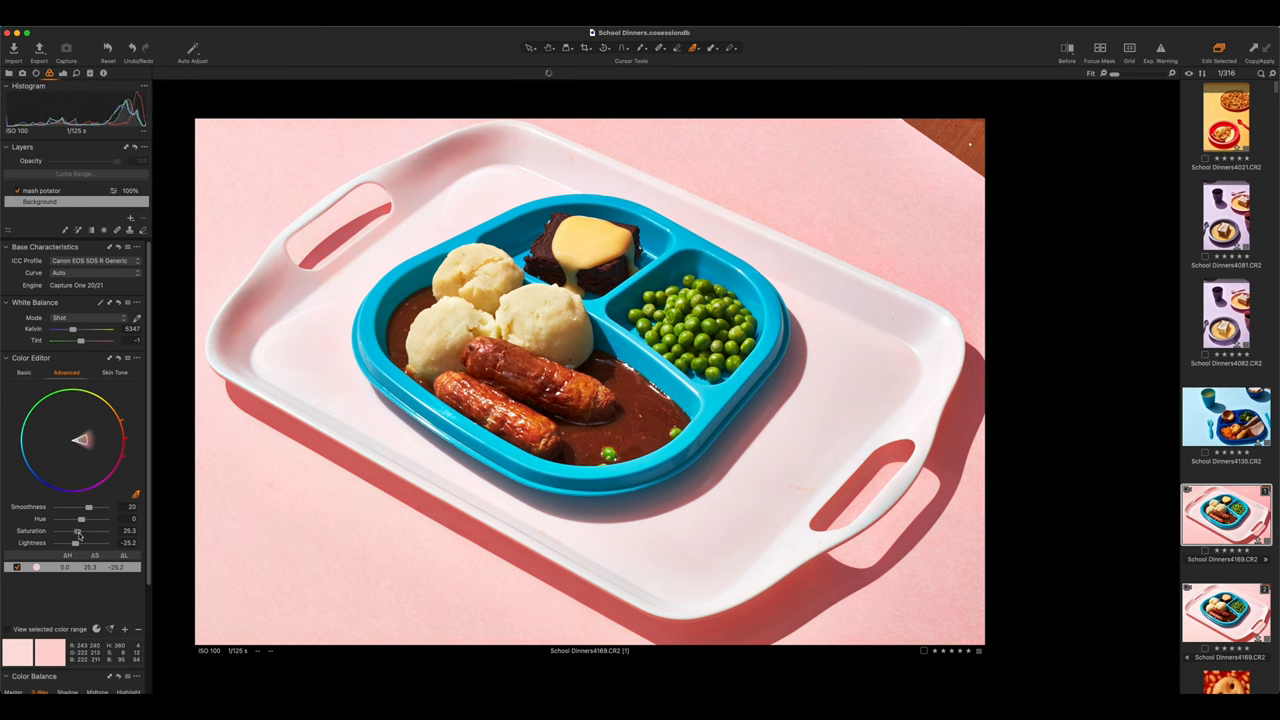
pyautogui.moveTo(84, 532); pyautogui.dragTo(78, 532)
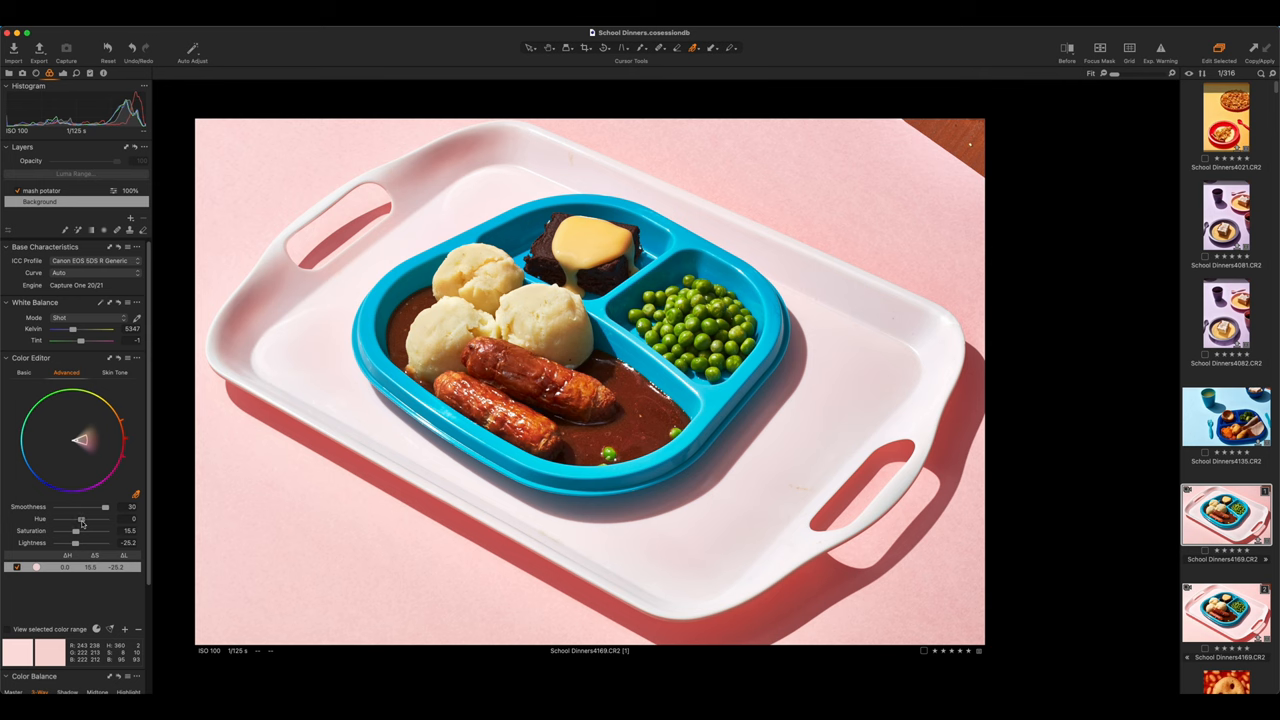
pyautogui.moveTo(80, 518); pyautogui.dragTo(56, 518)
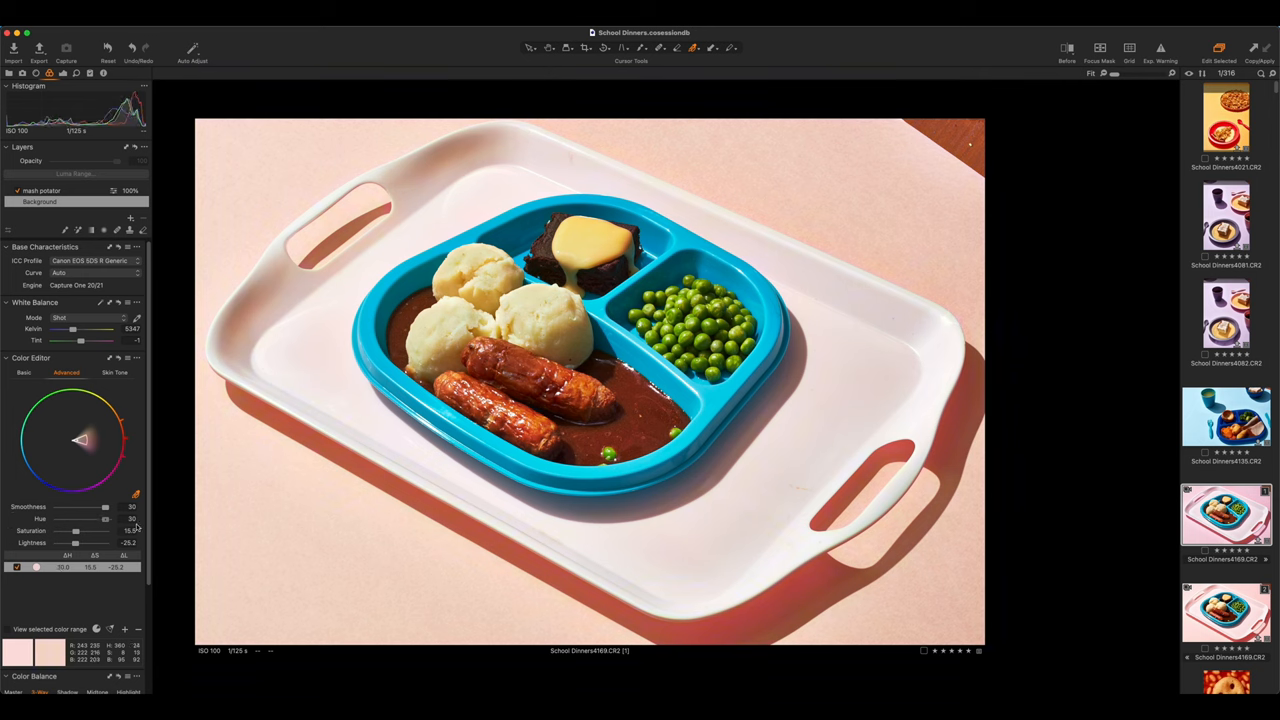
pyautogui.moveTo(104, 518); pyautogui.dragTo(100, 518)
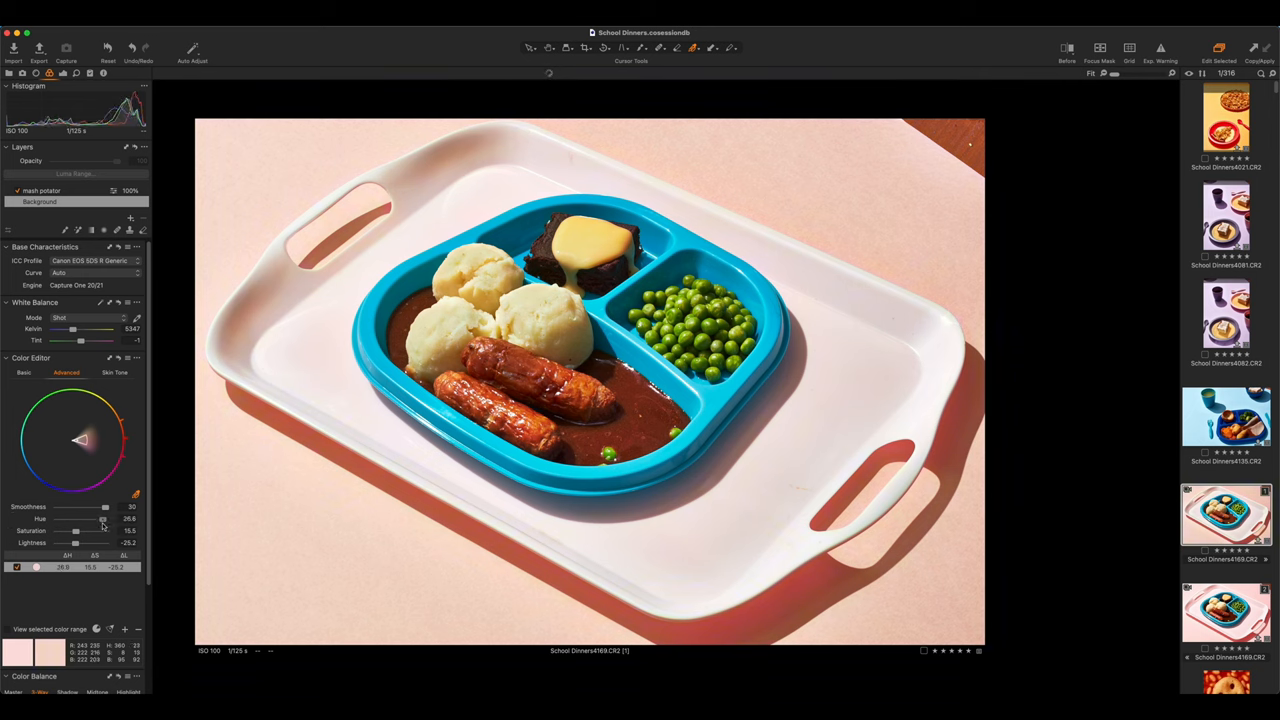
pyautogui.moveTo(100, 518); pyautogui.dragTo(76, 518)
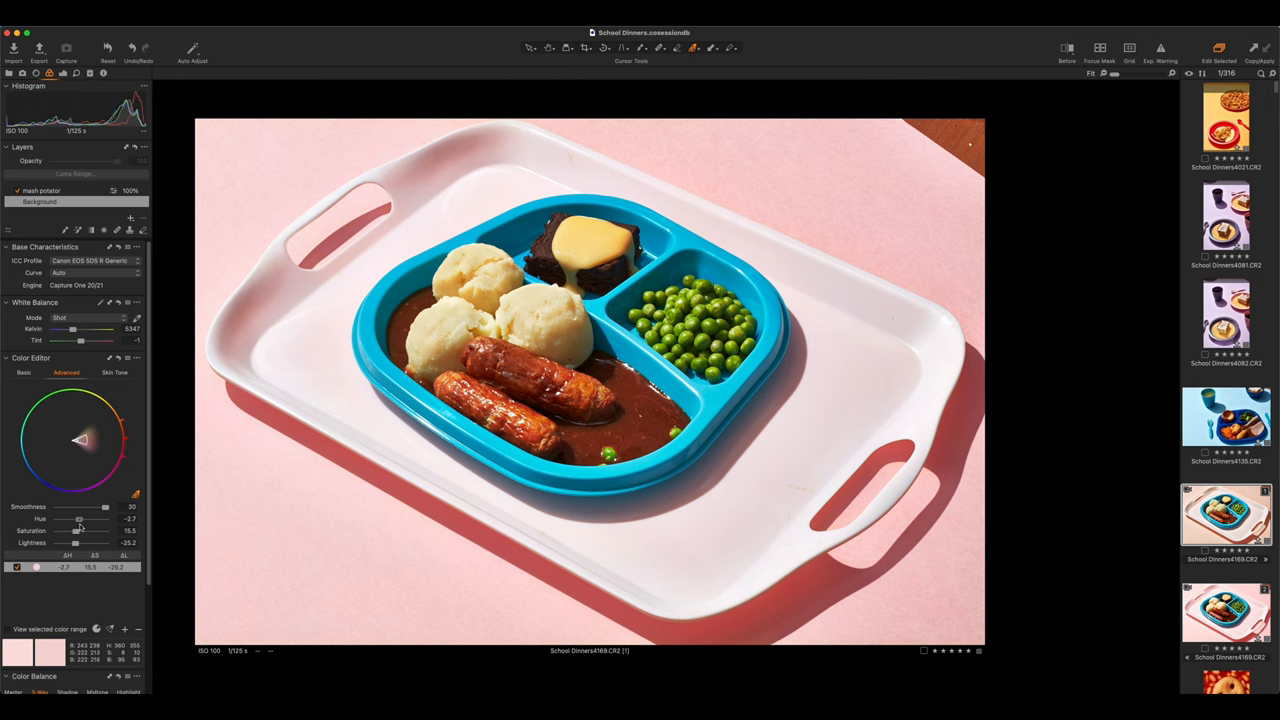
pyautogui.moveTo(76, 520); pyautogui.dragTo(82, 520)
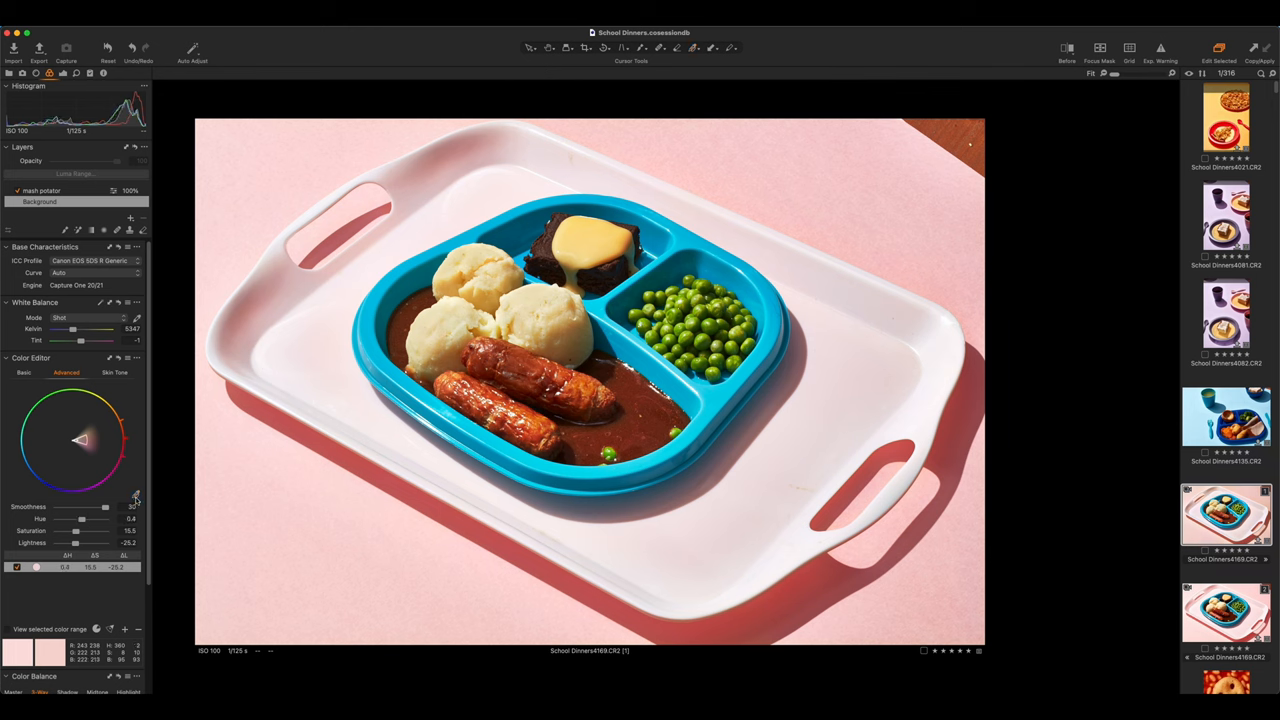
pyautogui.moveTo(106, 508); pyautogui.dragTo(136, 508)
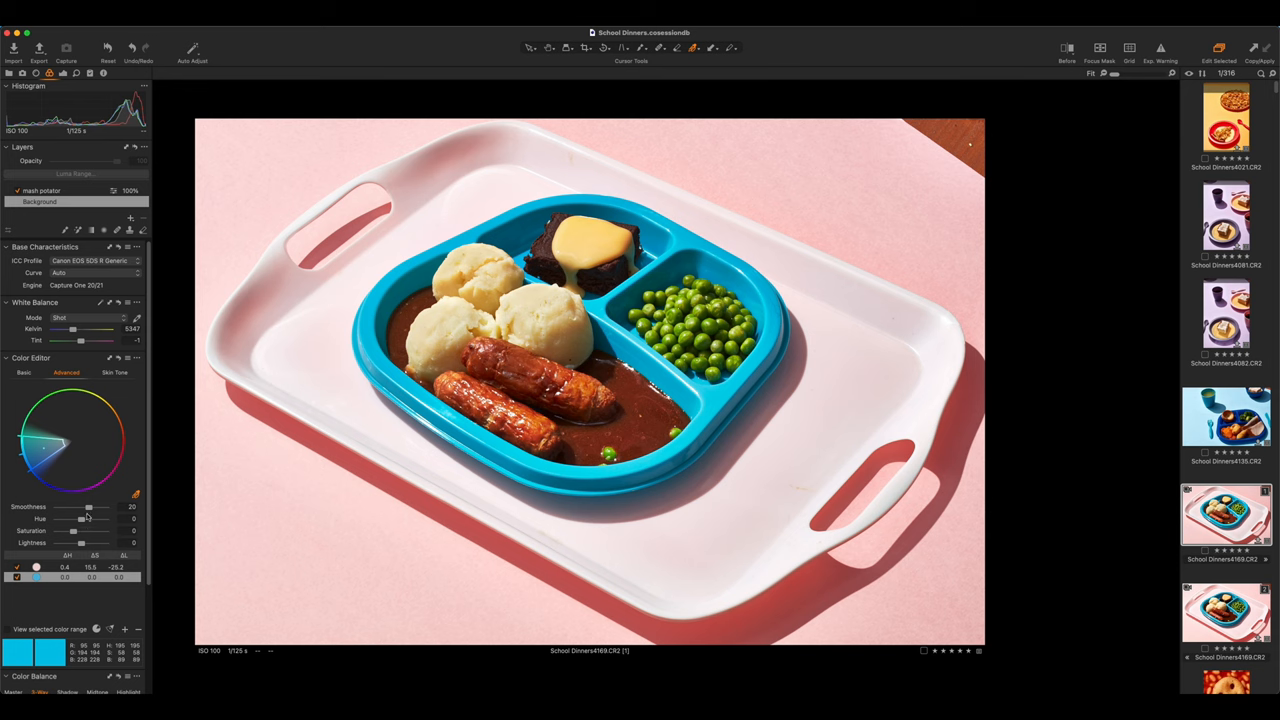
# Step: Adjust the blue tray's Saturation and Lightness in the Color Editor
pyautogui.moveTo(88, 508); pyautogui.dragTo(80, 508)
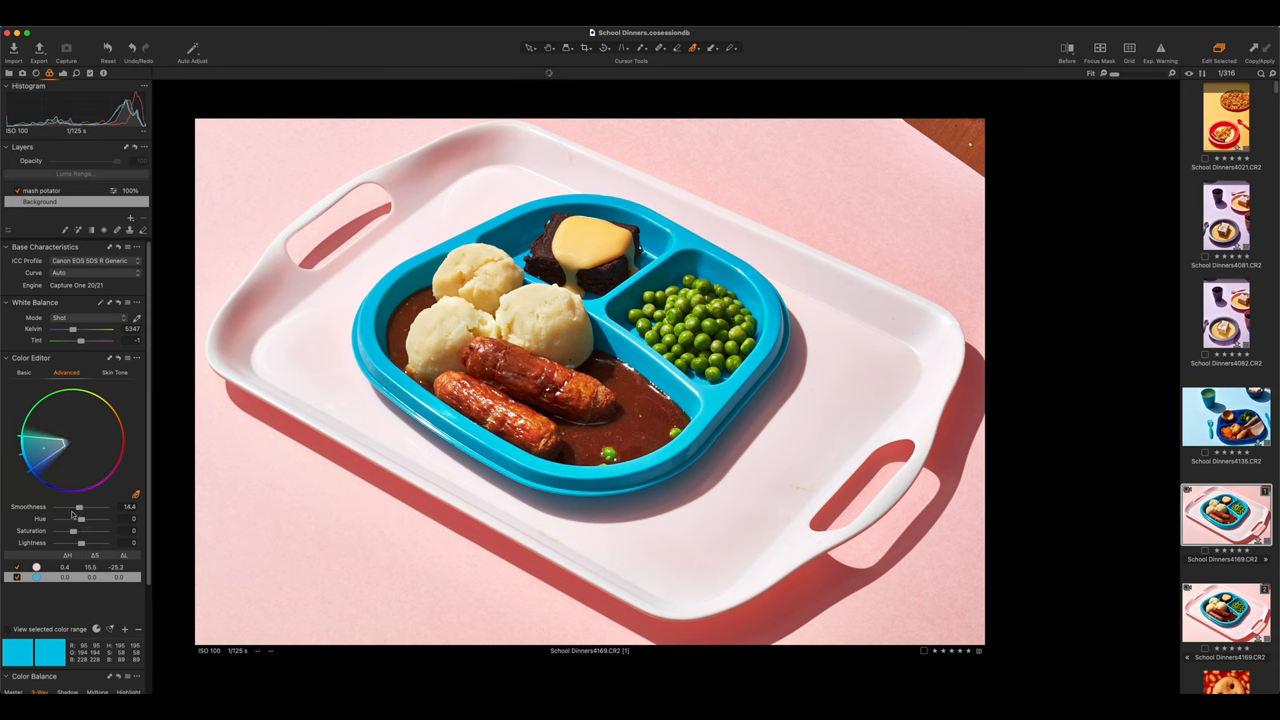
pyautogui.moveTo(72, 532); pyautogui.dragTo(88, 548)
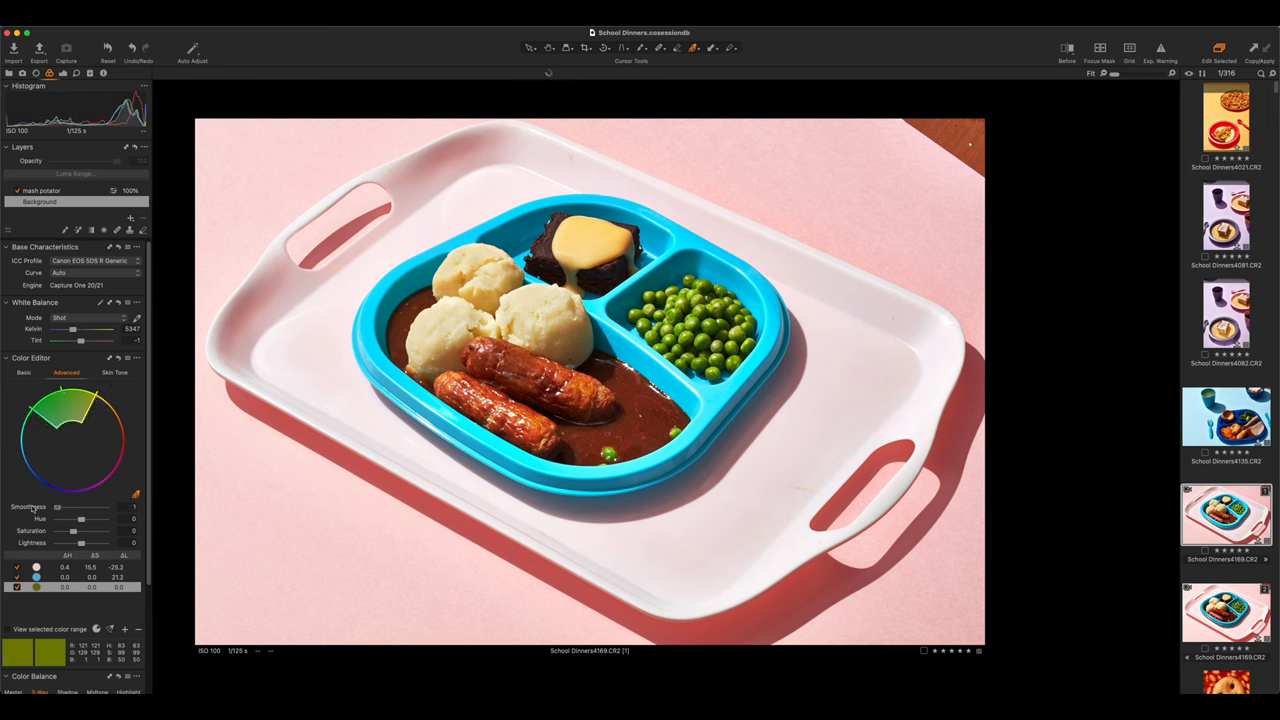
# Step: Tweak the green peas' colour range, then switch to the Before/After comparison
pyautogui.moveTo(80, 542); pyautogui.dragTo(90, 542)
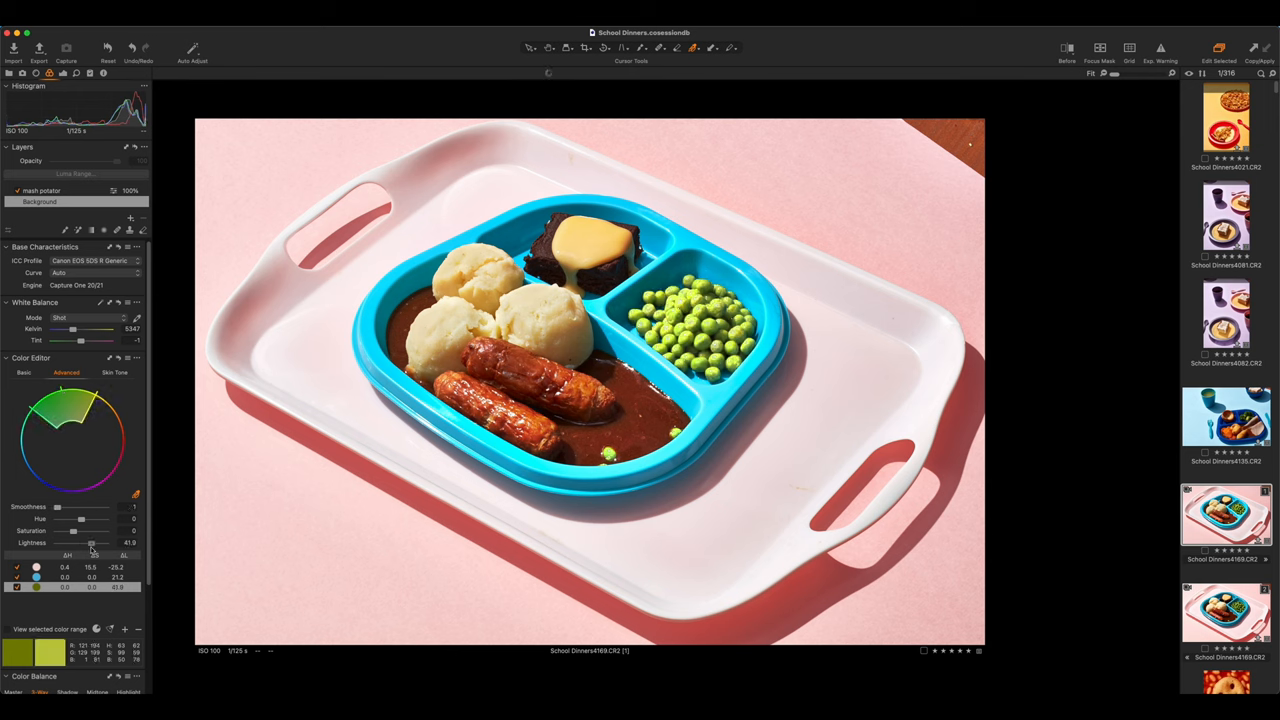
pyautogui.moveTo(96, 544); pyautogui.dragTo(76, 544)
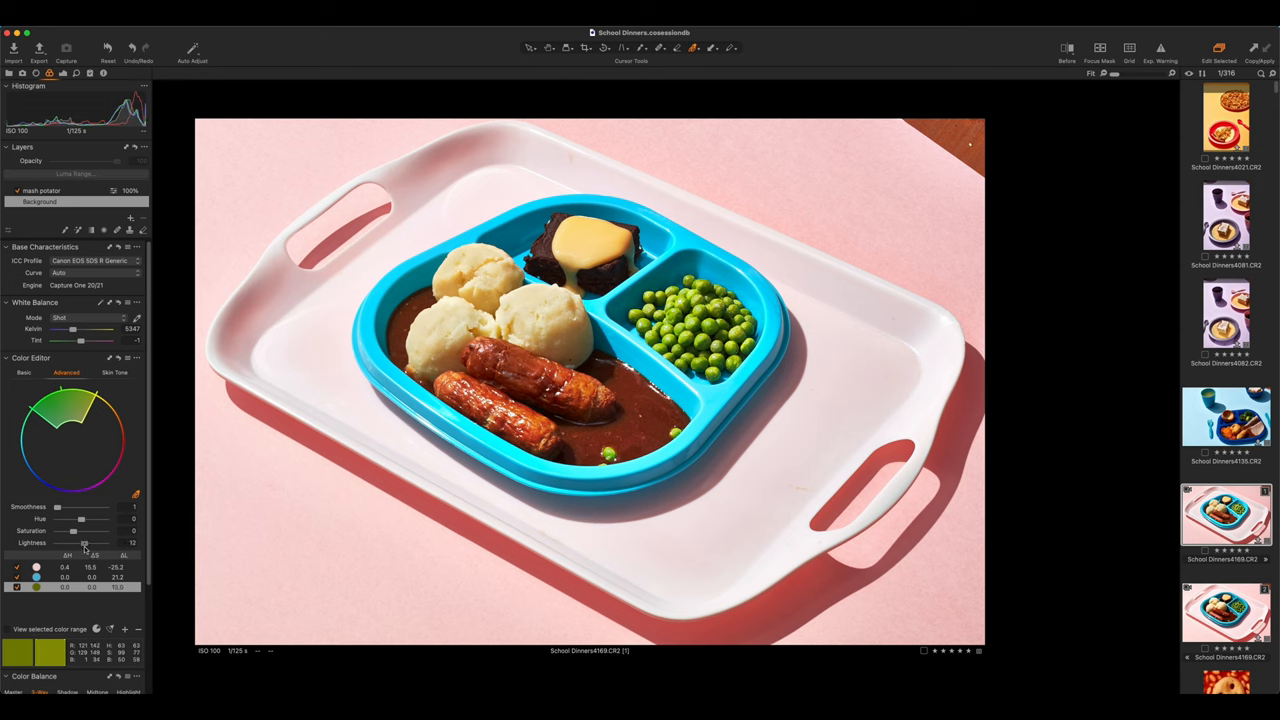
pyautogui.moveTo(78, 542); pyautogui.dragTo(84, 542)
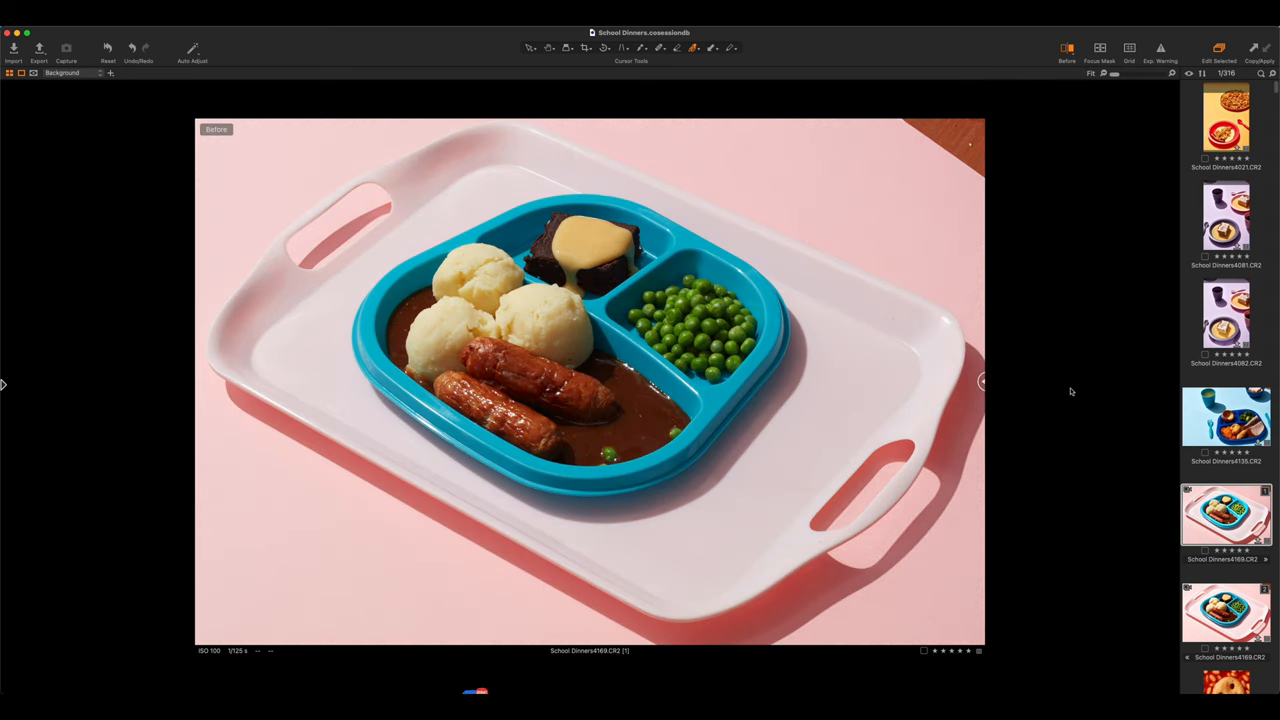
pyautogui.click(1066, 48)
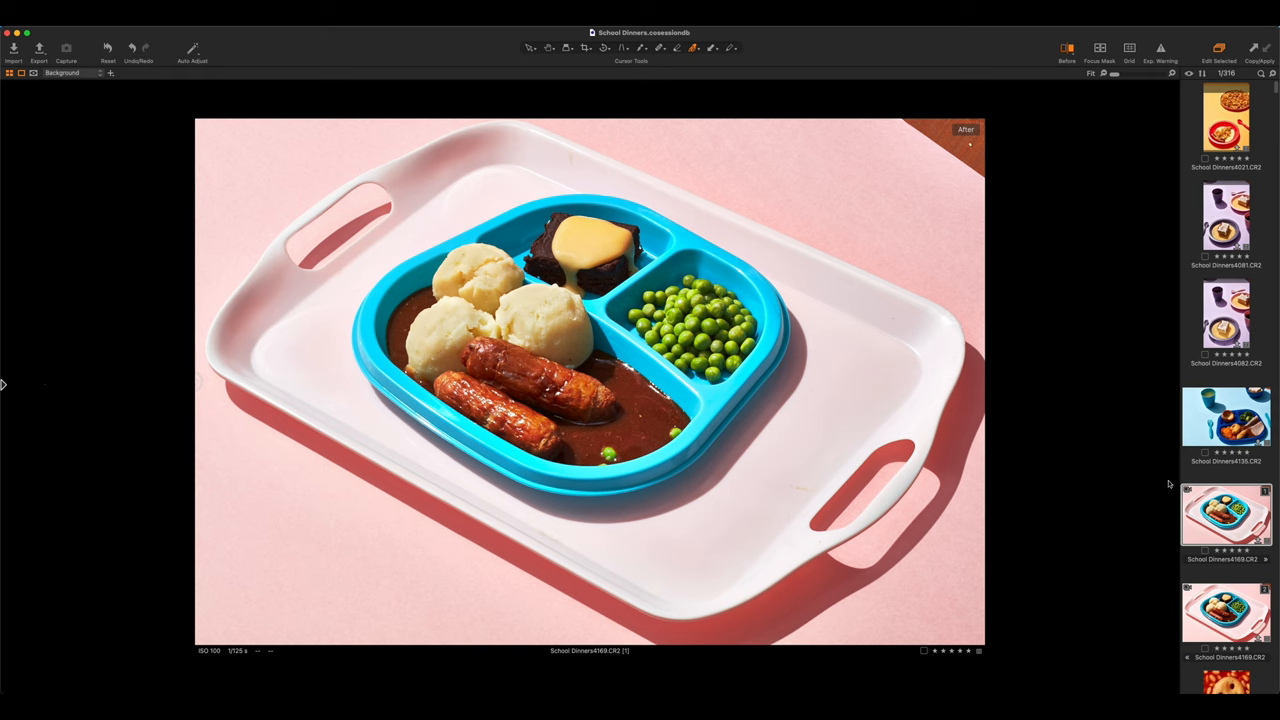
# Step: Bring up the context menu for the dinner tray thumbnail in the filmstrip
pyautogui.rightClick(1224, 516)
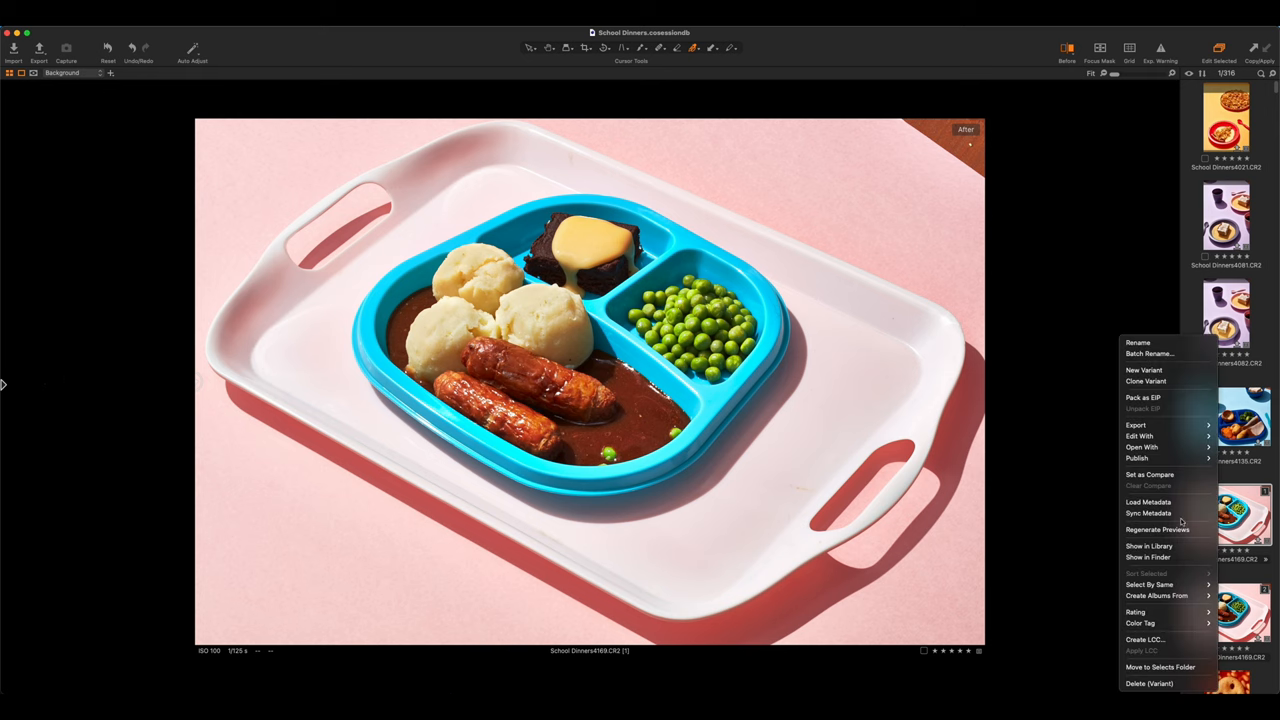
pyautogui.moveTo(1140, 436)
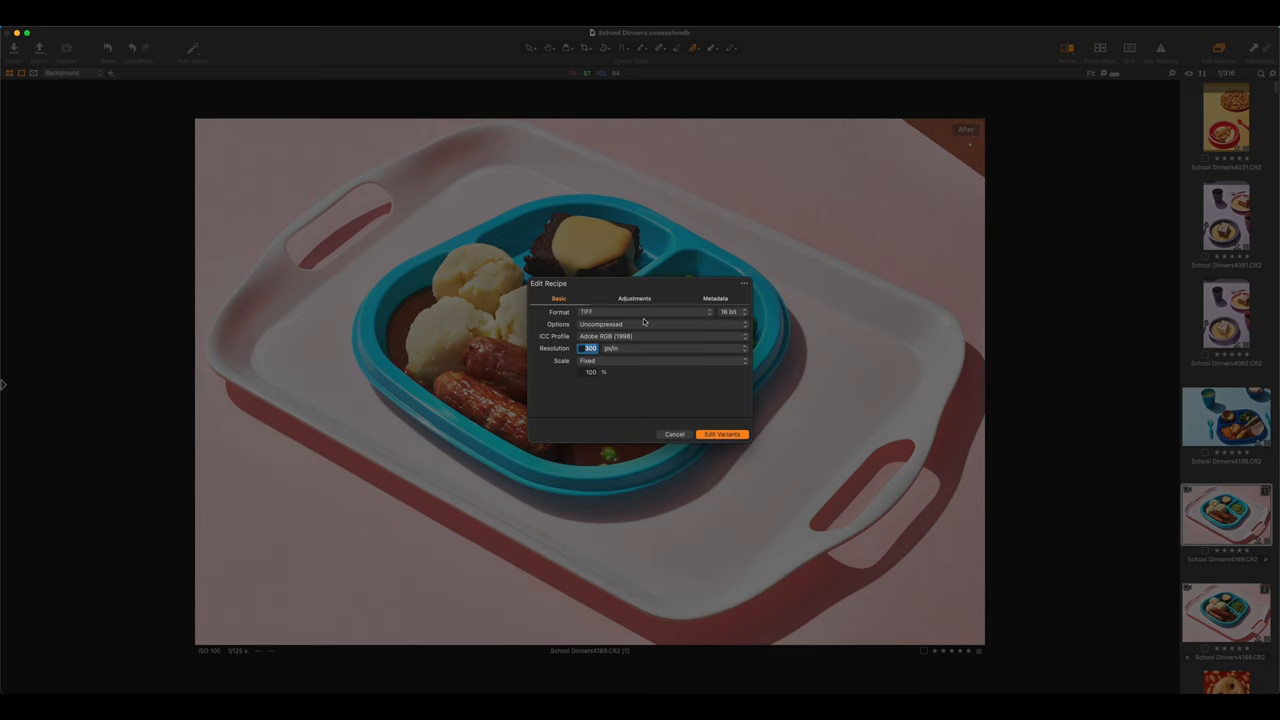
# Step: In Edit Recipe's Adjustments settings, set Crop to Ignore crop
pyautogui.click(634, 298)
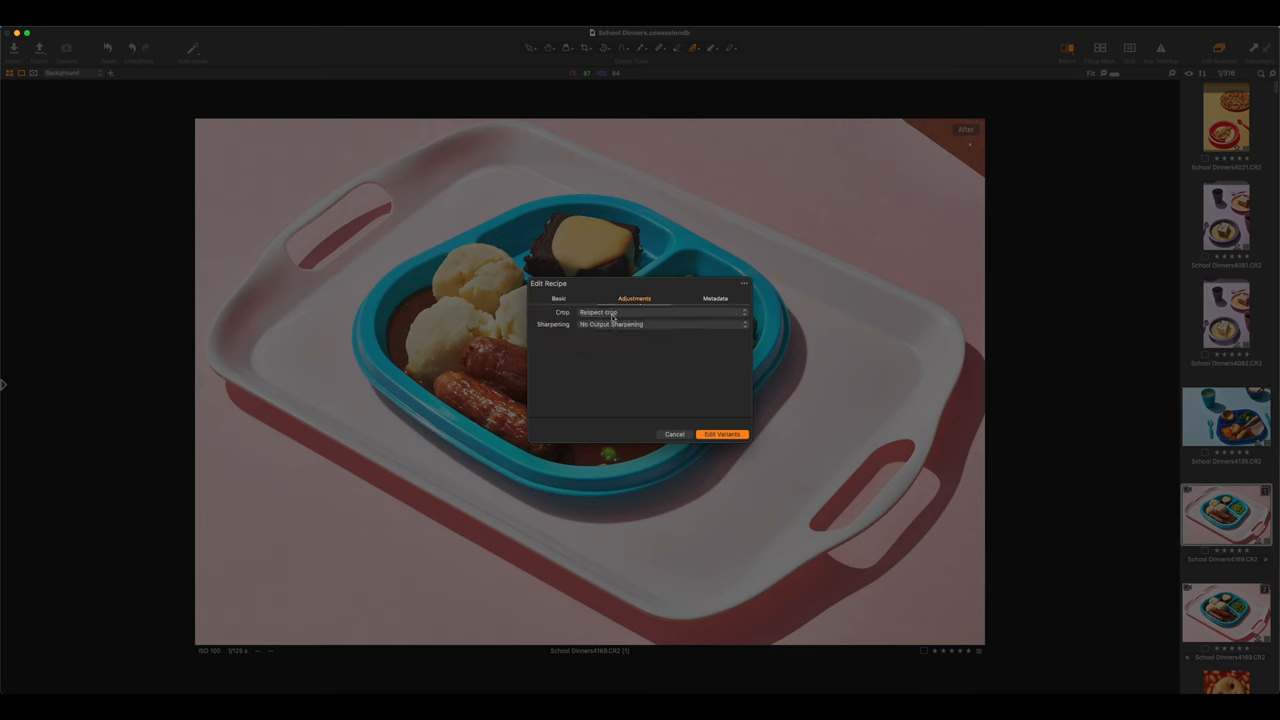
pyautogui.click(660, 312)
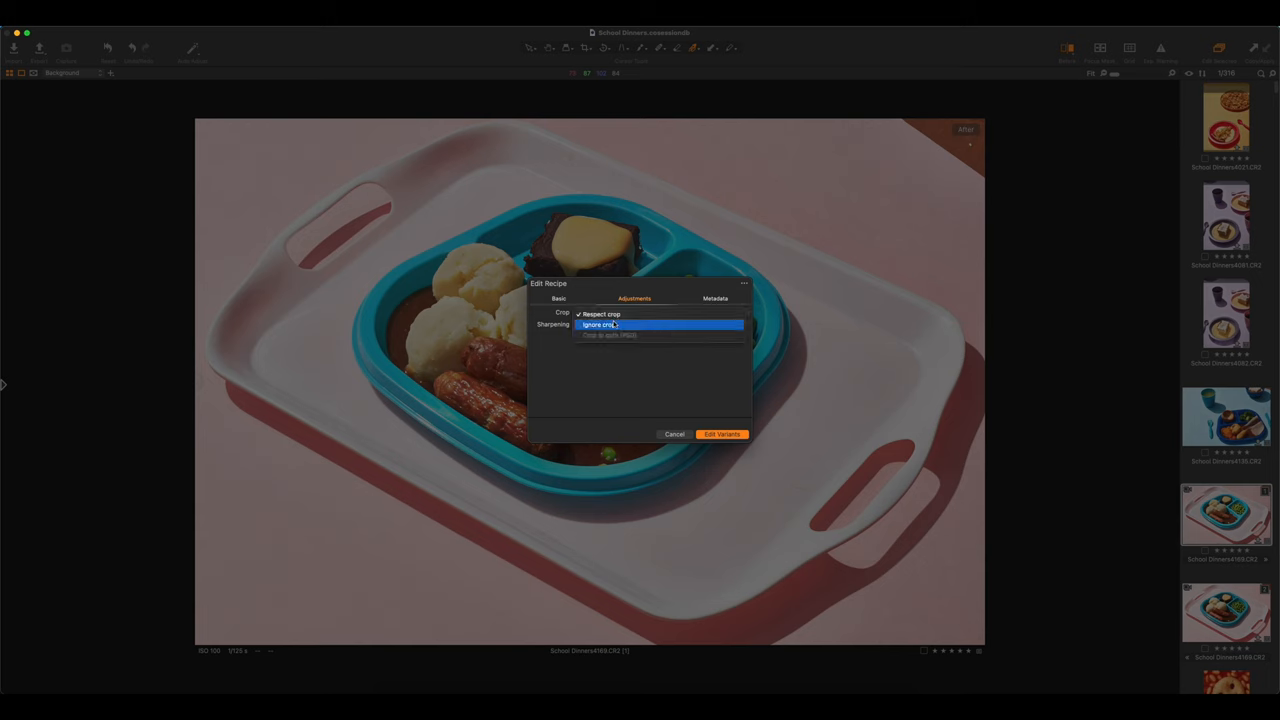
pyautogui.click(598, 324)
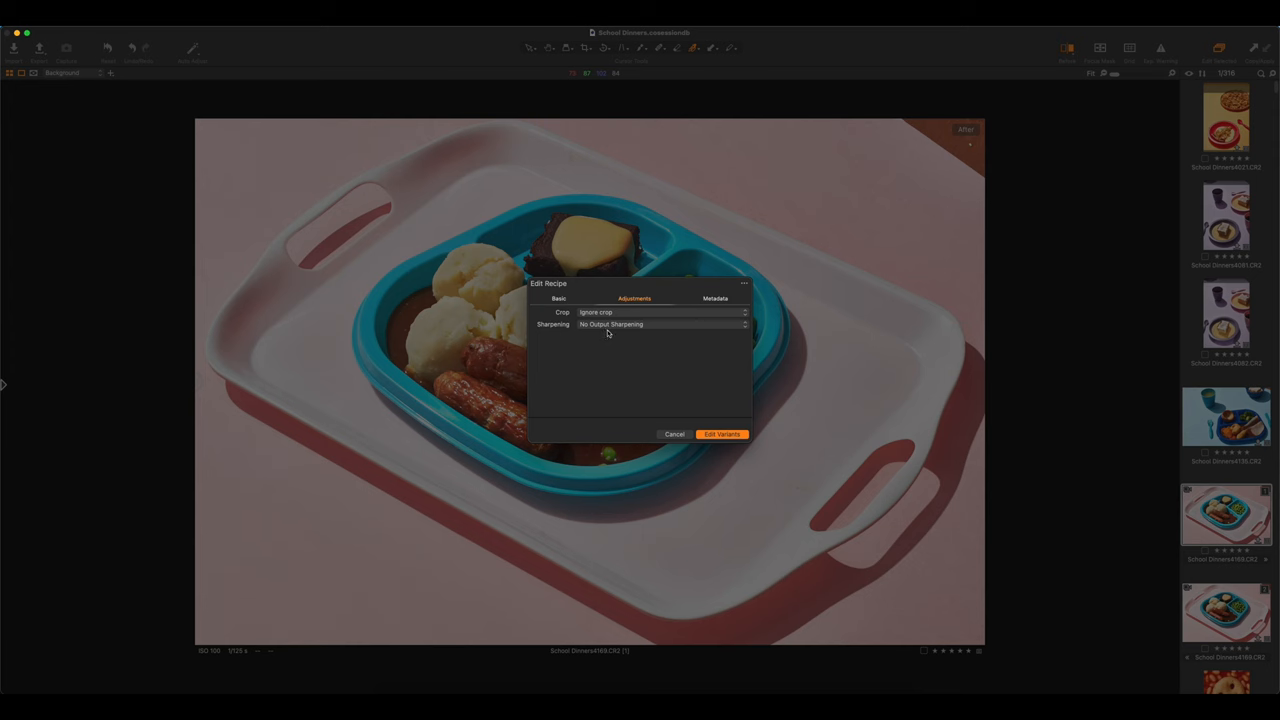
pyautogui.click(716, 298)
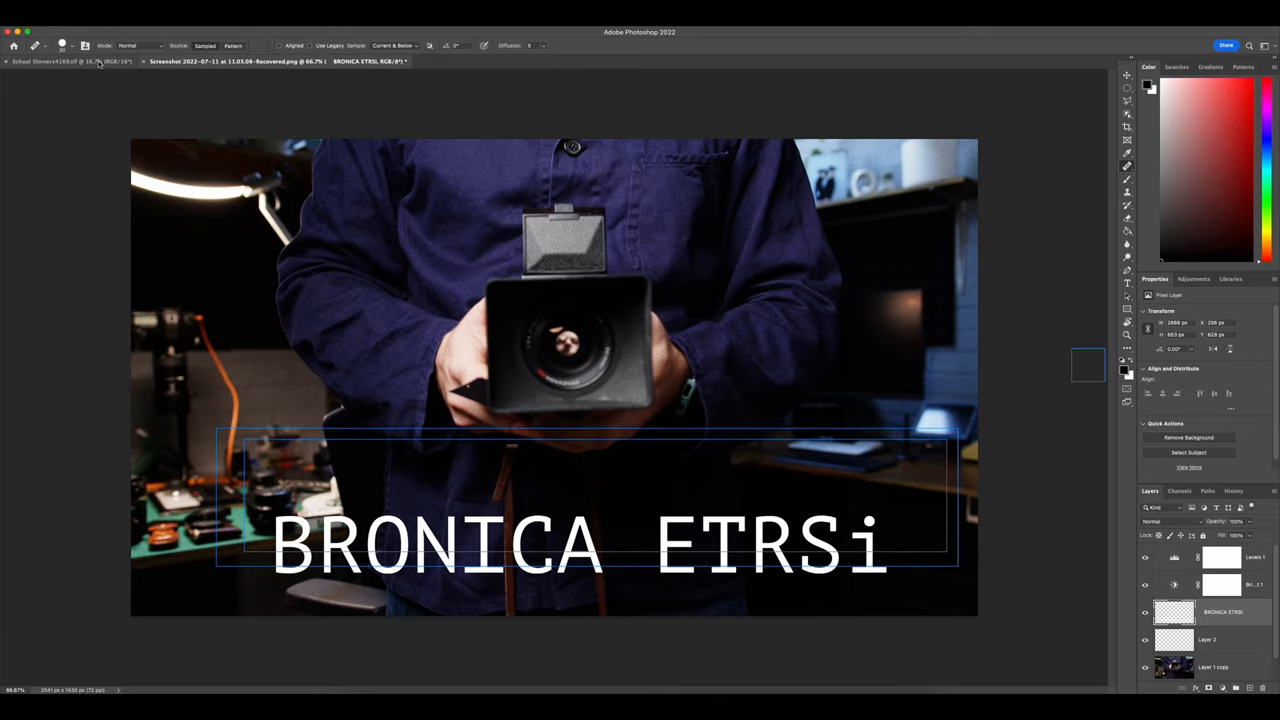
# Step: Bring the School Dinners tray photo document to the front instead of the Bronica image
pyautogui.click(64, 60)
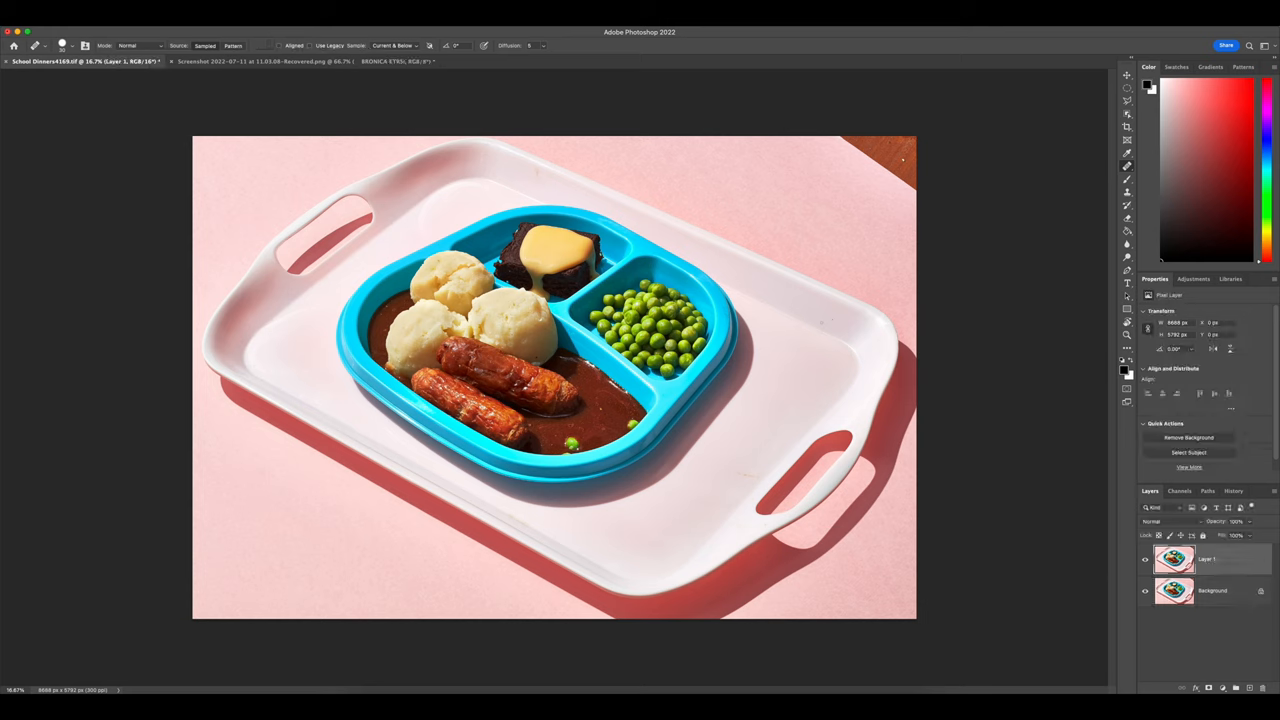
# Step: Pick the Spot Healing Brush and create a new empty layer above the two photo layers
pyautogui.doubleClick(1206, 558)
pyautogui.write('Background')
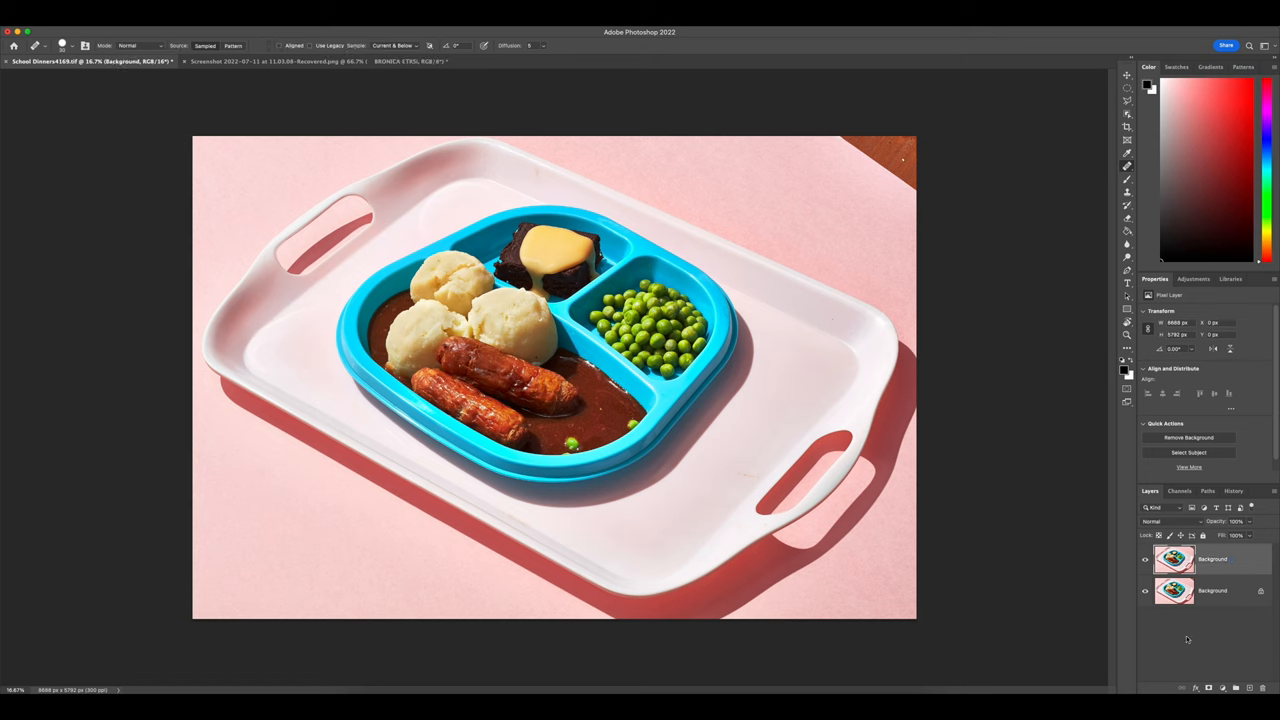
pyautogui.moveTo(944, 398)
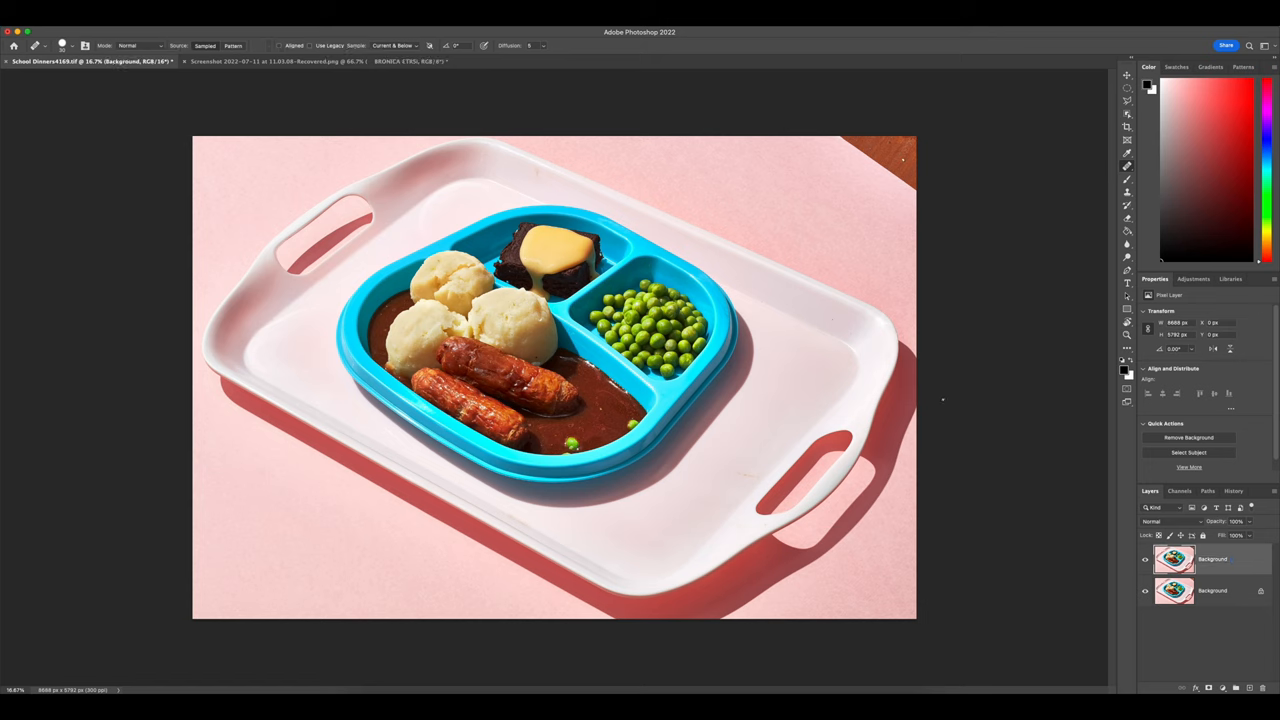
pyautogui.moveTo(860, 224)
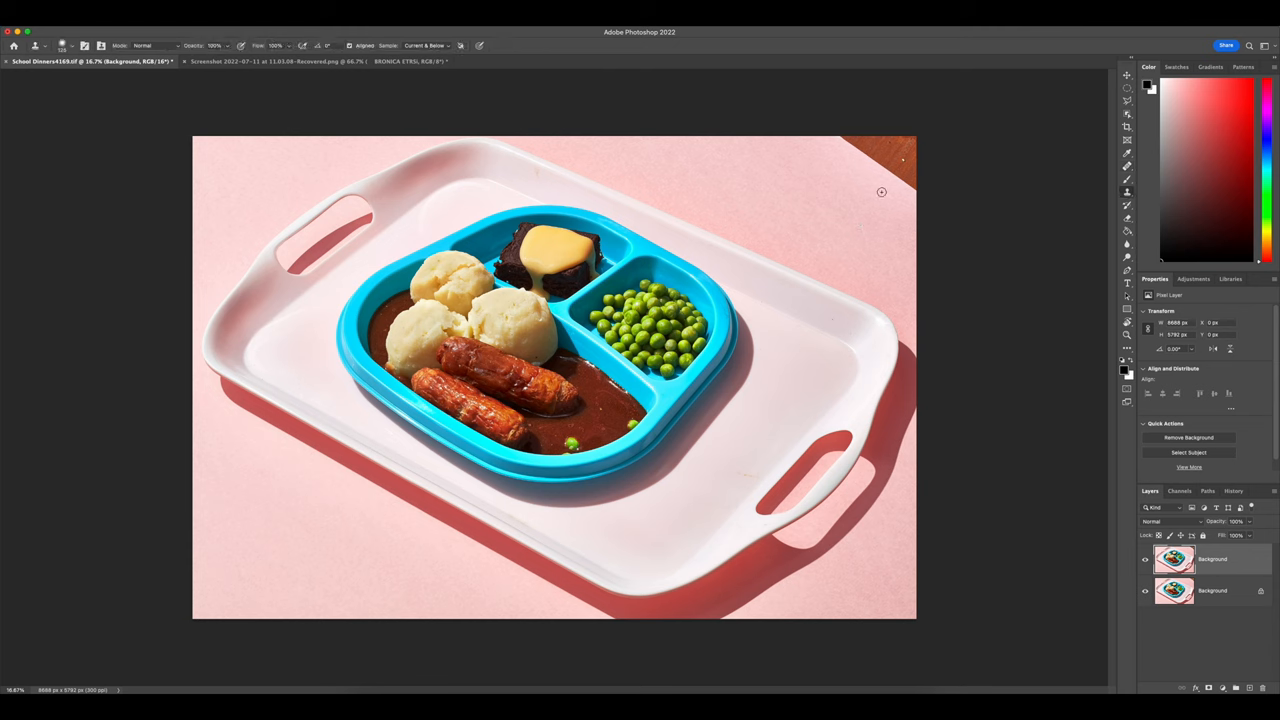
pyautogui.click(896, 160)
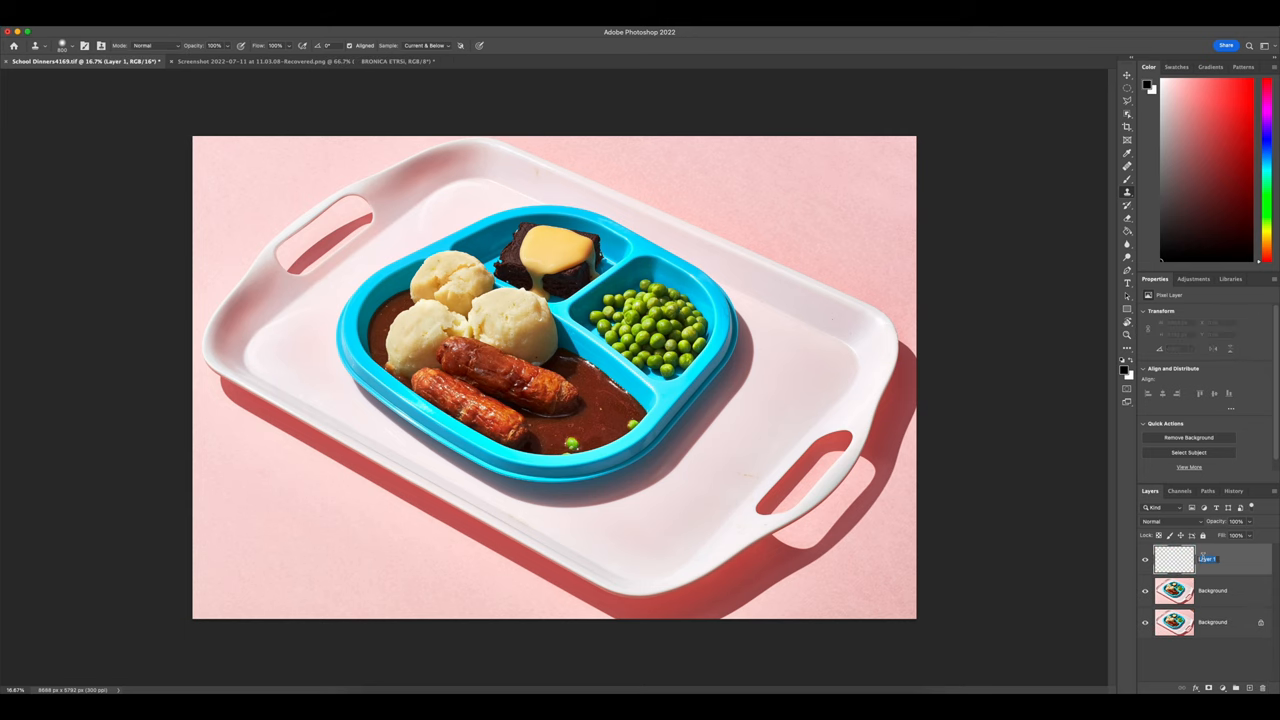
# Step: Name the layer 'retouch' and heal a small speck on the tray's white surface near the handle
pyautogui.write('retouch')
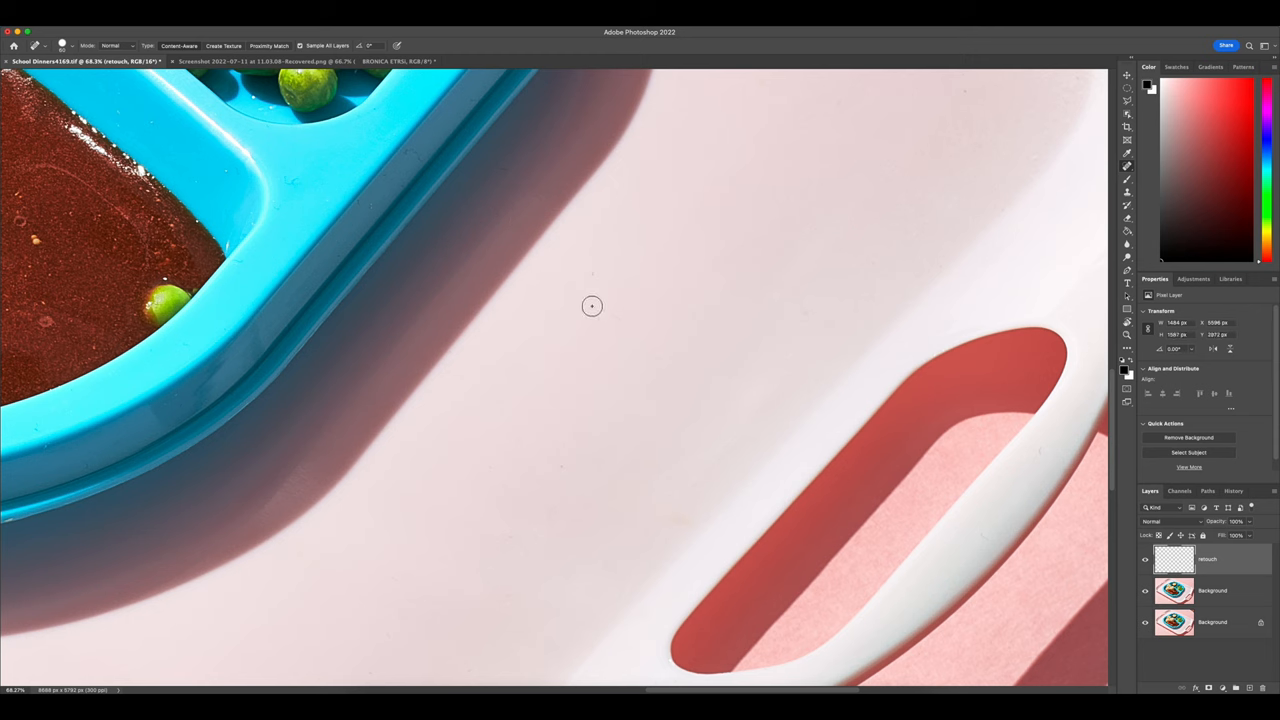
pyautogui.moveTo(504, 168)
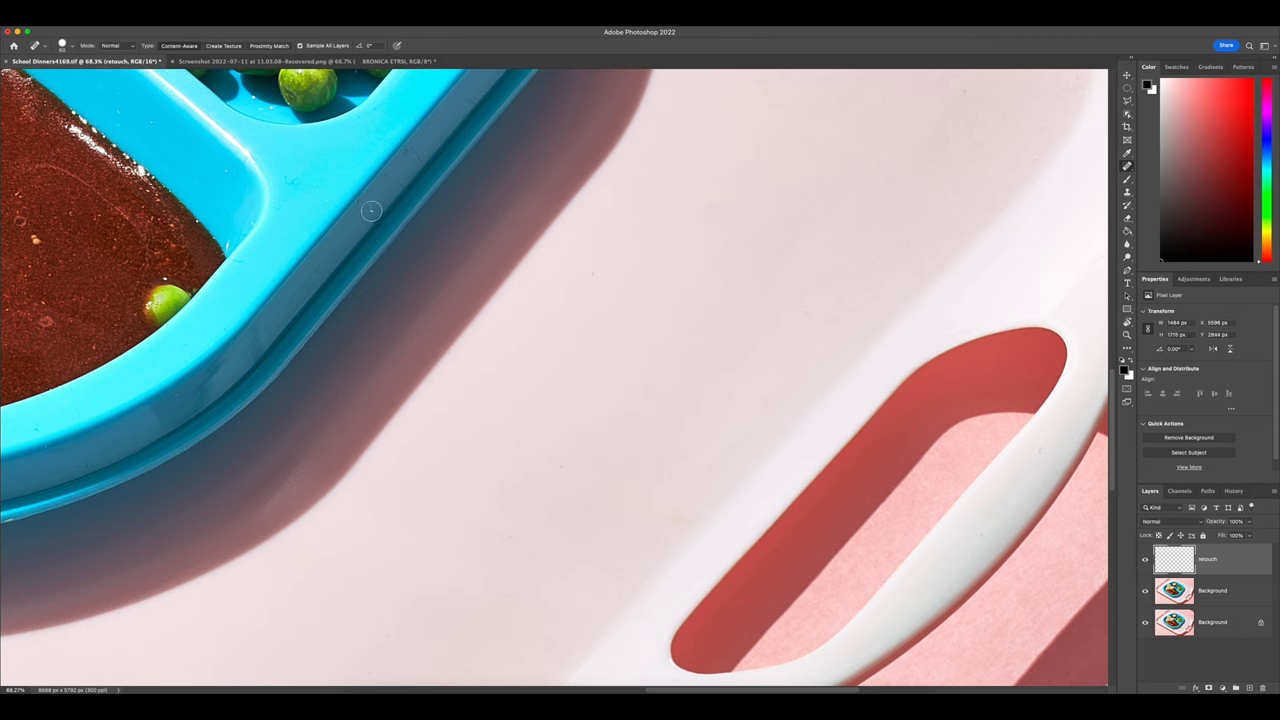
pyautogui.click(296, 182)
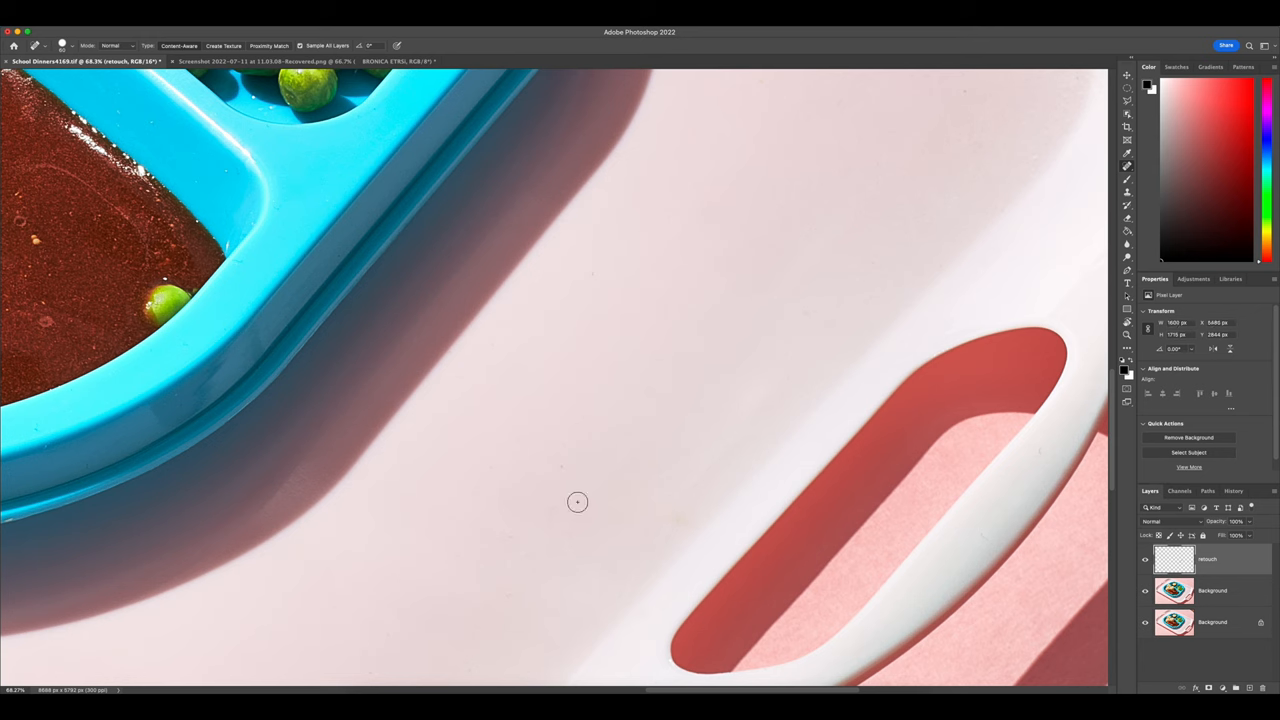
pyautogui.moveTo(1034, 460)
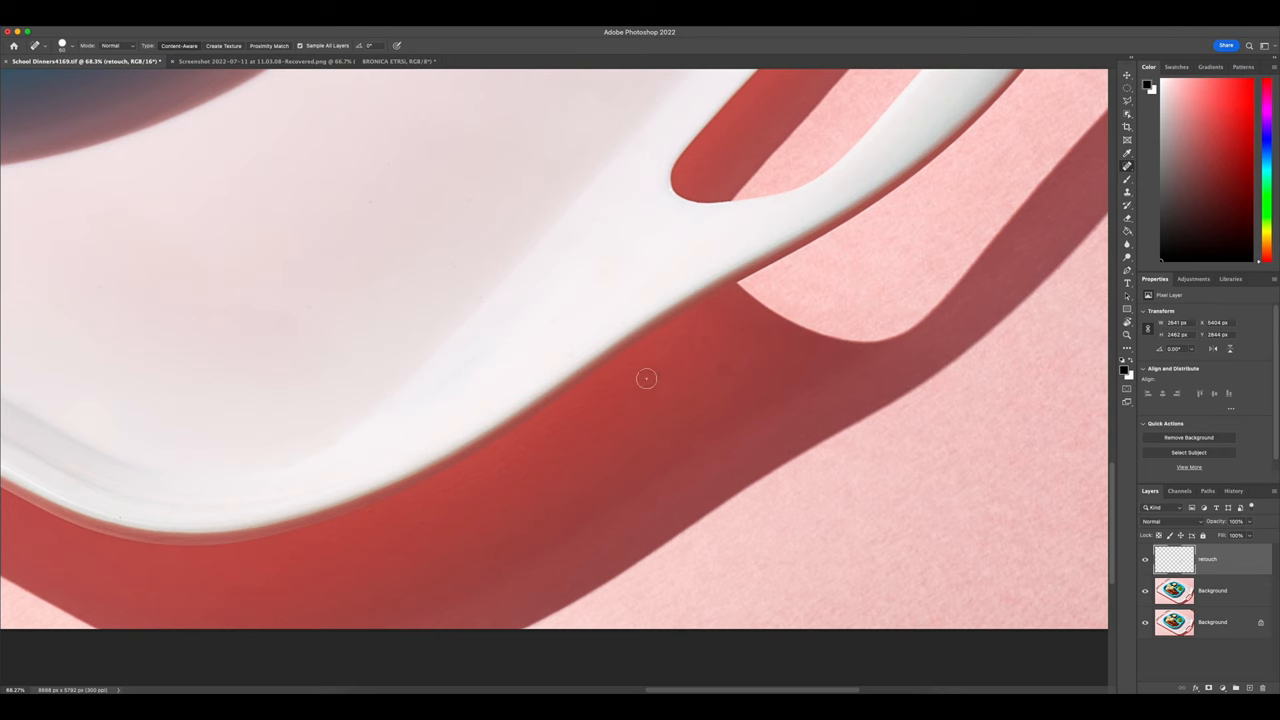
pyautogui.moveTo(116, 516)
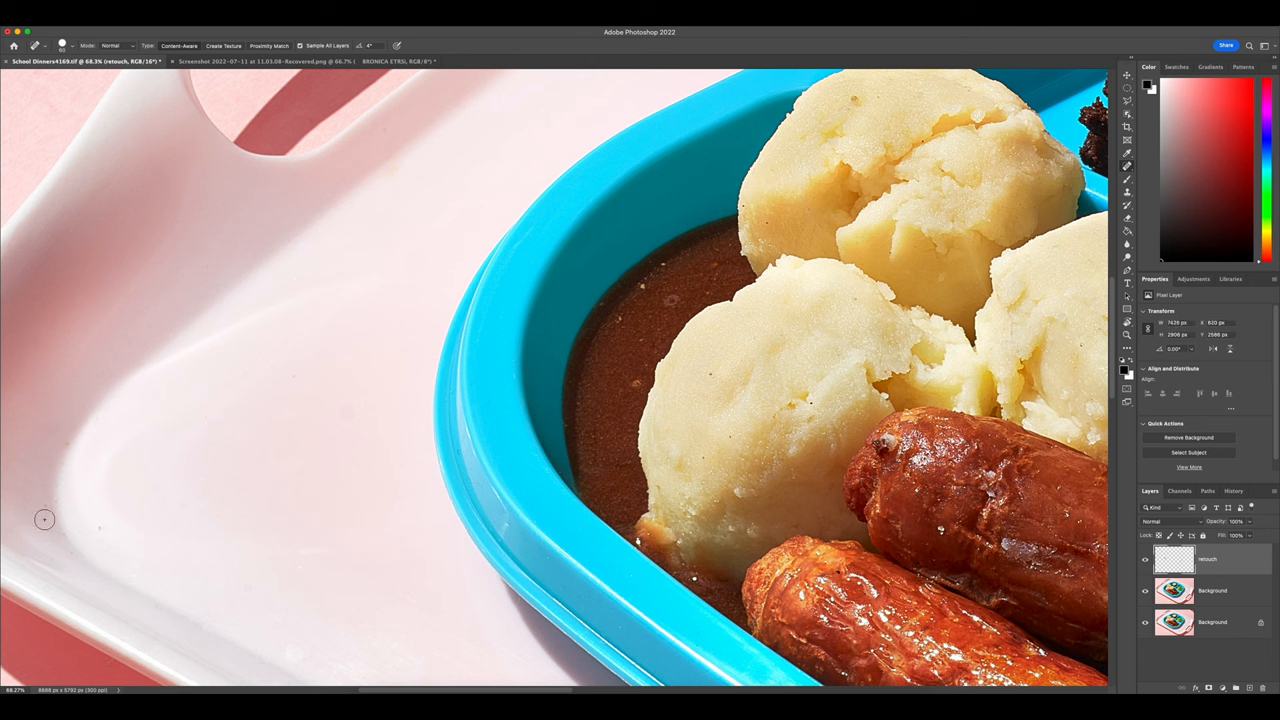
pyautogui.moveTo(66, 438)
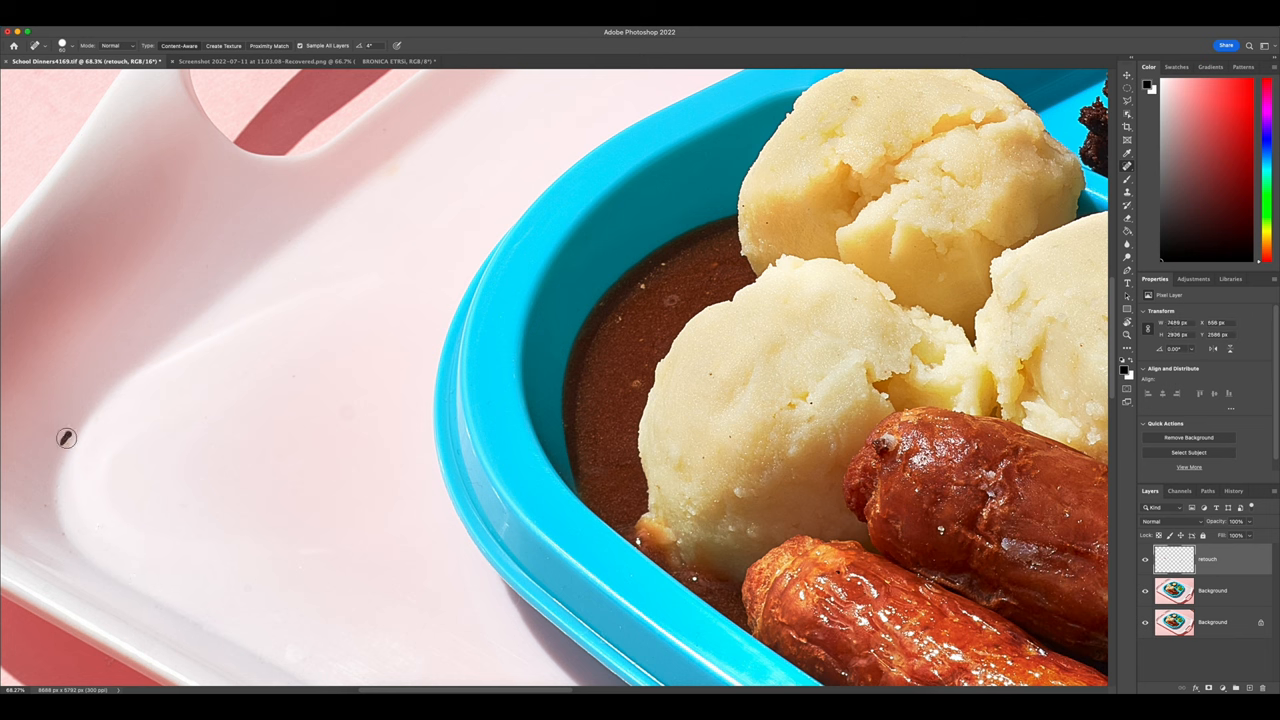
pyautogui.moveTo(392, 432)
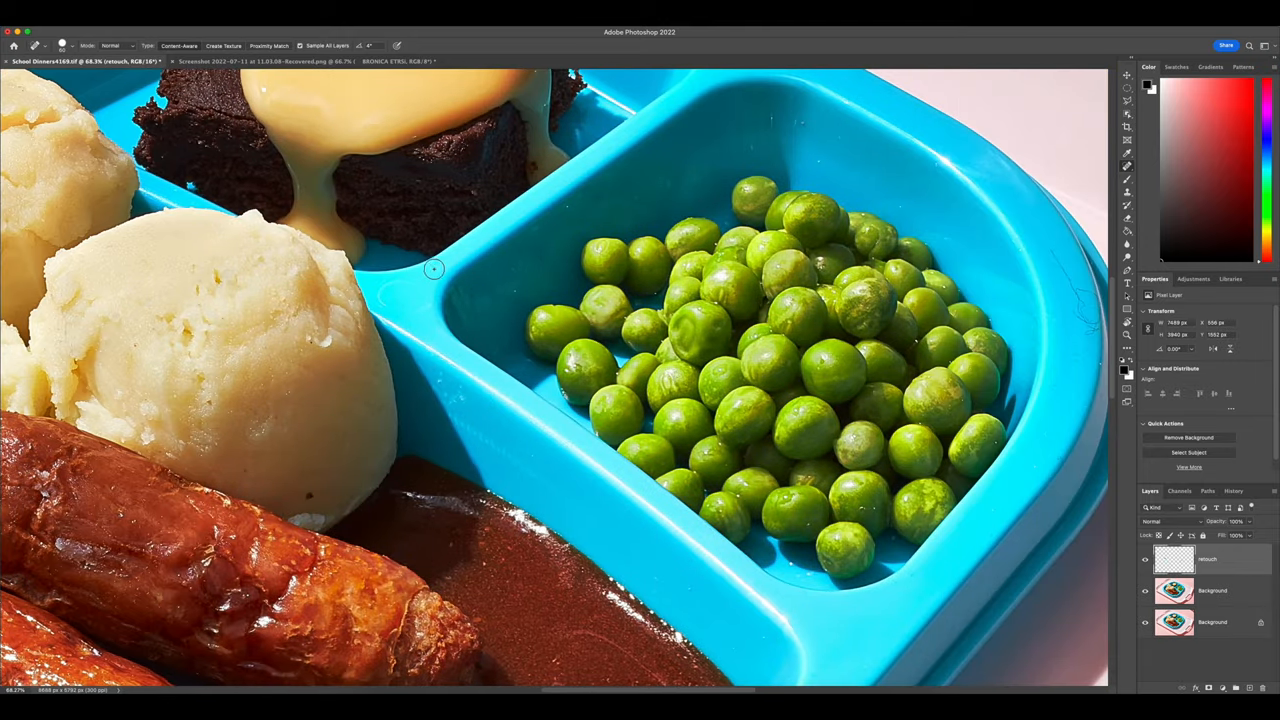
pyautogui.moveTo(416, 288)
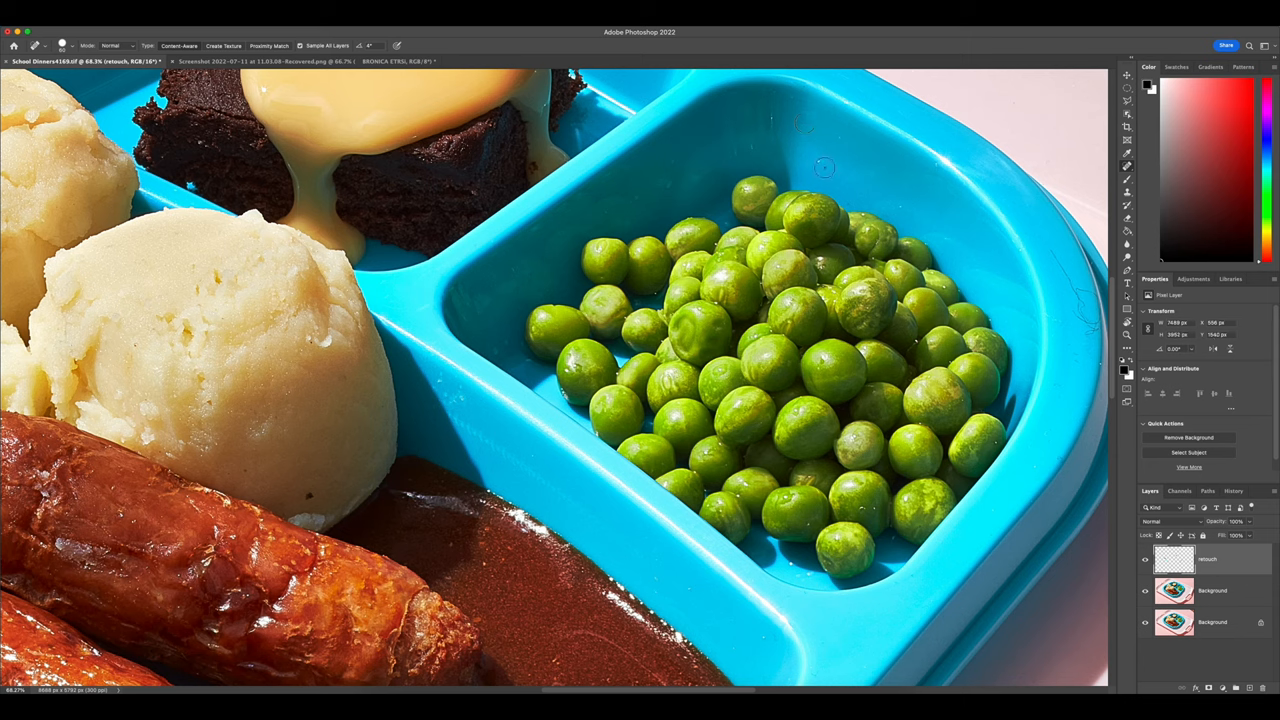
pyautogui.moveTo(900, 216)
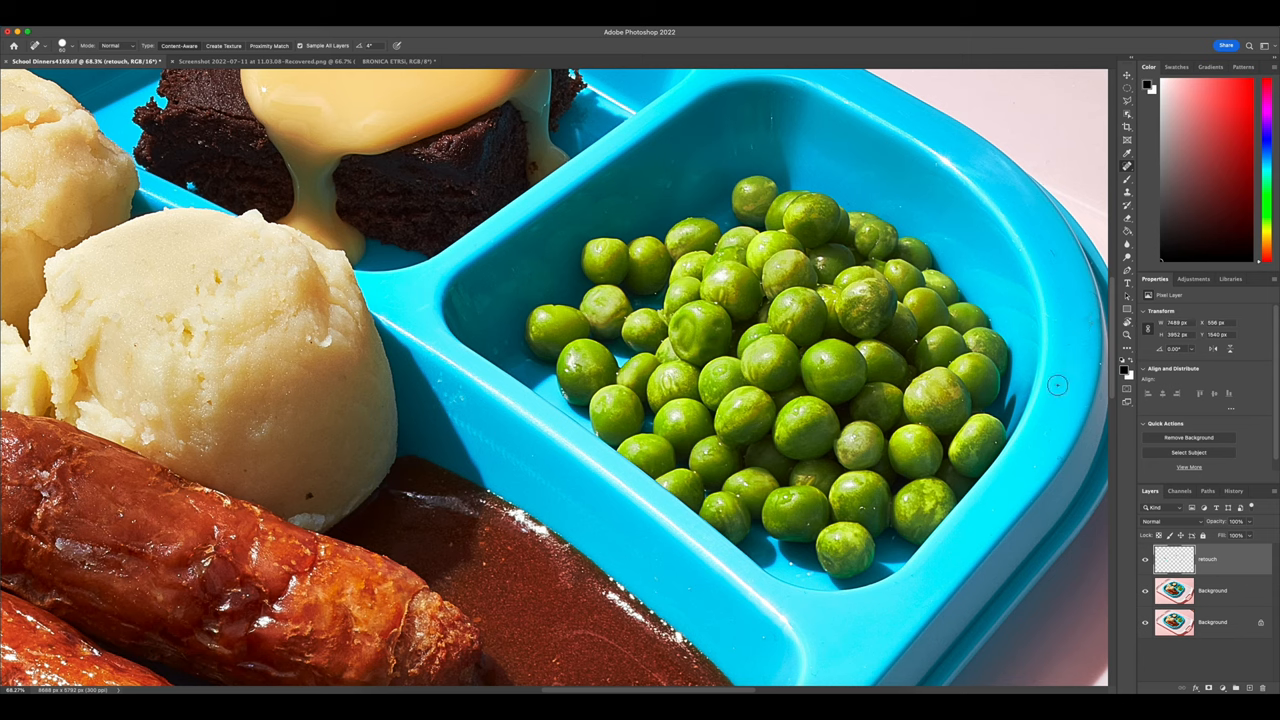
pyautogui.moveTo(1088, 332)
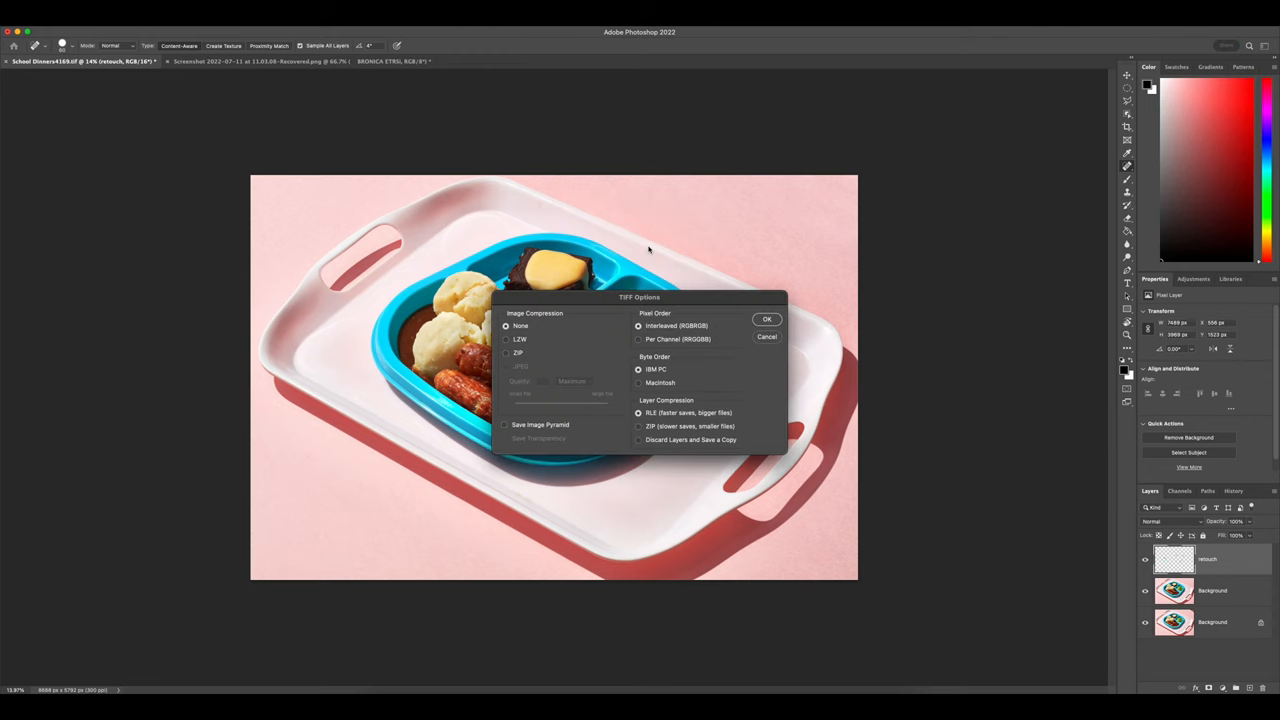
pyautogui.moveTo(580, 348)
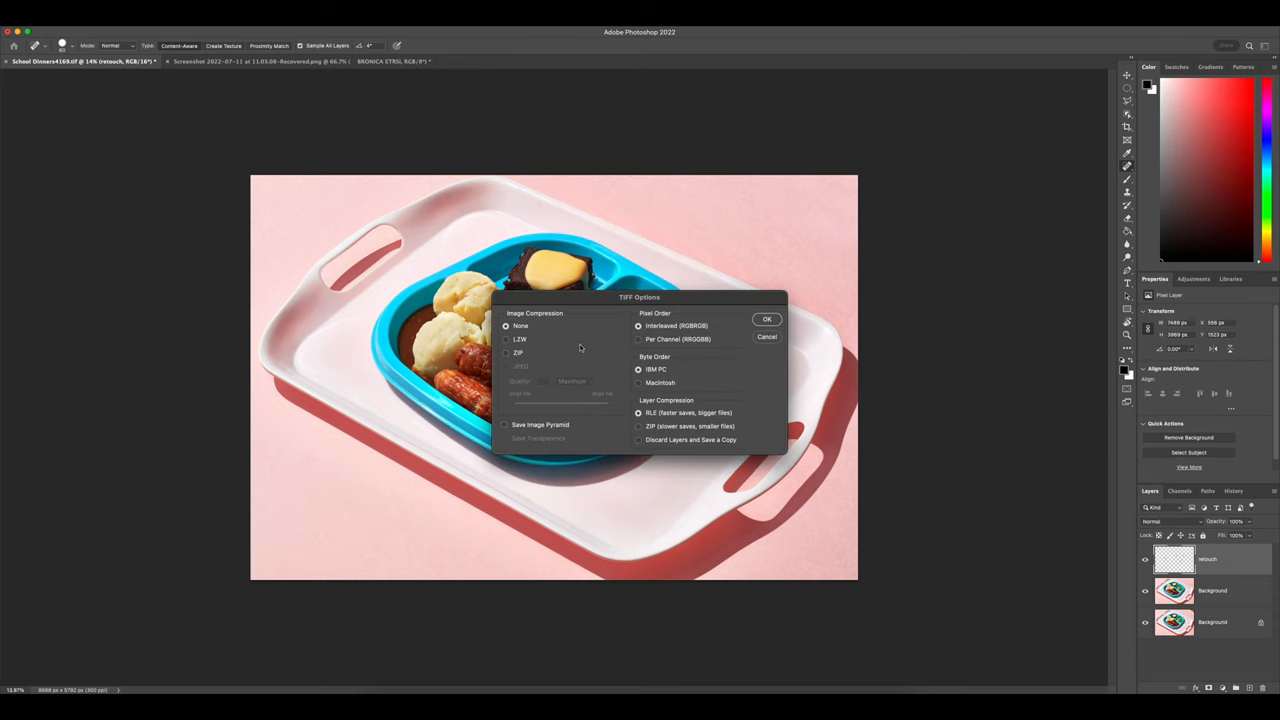
pyautogui.moveTo(684, 418)
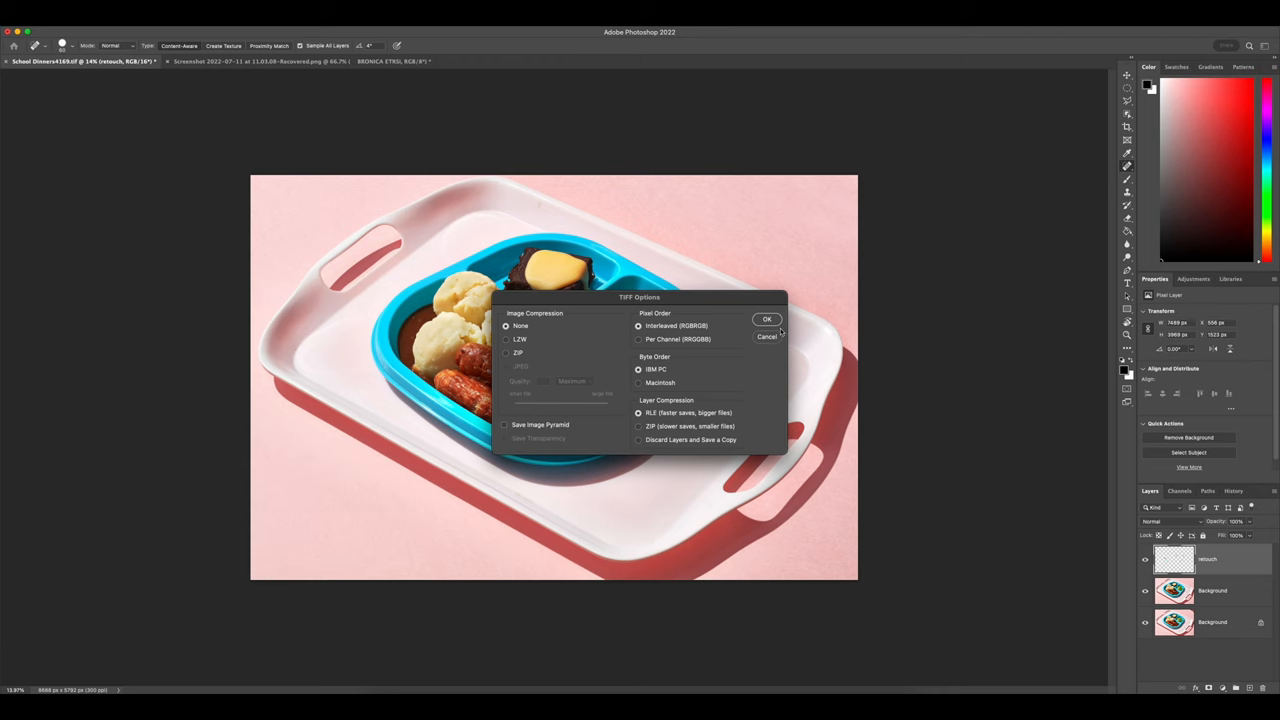
# Step: Confirm the TIFF options so the retouched tray photo is saved back to Capture One
pyautogui.click(768, 320)
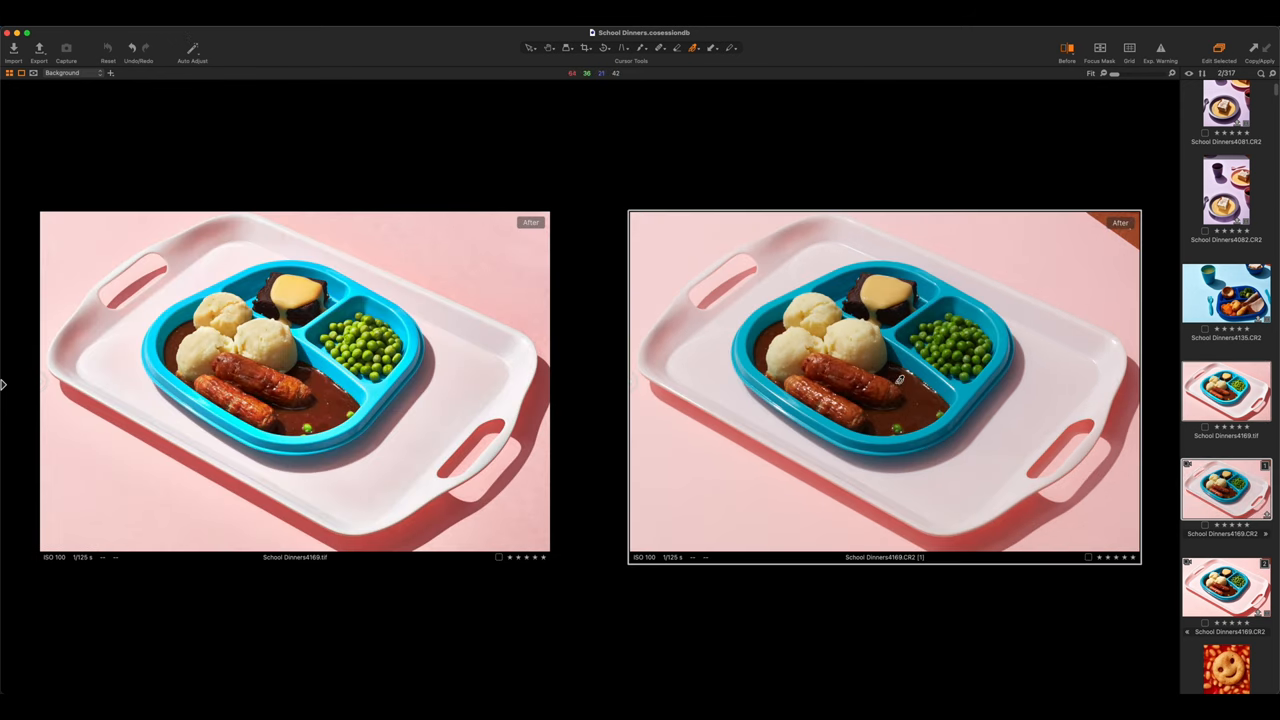
pyautogui.moveTo(736, 378)
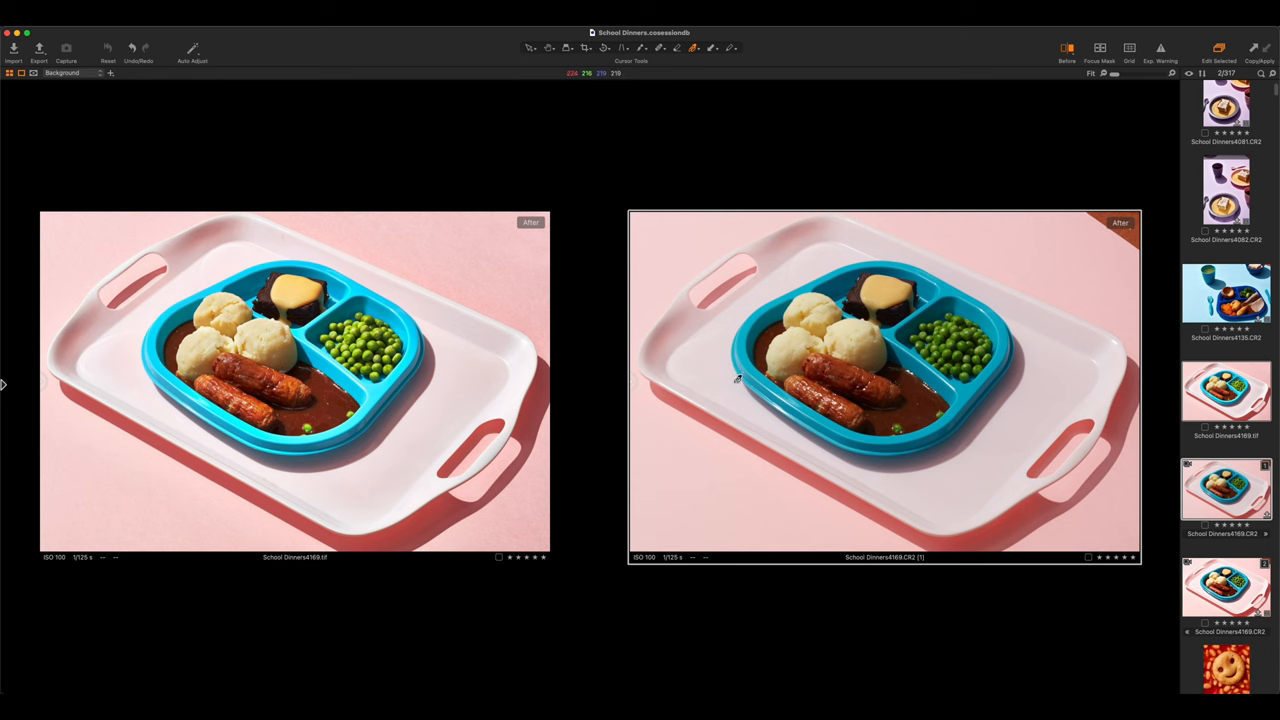
pyautogui.moveTo(516, 192)
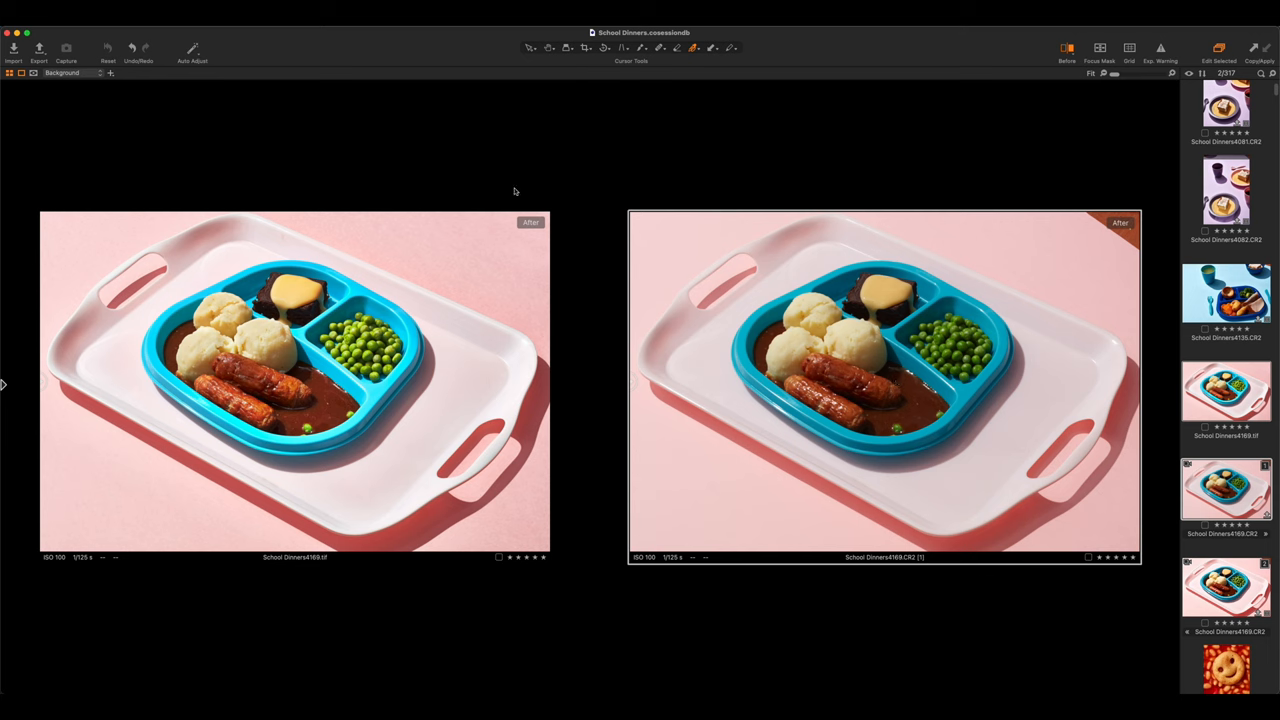
pyautogui.moveTo(568, 290)
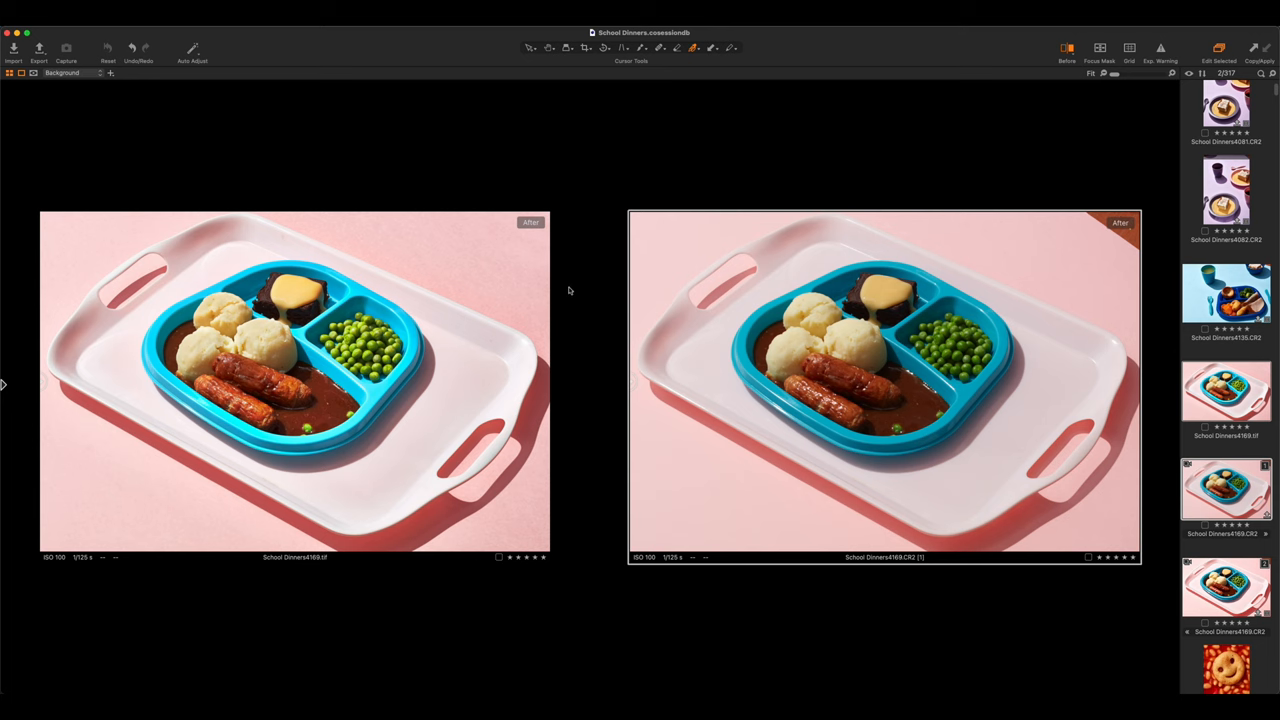
pyautogui.moveTo(572, 430)
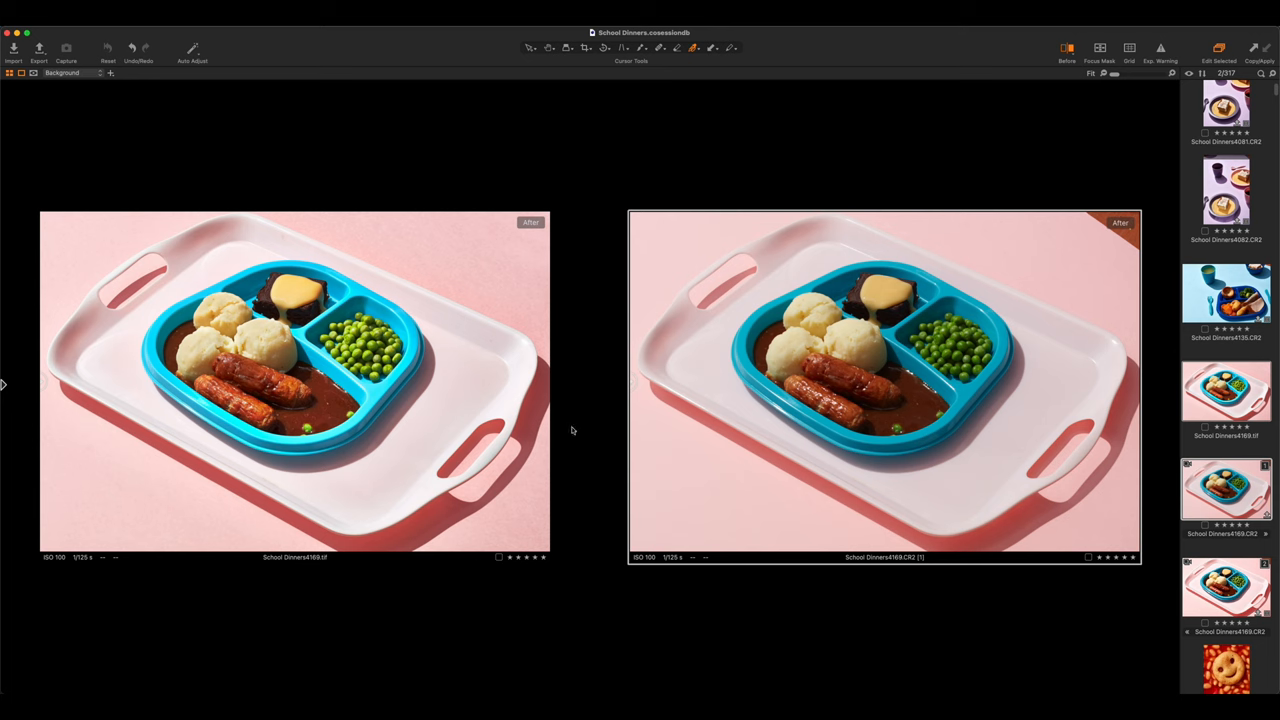
pyautogui.moveTo(488, 524)
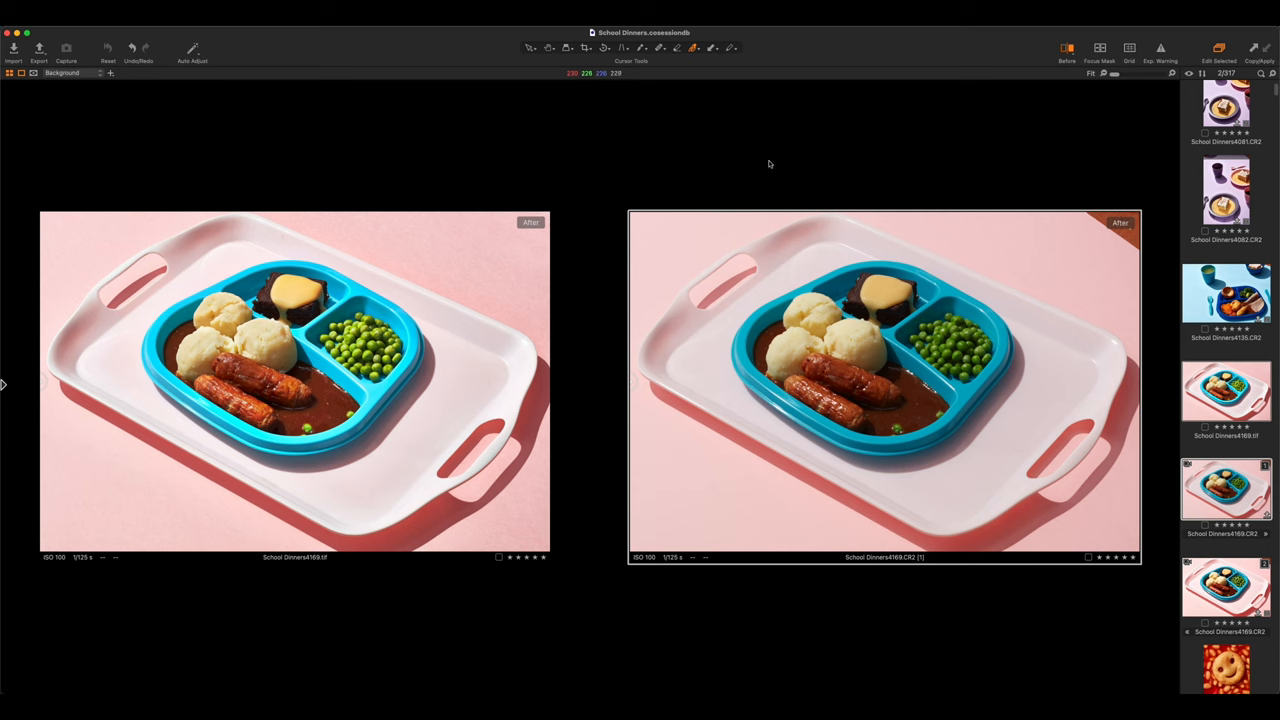
pyautogui.moveTo(616, 360)
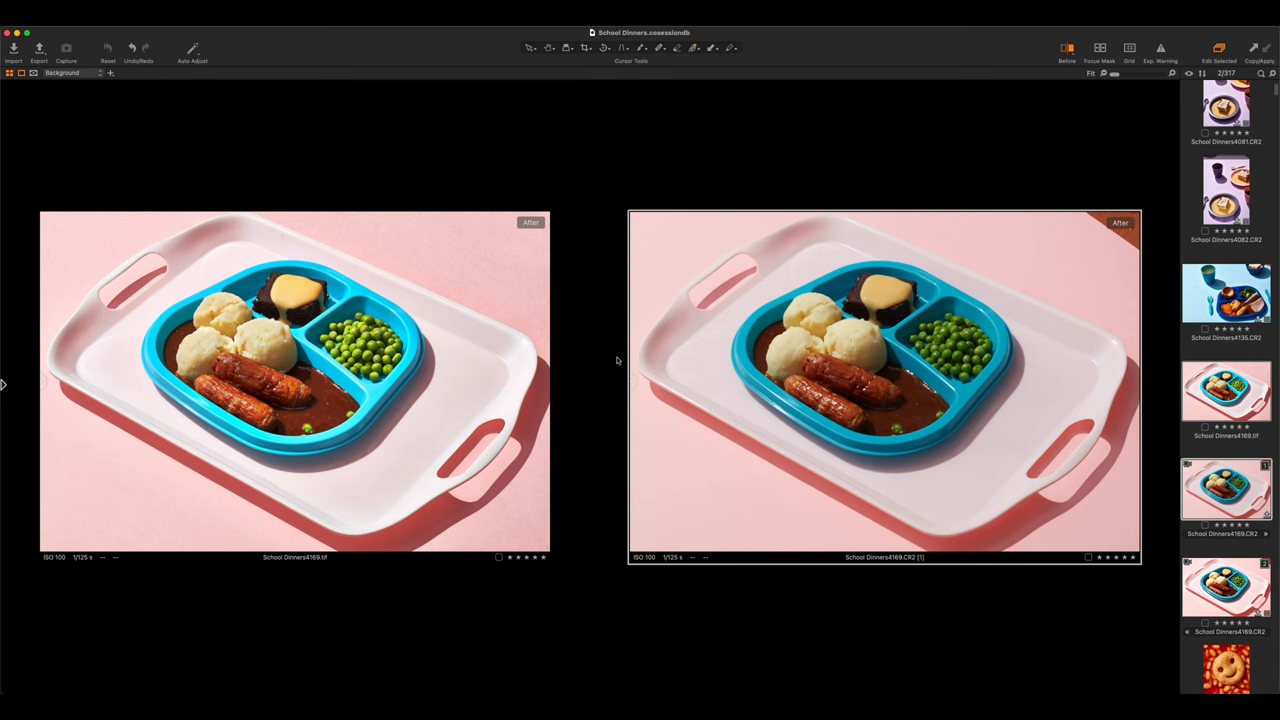
# Step: Show the before state of both tray variants to compare against the originals
pyautogui.click(1066, 52)
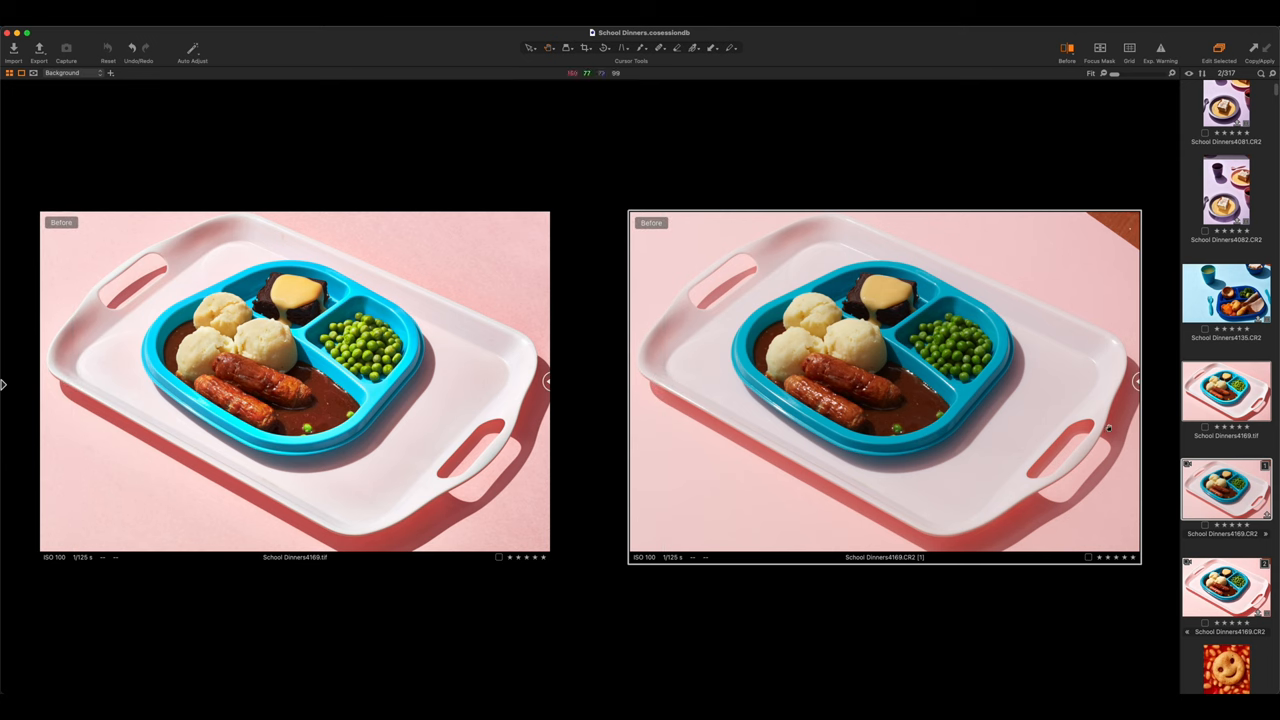
pyautogui.moveTo(480, 476)
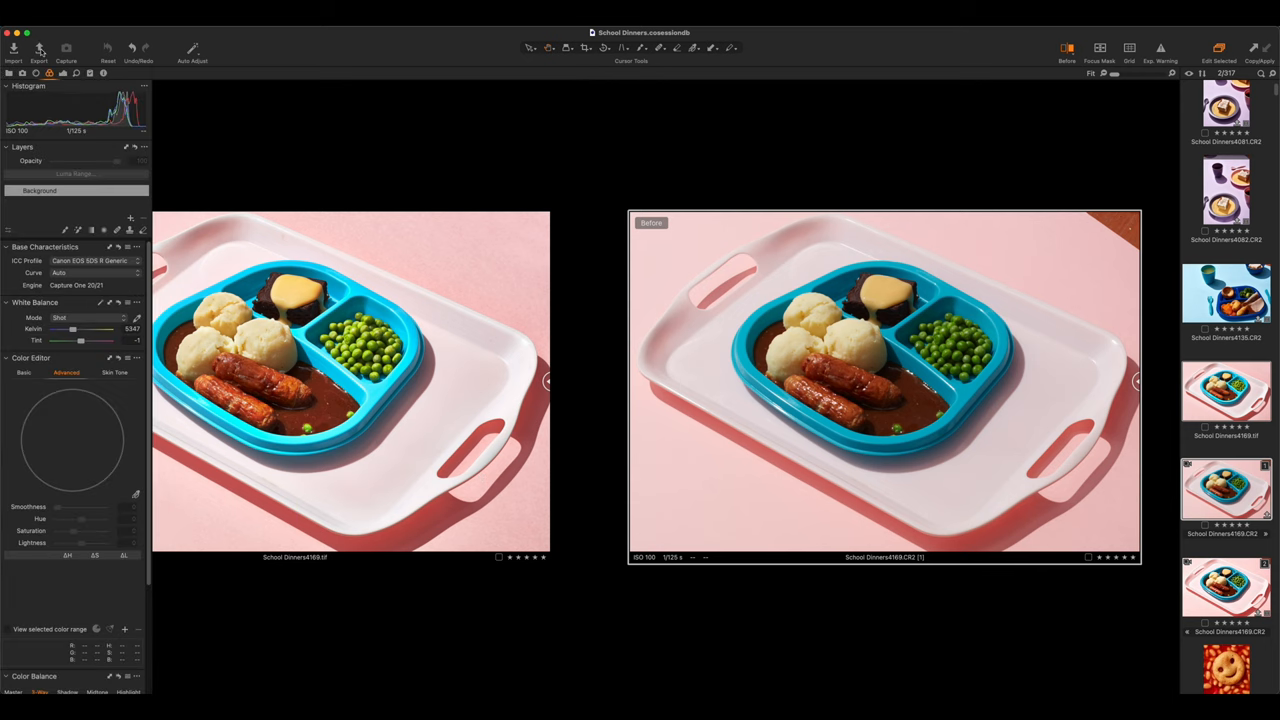
# Step: Reveal the left tool tabs with Layers, Base Characteristics and White Balance
pyautogui.click(38, 52)
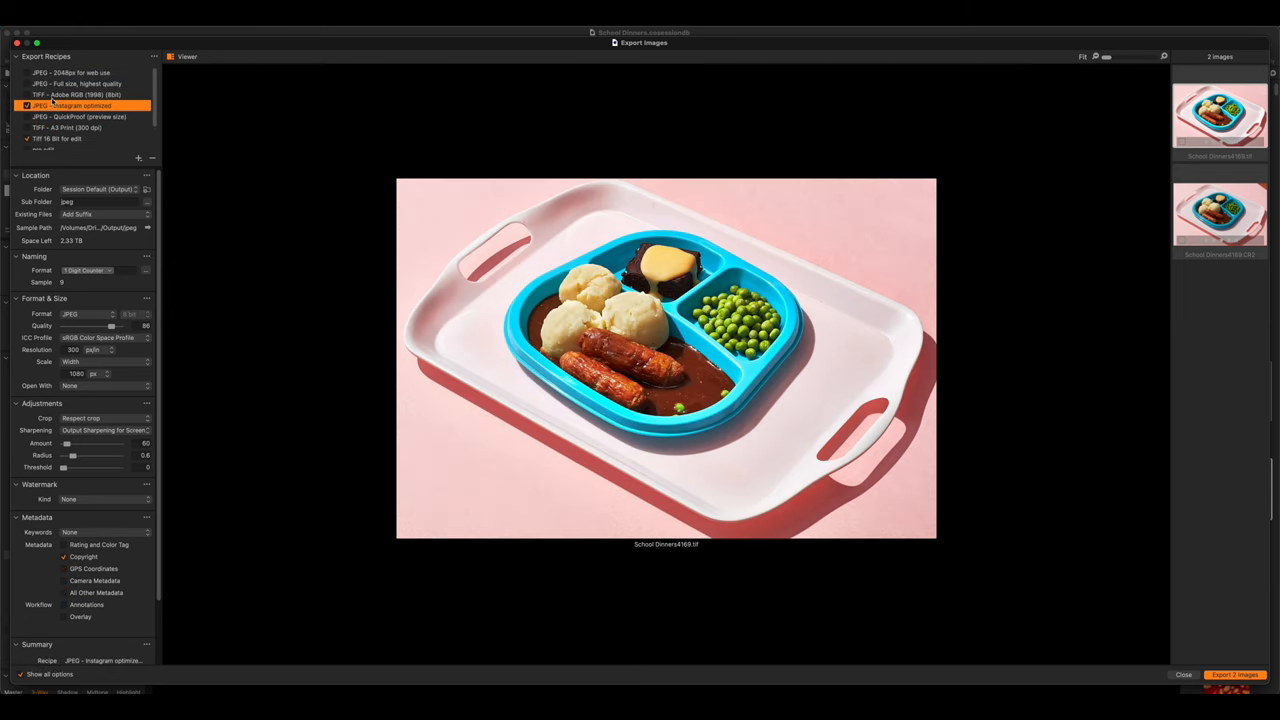
# Step: Choose the full-size, highest-quality JPEG recipe exporting to the desktop
pyautogui.click(80, 84)
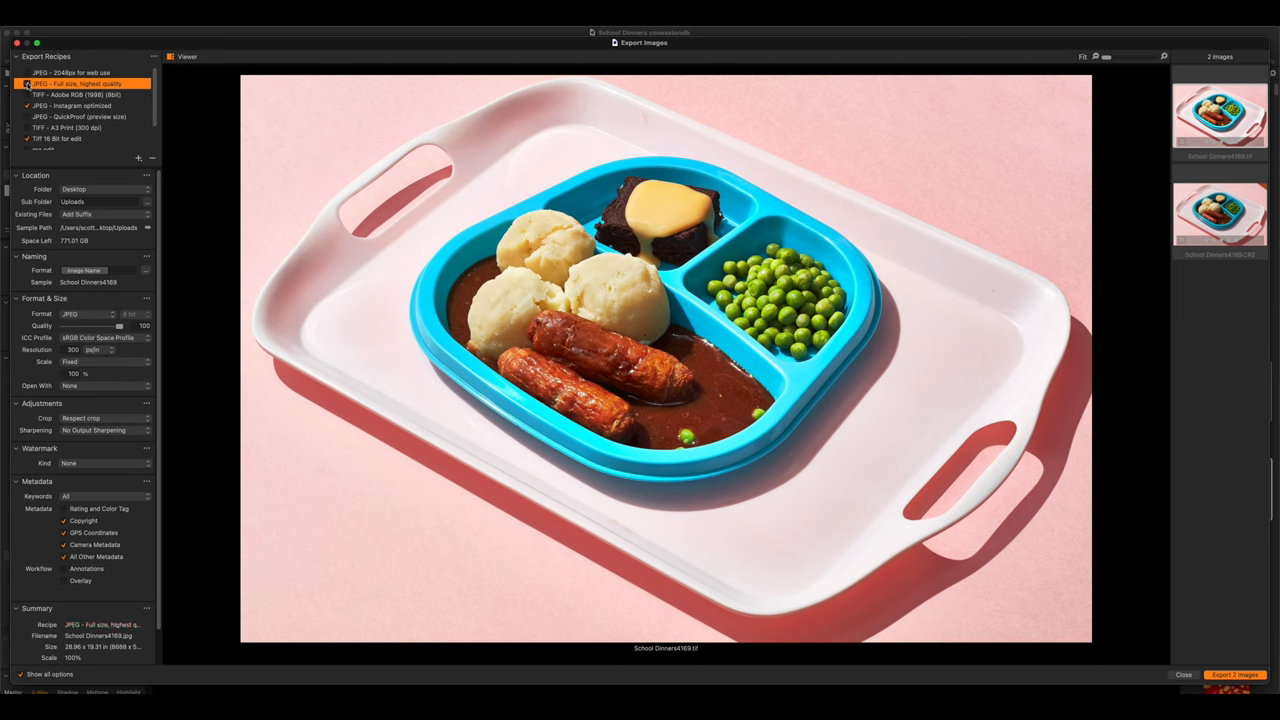
pyautogui.click(28, 84)
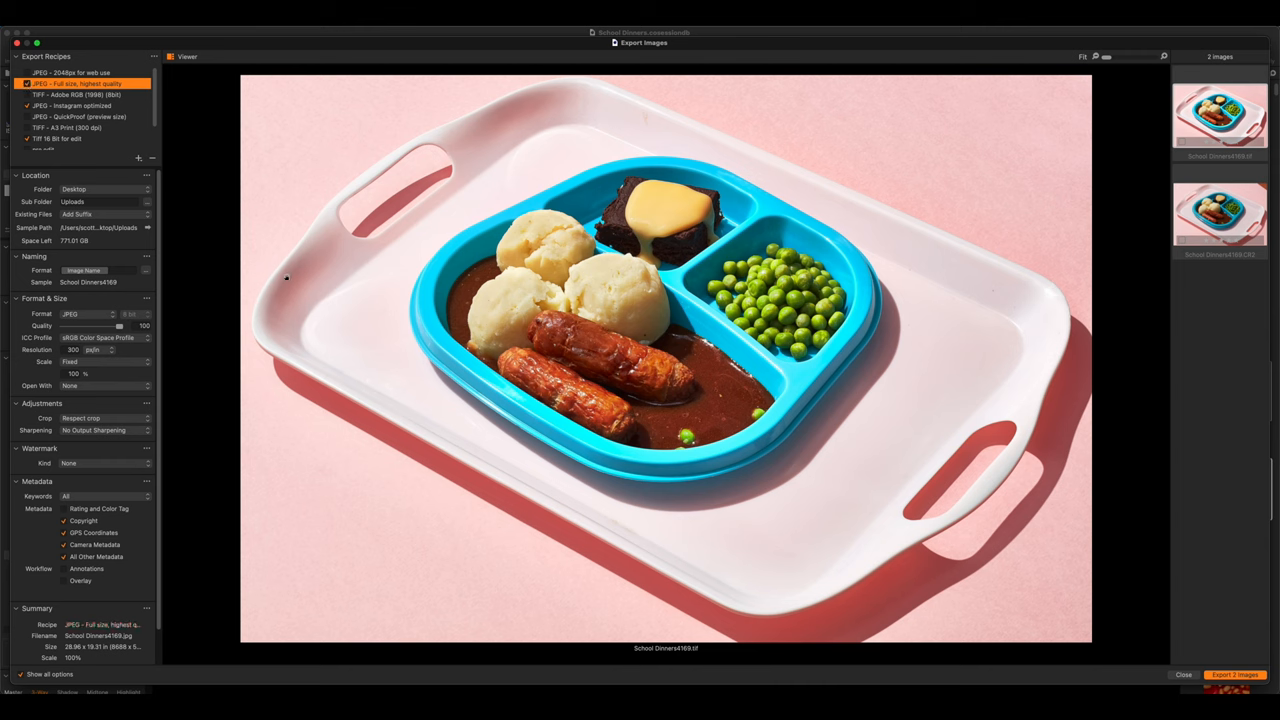